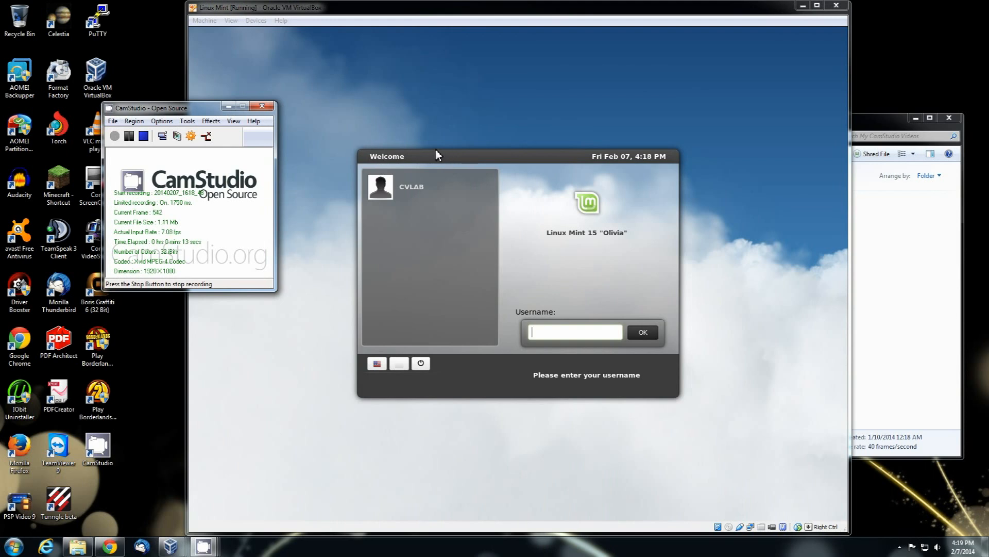
{"action": "mouse_move", "coordinate": [428, 184]}
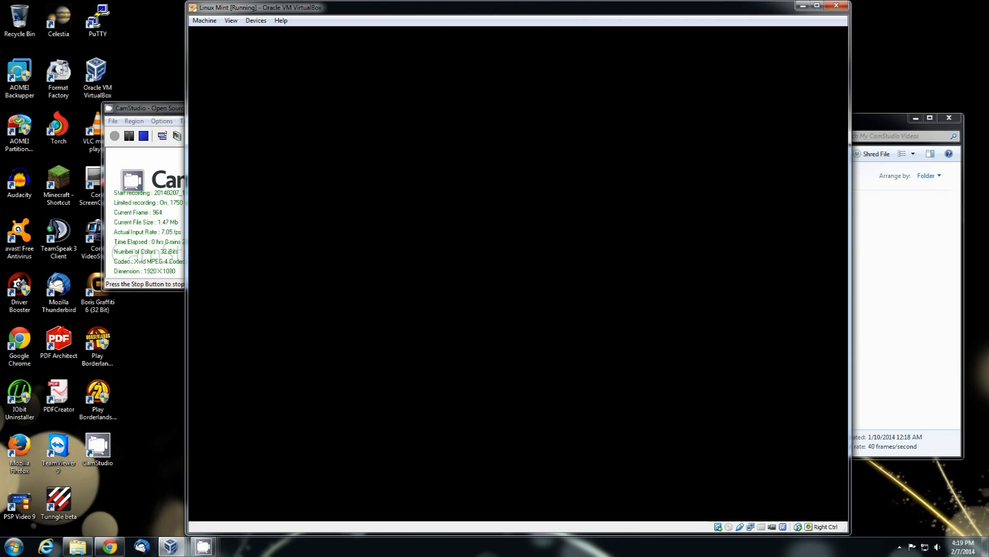
{"action": "mouse_move", "coordinate": [433, 96]}
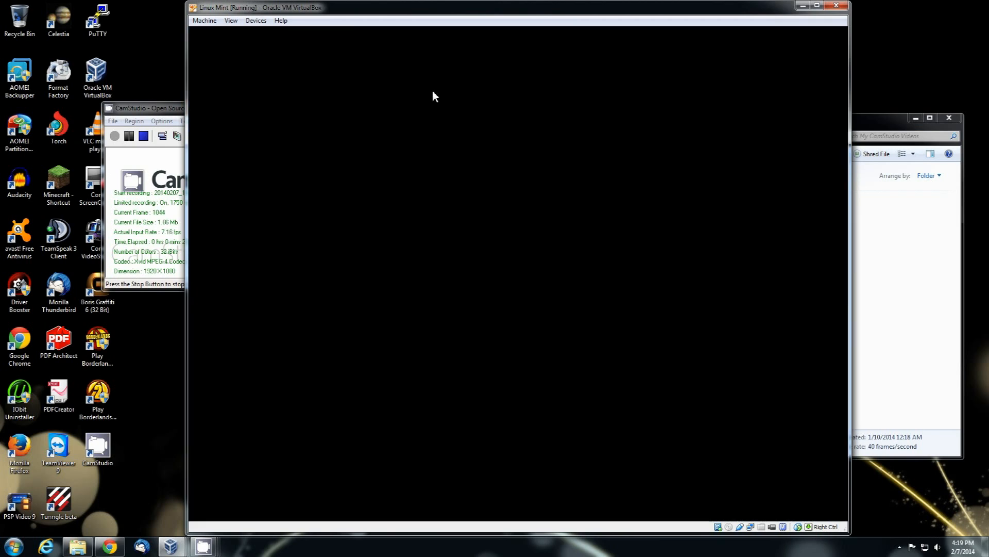
{"action": "mouse_move", "coordinate": [406, 94]}
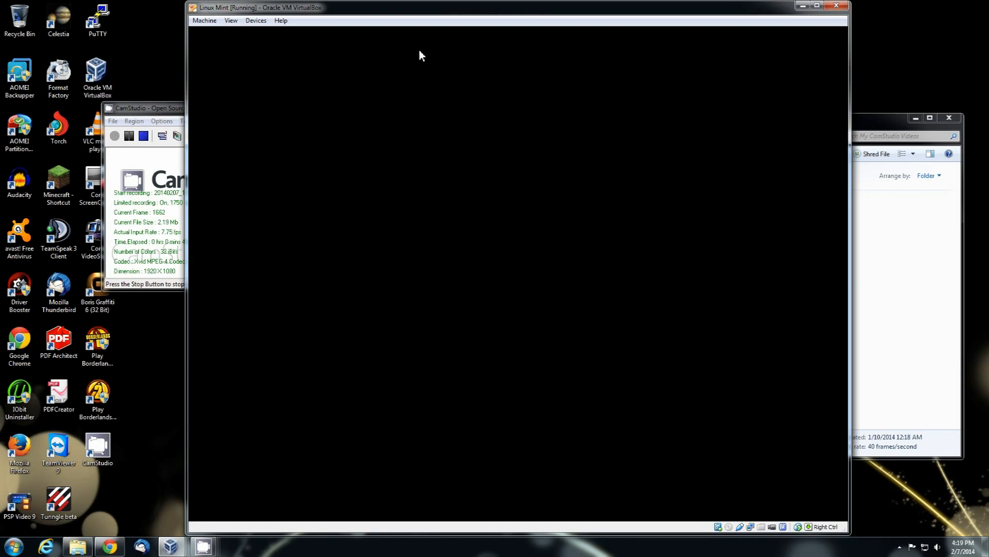
{"action": "mouse_move", "coordinate": [368, 30]}
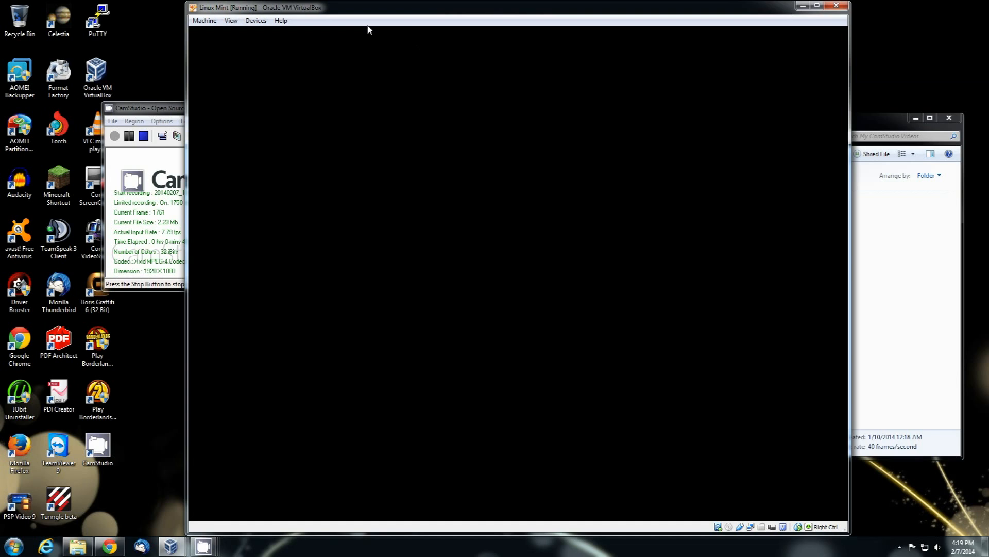
{"action": "mouse_move", "coordinate": [400, 13]}
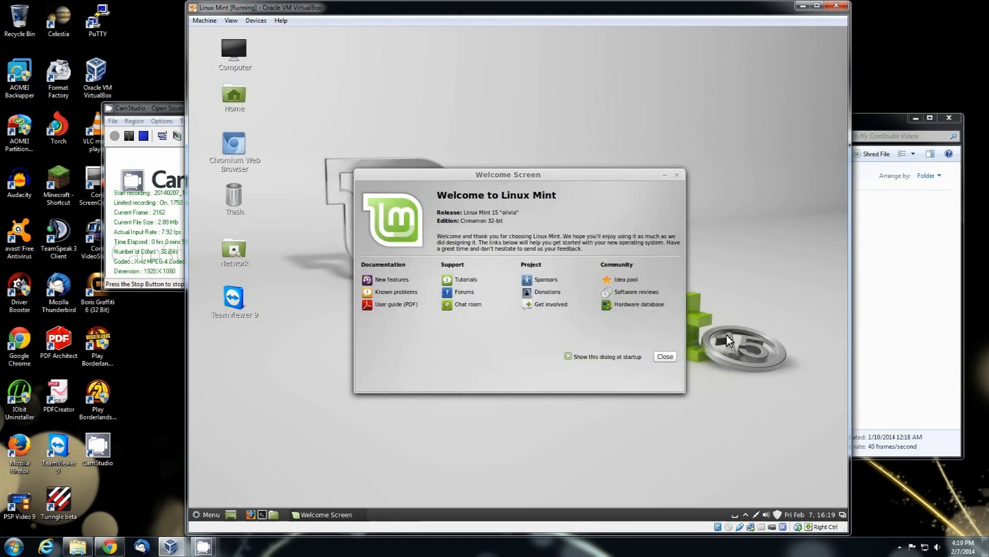
Step: Dismiss the Linux Mint Welcome Screen to reveal the plain desktop
{"action": "left_click", "coordinate": [663, 356]}
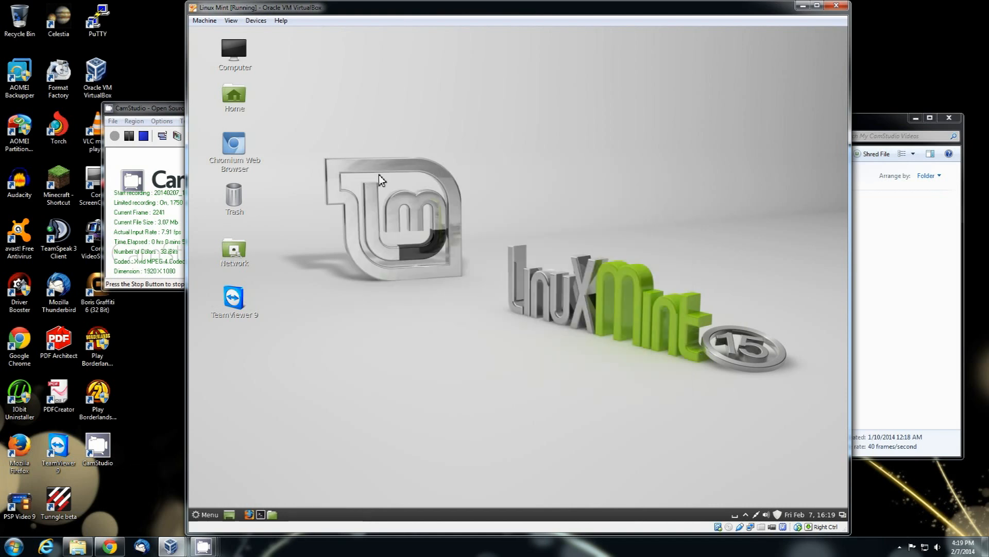
{"action": "mouse_move", "coordinate": [369, 191]}
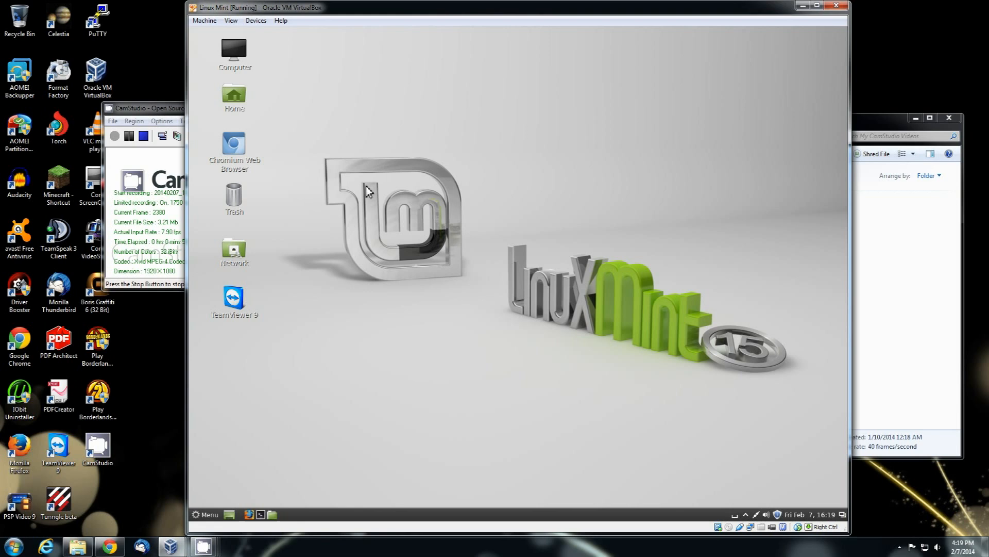
{"action": "mouse_move", "coordinate": [356, 276]}
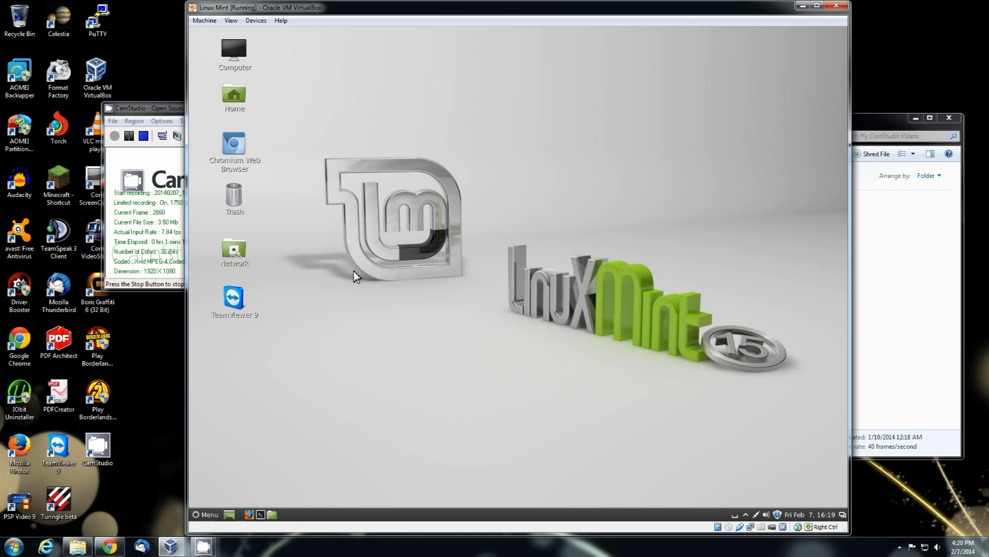
{"action": "mouse_move", "coordinate": [389, 172]}
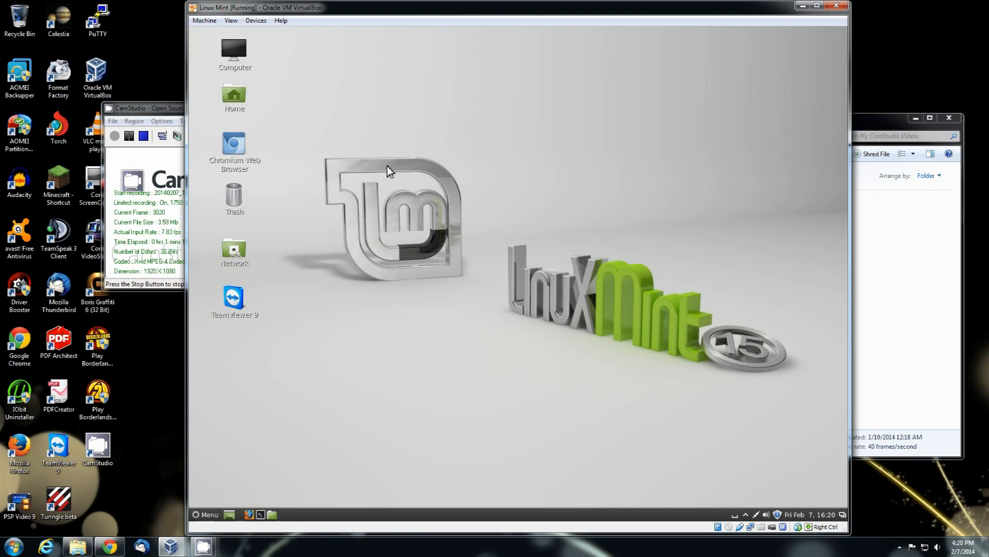
{"action": "mouse_move", "coordinate": [393, 169]}
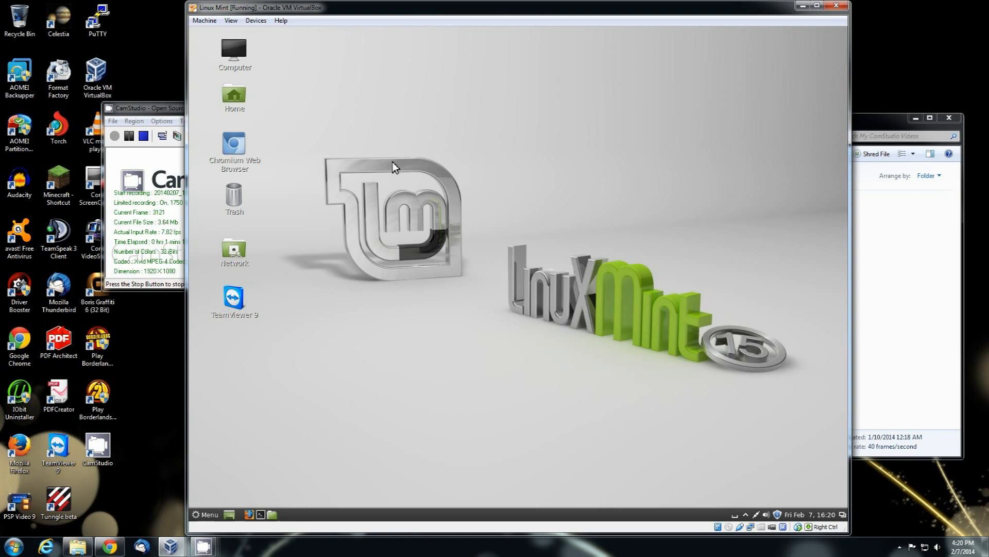
{"action": "mouse_move", "coordinate": [322, 298]}
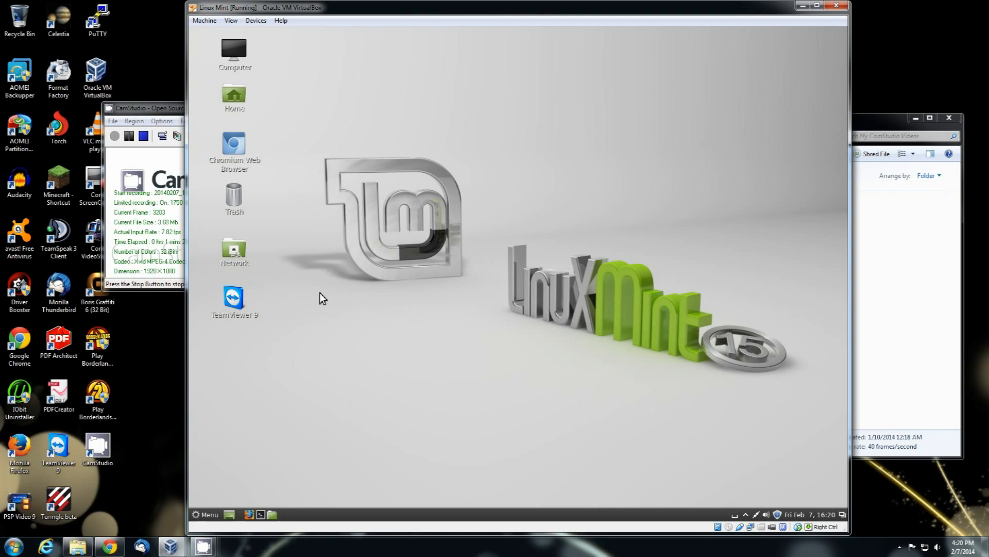
{"action": "mouse_move", "coordinate": [300, 440]}
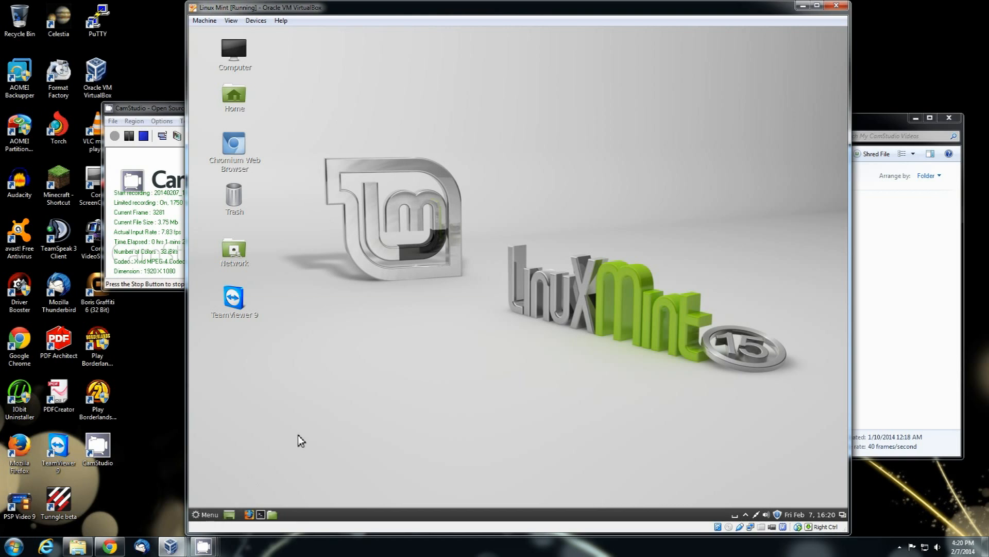
{"action": "mouse_move", "coordinate": [212, 517]}
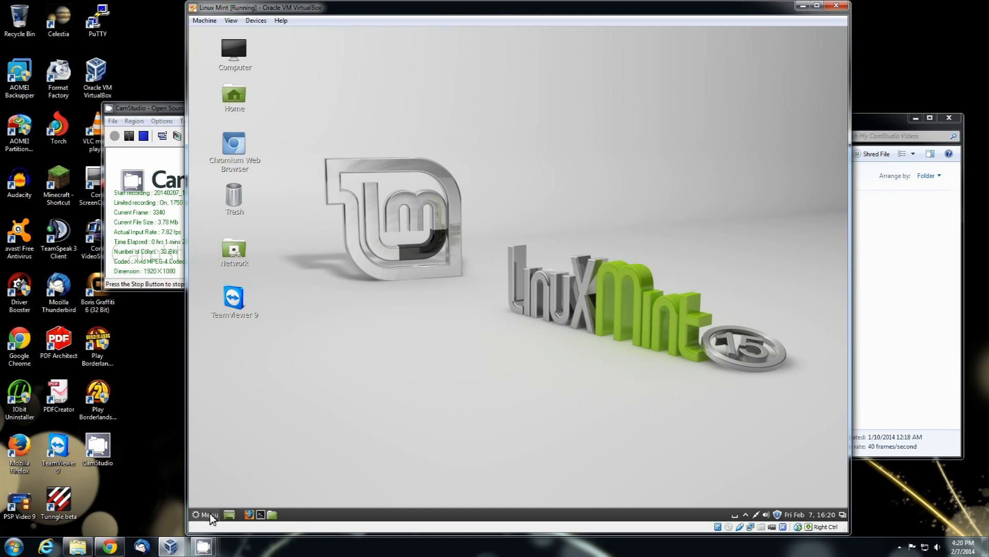
Step: Launch Software Manager from the Menu and confirm the administrator password
{"action": "left_click", "coordinate": [205, 515]}
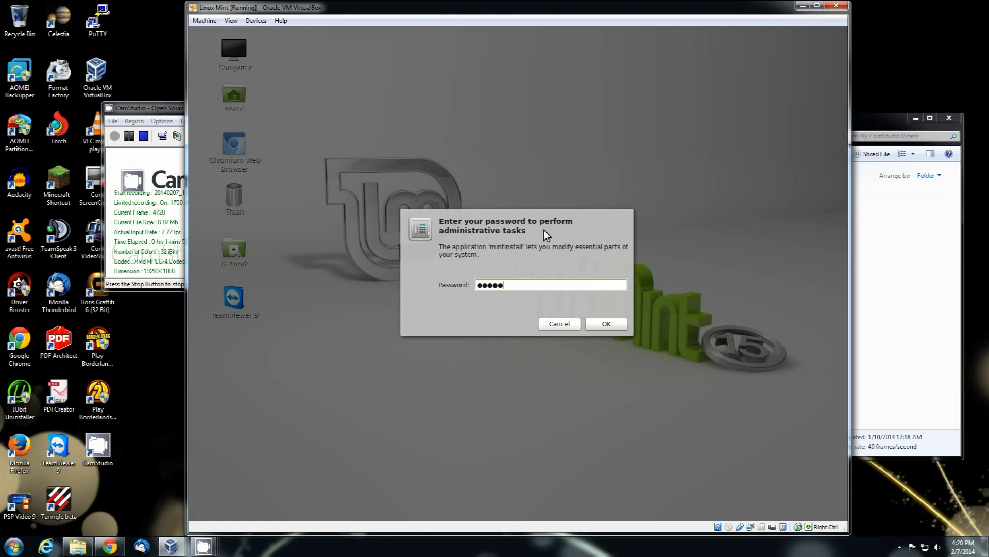
{"action": "left_click", "coordinate": [605, 323]}
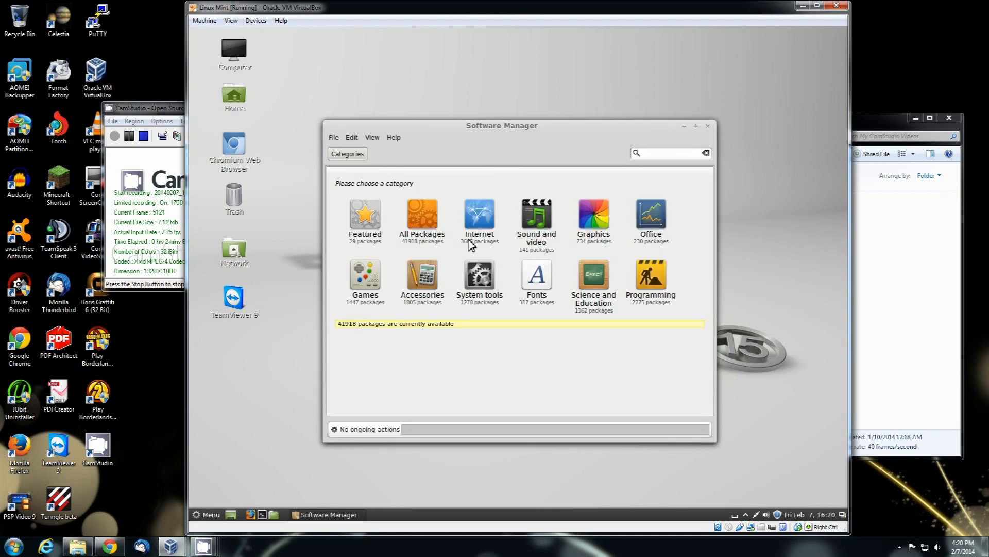
Step: Search the package catalogue for 'HAM' to list ham radio packages
{"action": "left_click", "coordinate": [669, 152]}
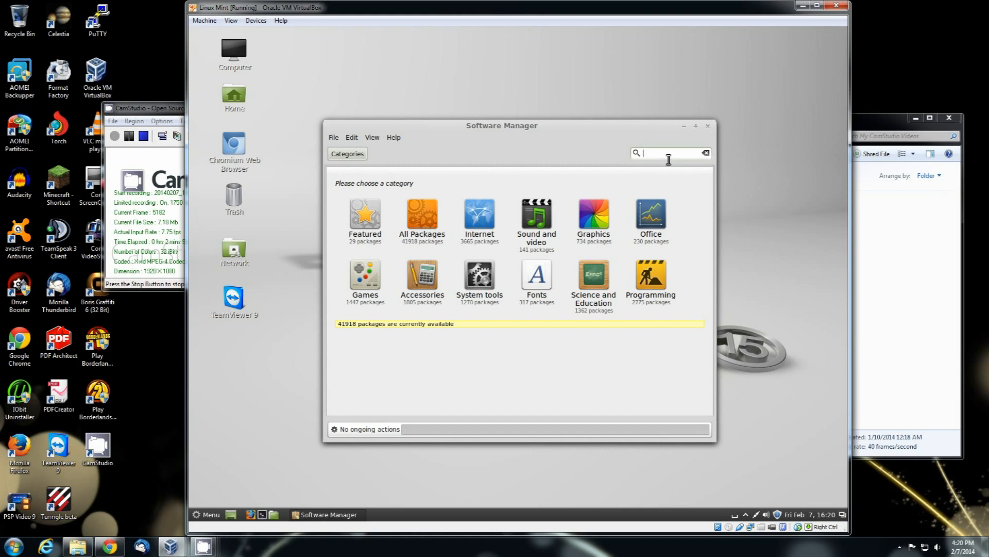
{"action": "type", "text": "HAM"}
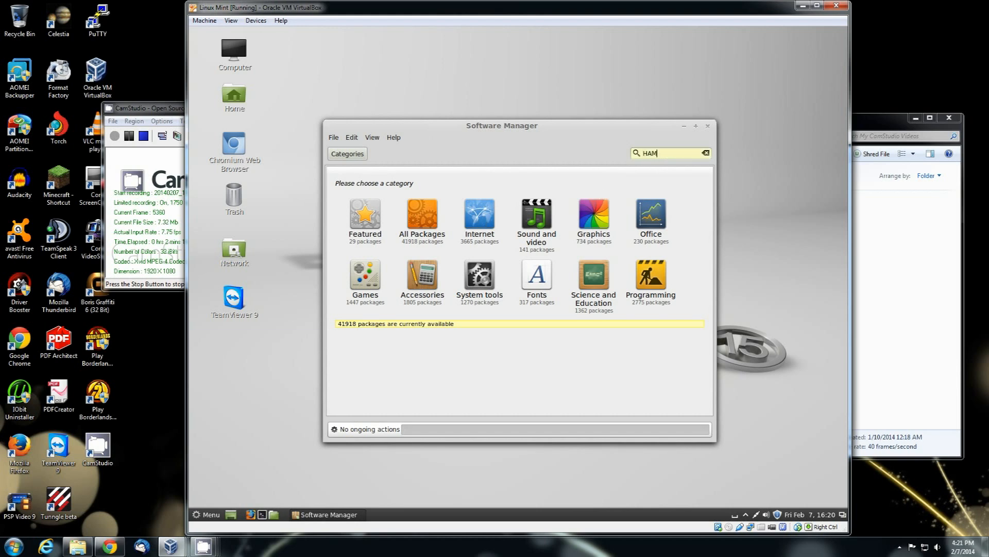
{"action": "key", "text": "Return"}
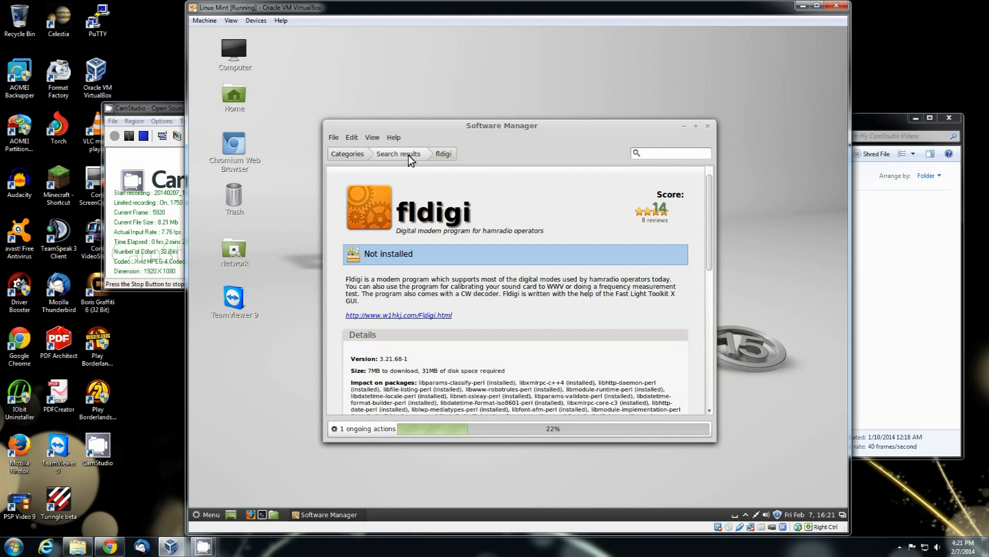
Step: Return to the HAM search results and scroll through fldigi, cqrlog, twclock and xlog
{"action": "left_click", "coordinate": [398, 153]}
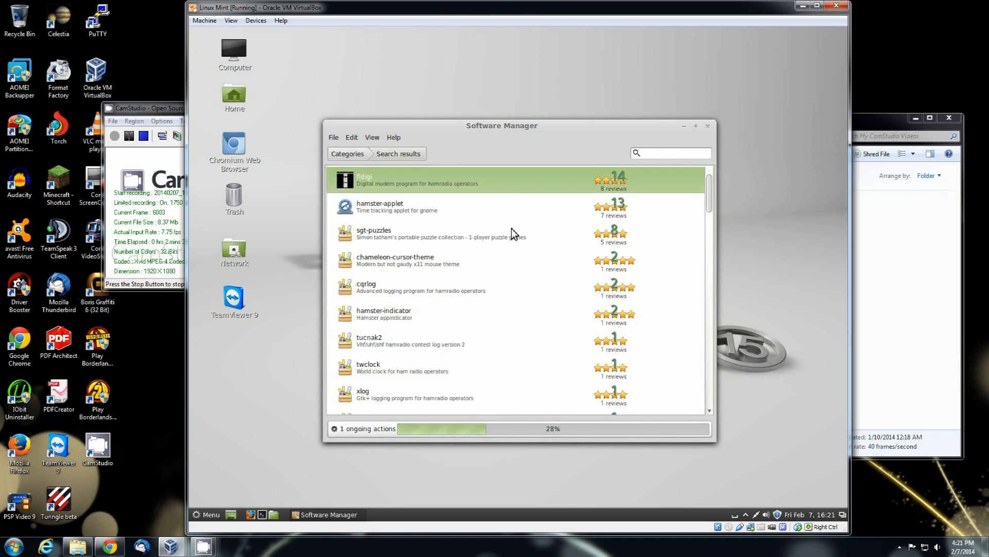
{"action": "mouse_move", "coordinate": [409, 221]}
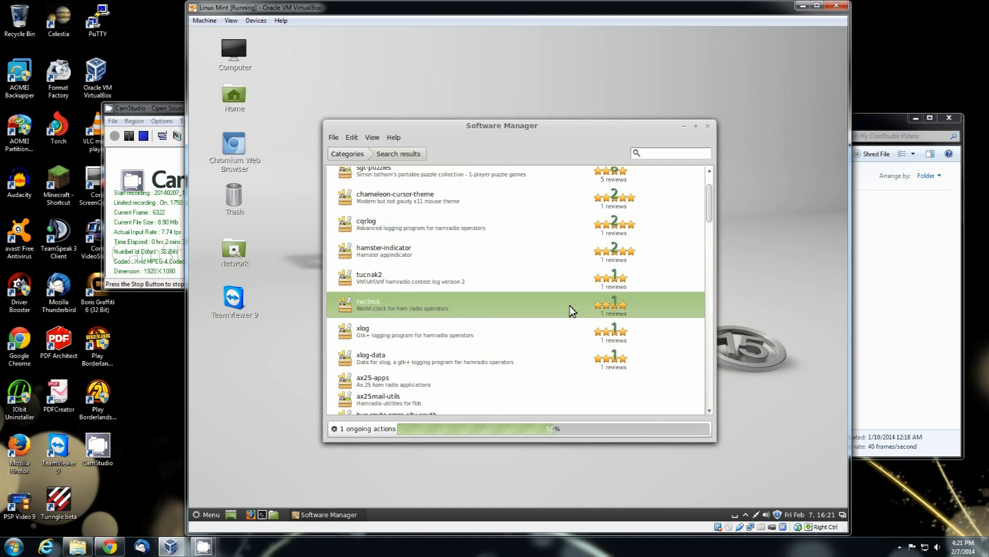
{"action": "scroll", "scroll_direction": "down", "scroll_amount": 3}
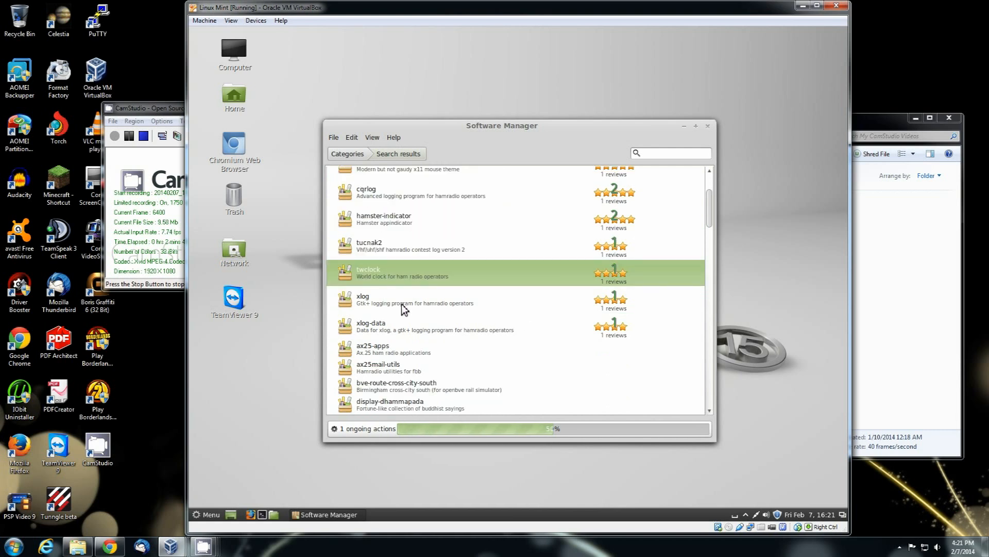
{"action": "scroll", "scroll_direction": "down", "scroll_amount": 3}
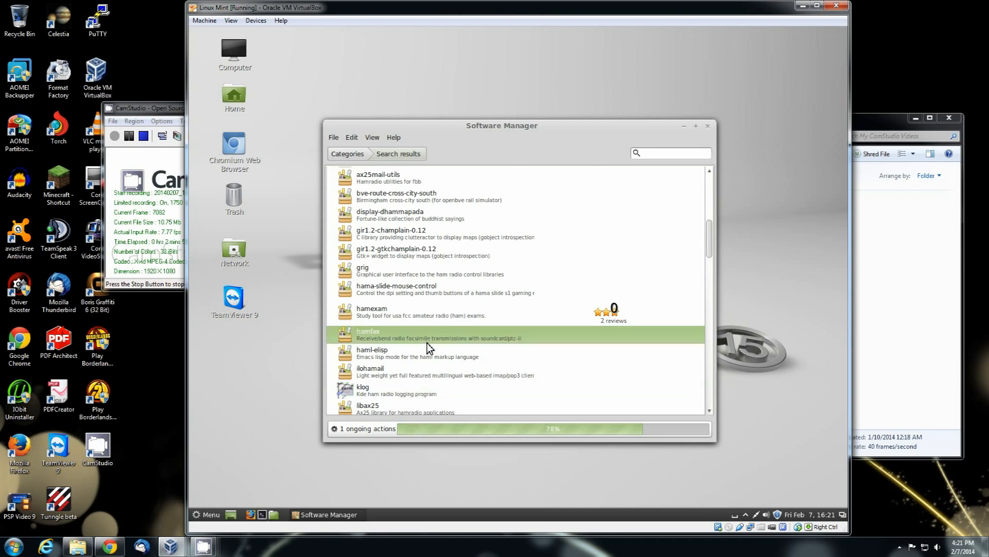
{"action": "mouse_move", "coordinate": [600, 350]}
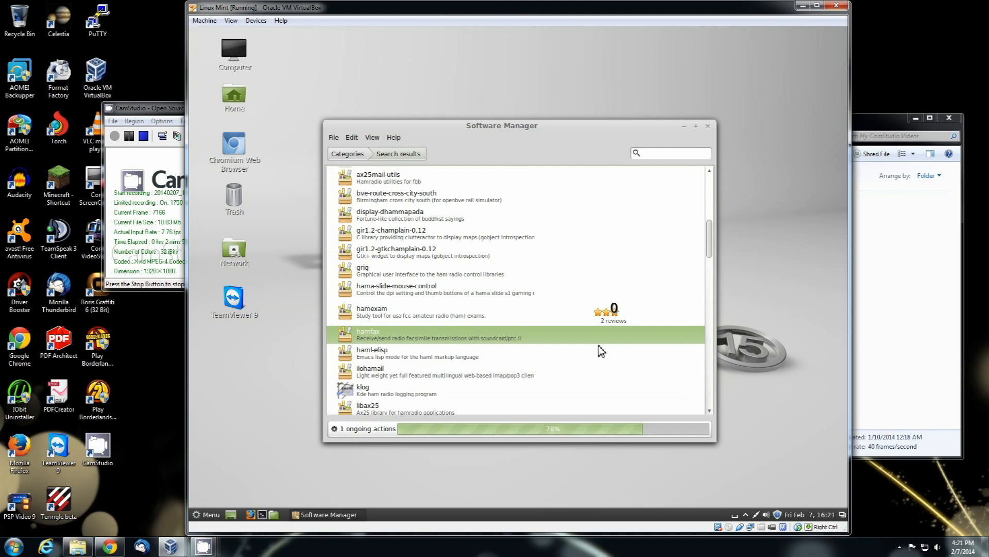
{"action": "scroll", "scroll_direction": "down", "scroll_amount": 3}
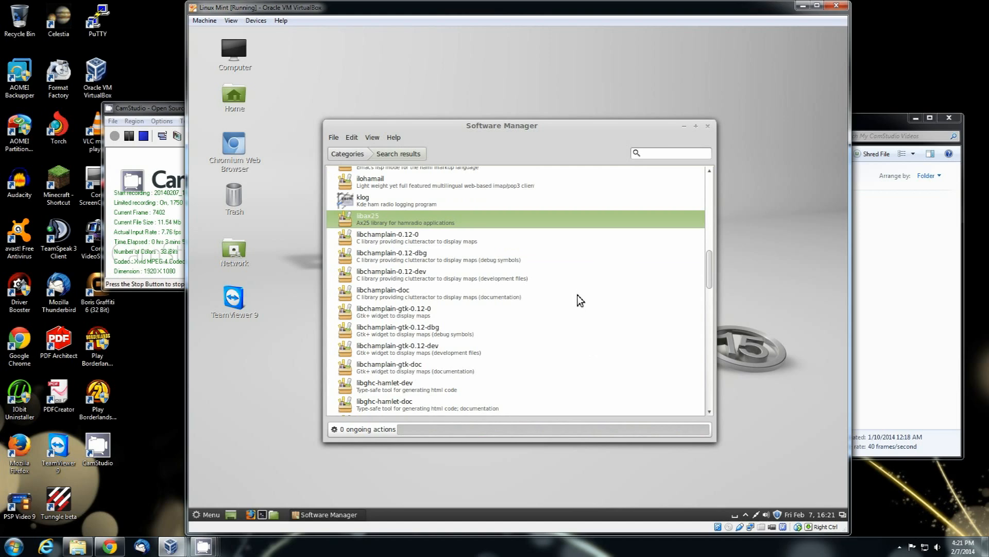
{"action": "scroll", "scroll_direction": "down", "scroll_amount": 3}
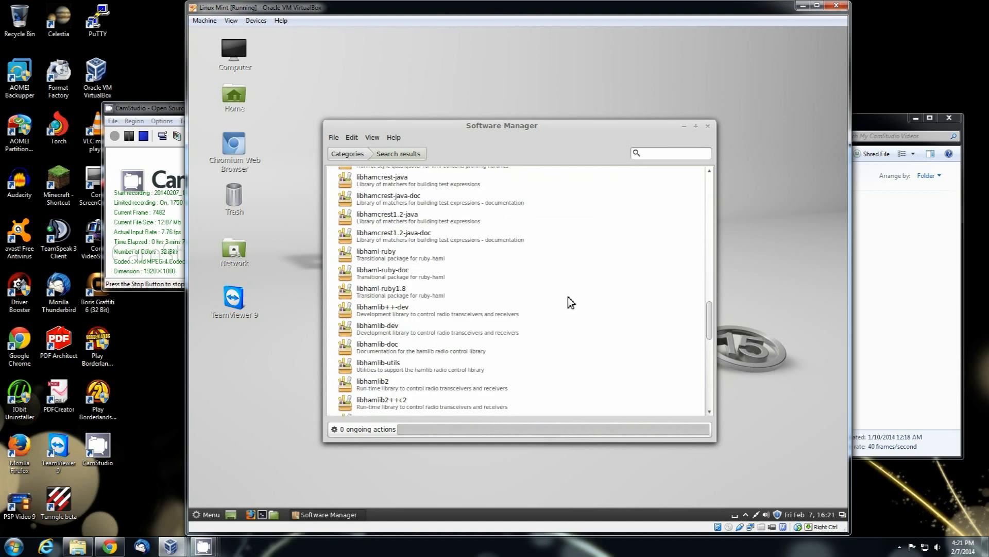
{"action": "scroll", "scroll_direction": "down", "scroll_amount": 3}
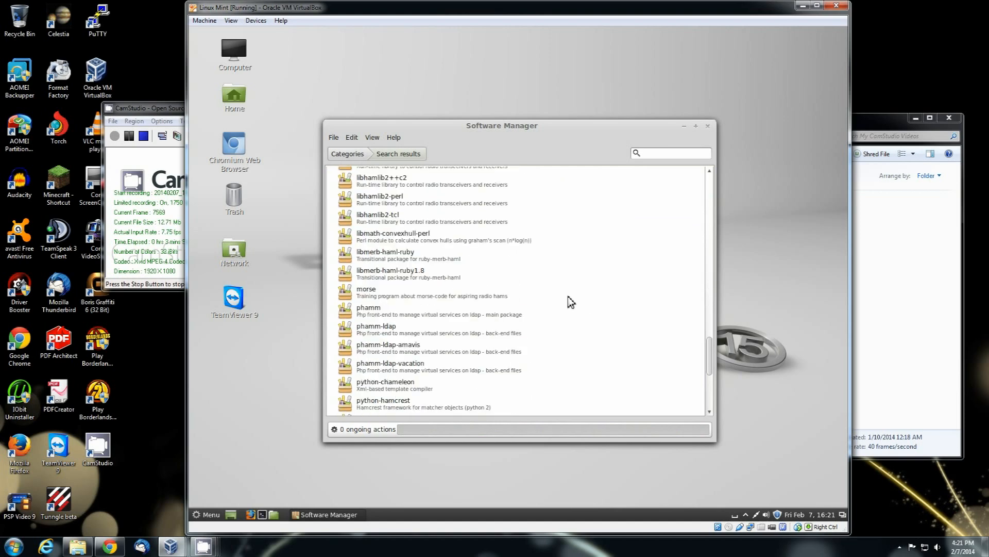
{"action": "scroll", "scroll_direction": "down", "scroll_amount": 3}
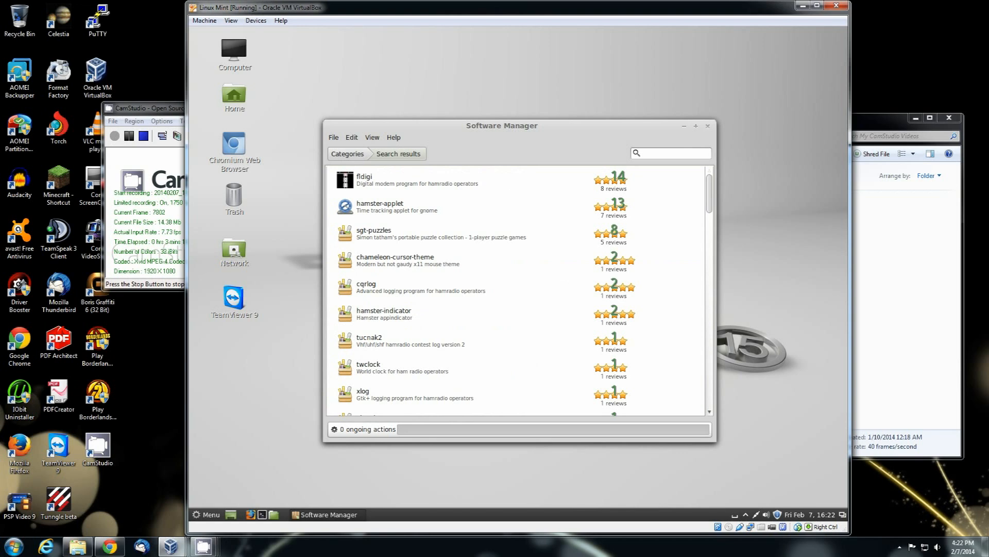
{"action": "mouse_move", "coordinate": [458, 308]}
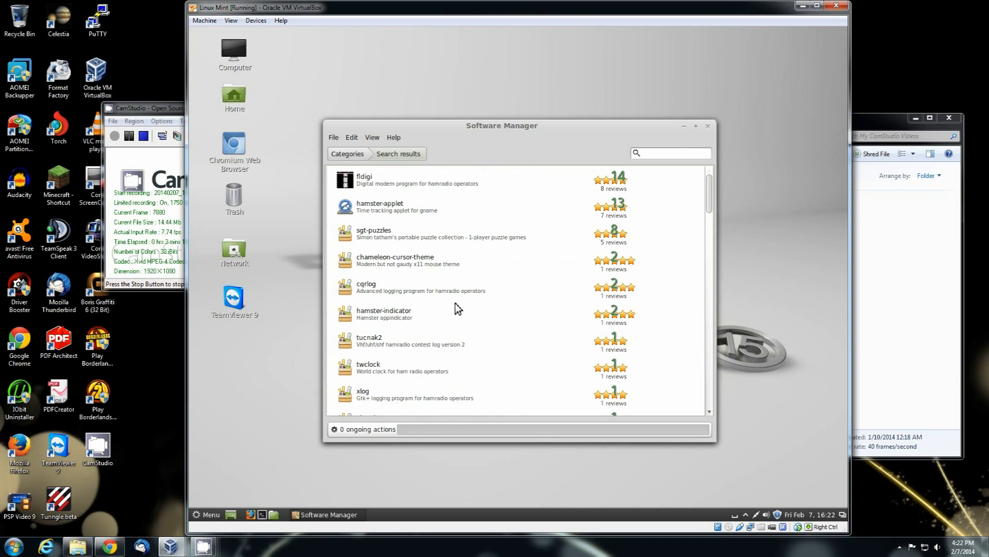
{"action": "mouse_move", "coordinate": [406, 208]}
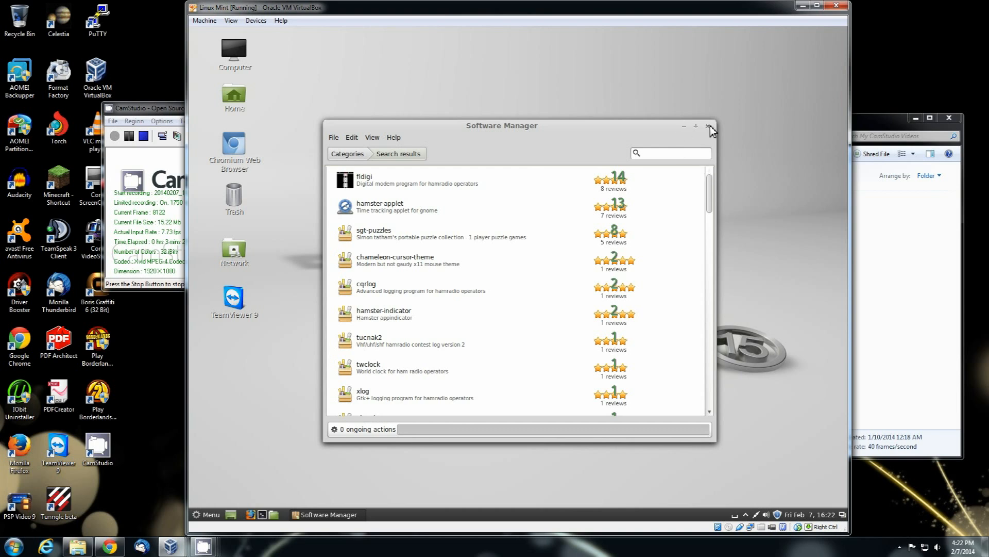
{"action": "mouse_move", "coordinate": [470, 335]}
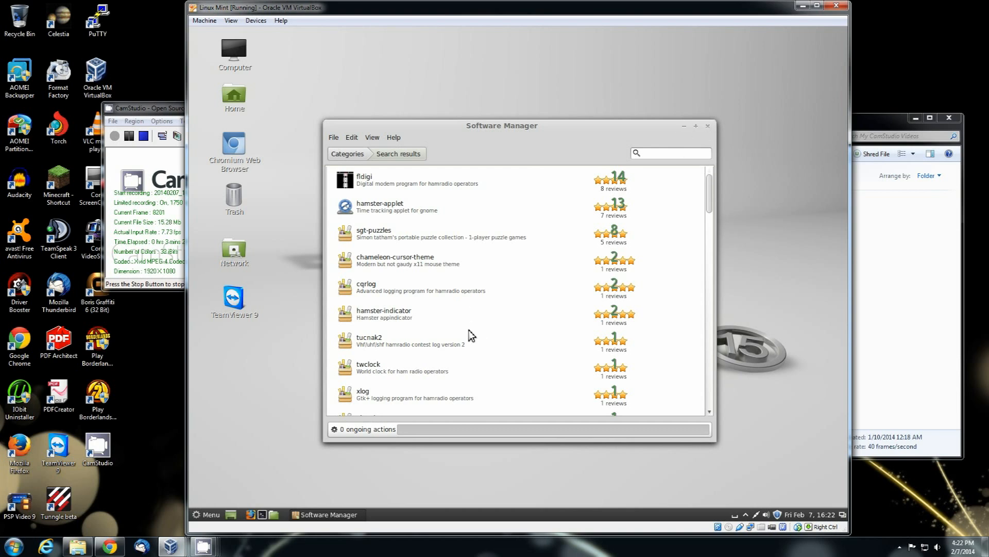
{"action": "mouse_move", "coordinate": [386, 294]}
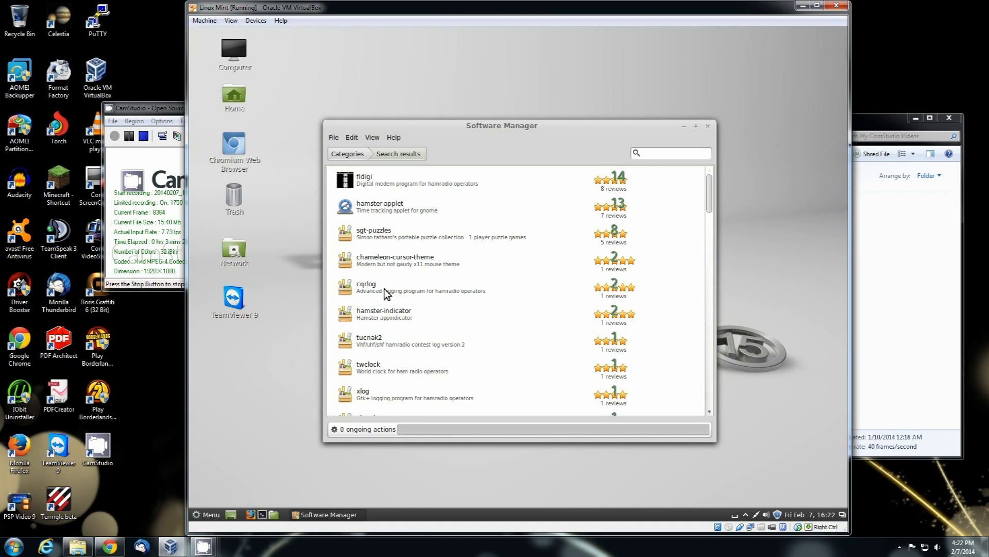
Step: Queue cqrlog, twclock and xlog for installation from the search results
{"action": "left_click", "coordinate": [365, 287]}
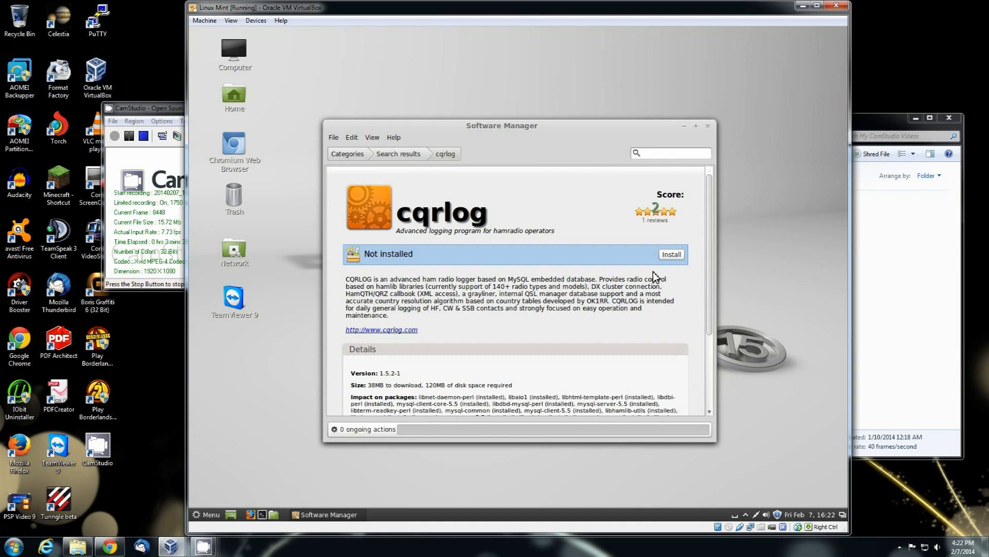
{"action": "left_click", "coordinate": [670, 254]}
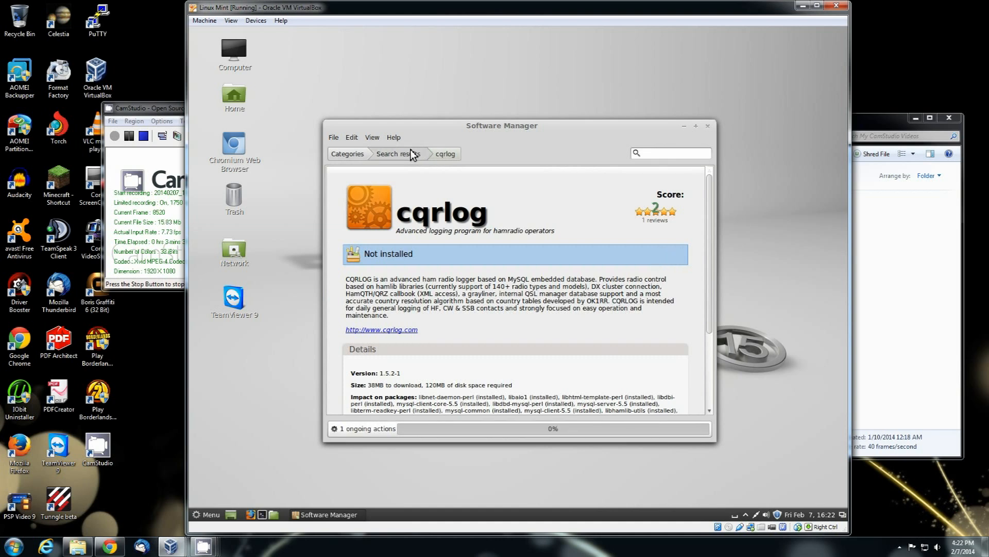
{"action": "left_click", "coordinate": [398, 153]}
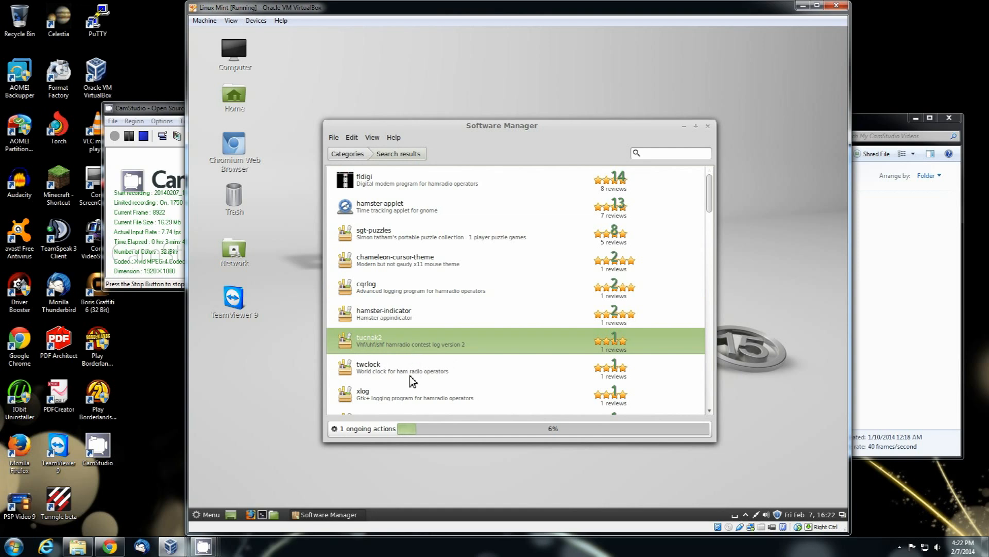
{"action": "mouse_move", "coordinate": [460, 387]}
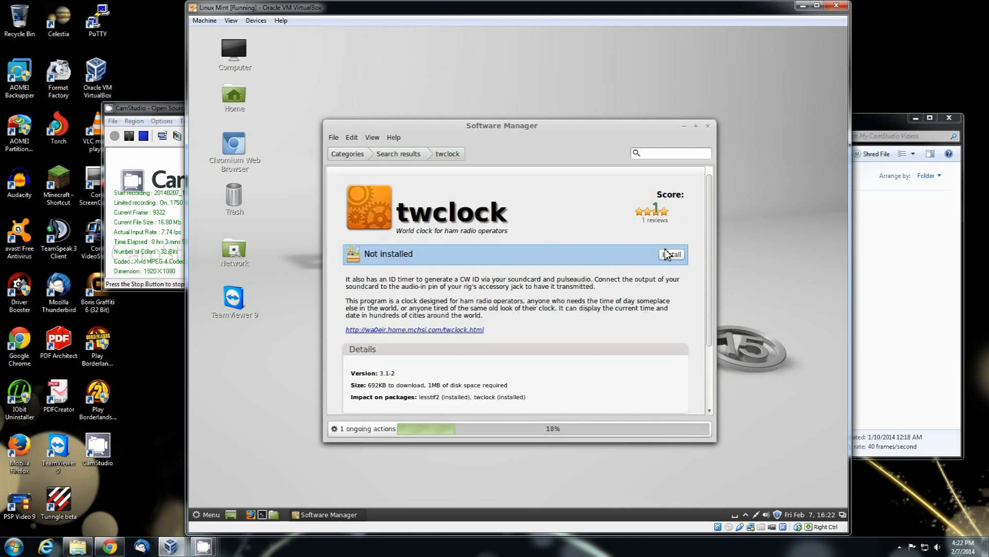
{"action": "left_click", "coordinate": [398, 154]}
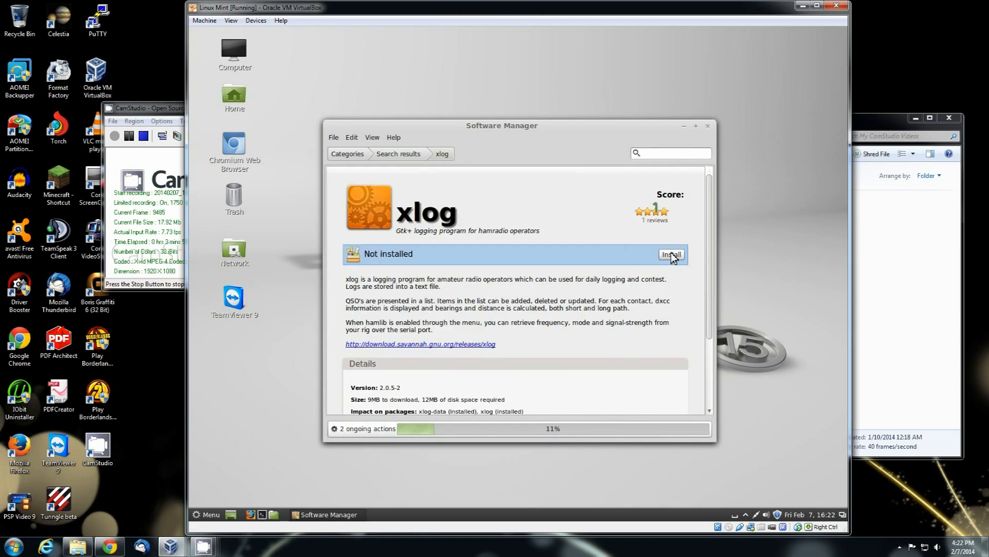
{"action": "left_click", "coordinate": [398, 154]}
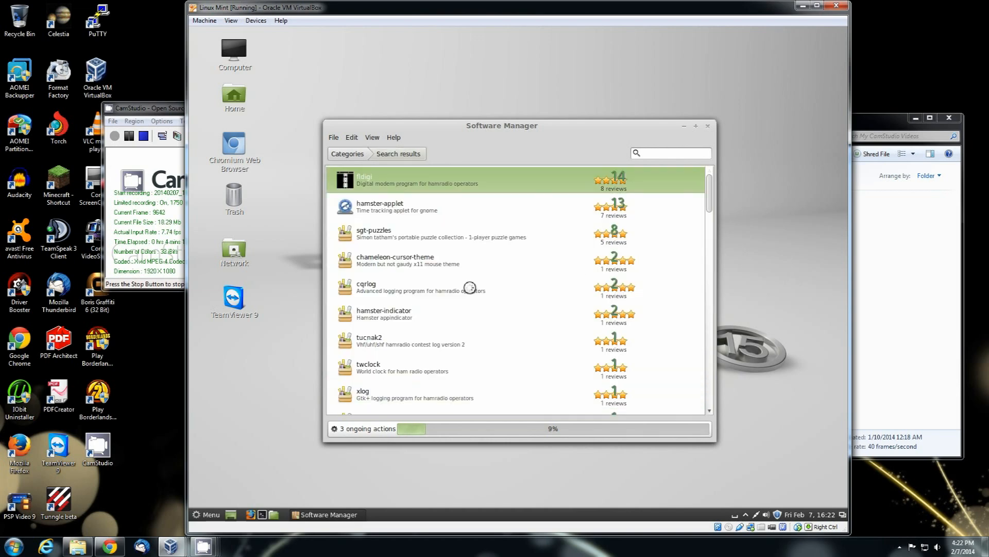
{"action": "mouse_move", "coordinate": [510, 294]}
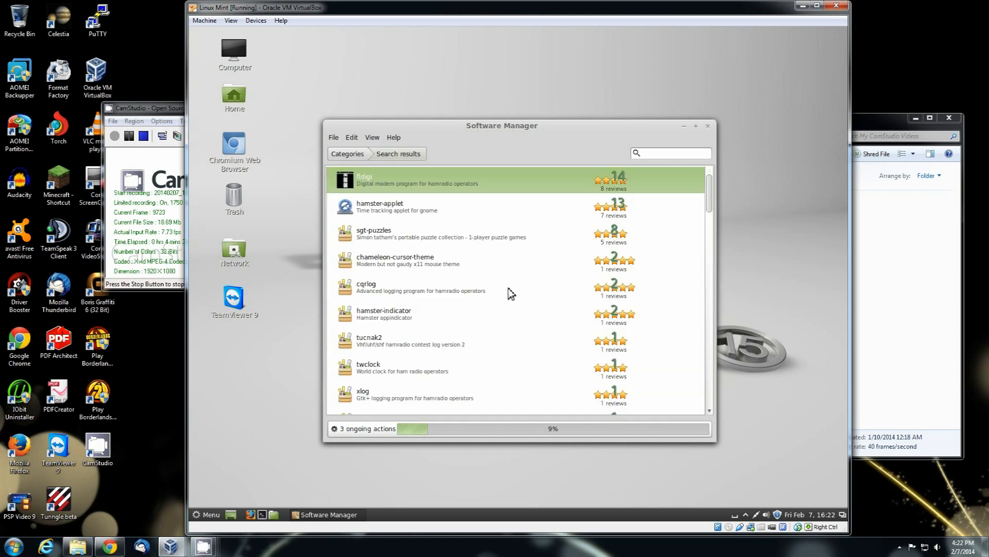
{"action": "mouse_move", "coordinate": [370, 437]}
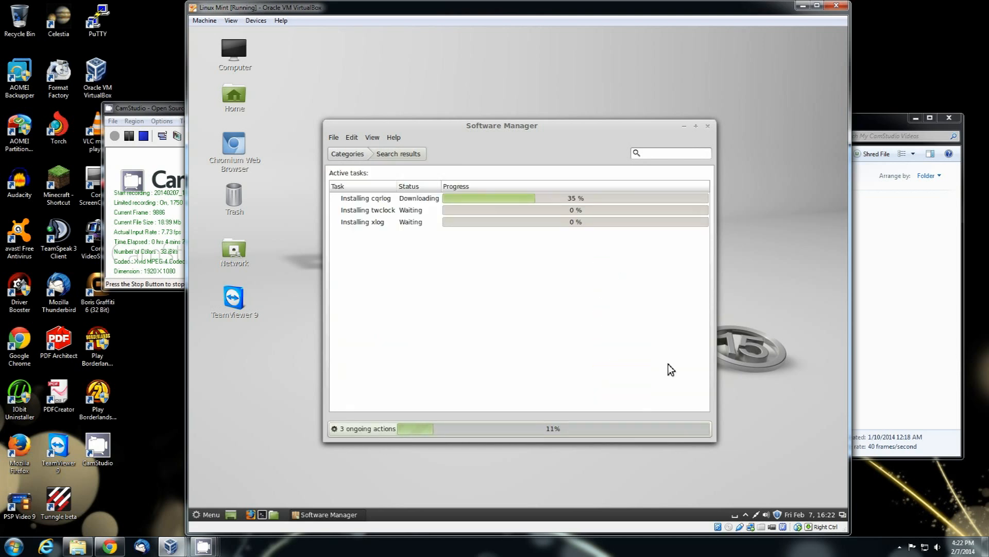
{"action": "mouse_move", "coordinate": [240, 519]}
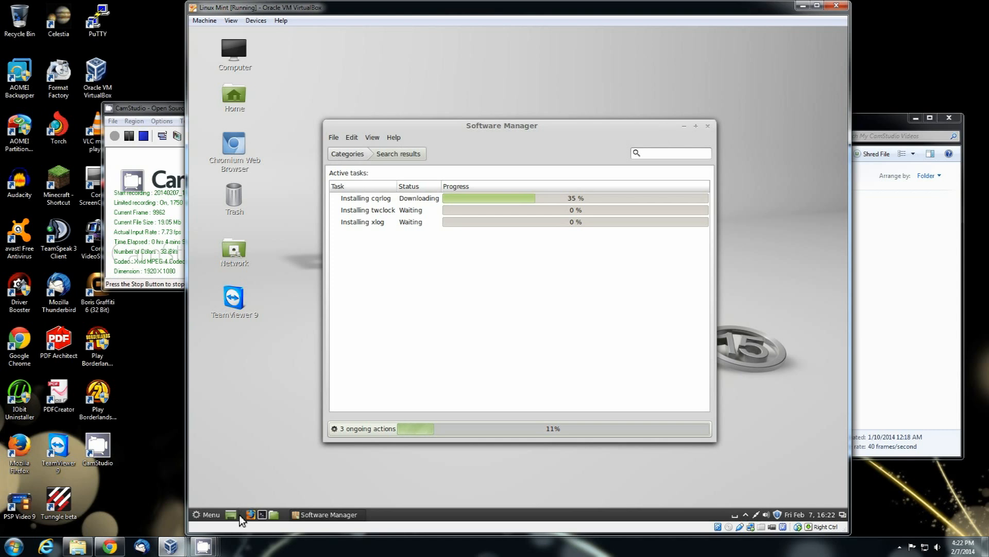
Step: Launch Fldigi from the Menu's Internet category while installs continue
{"action": "left_click", "coordinate": [206, 515]}
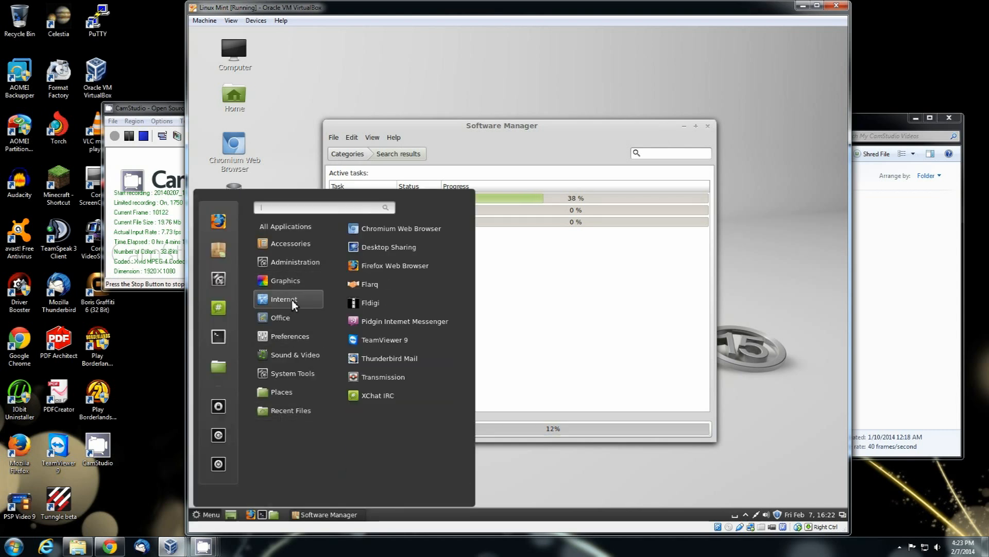
{"action": "mouse_move", "coordinate": [370, 303]}
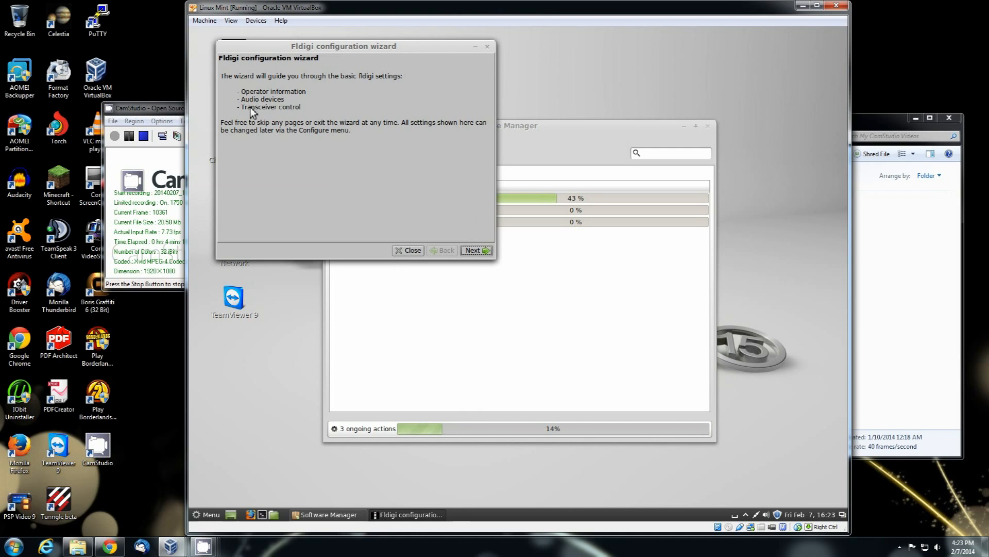
{"action": "mouse_move", "coordinate": [268, 71]}
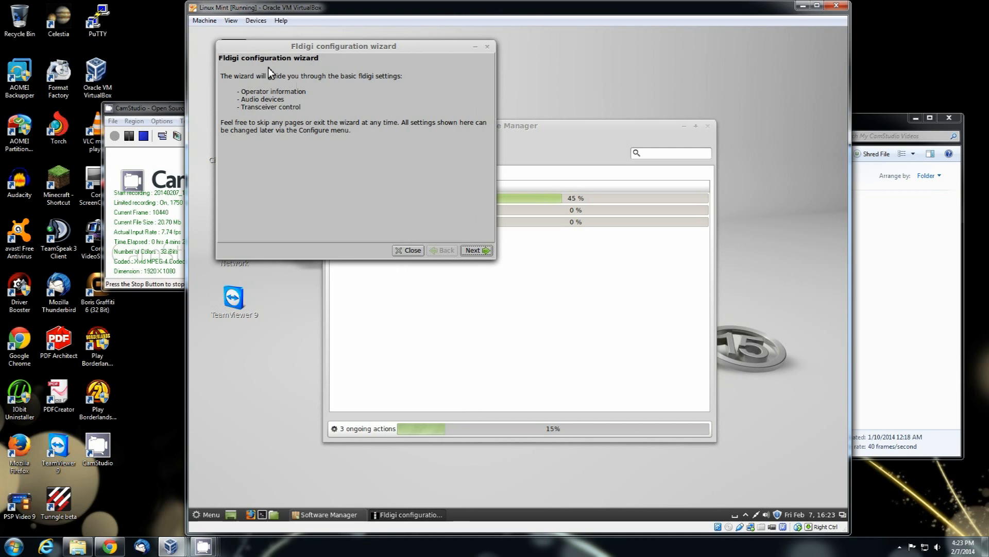
{"action": "mouse_move", "coordinate": [423, 183]}
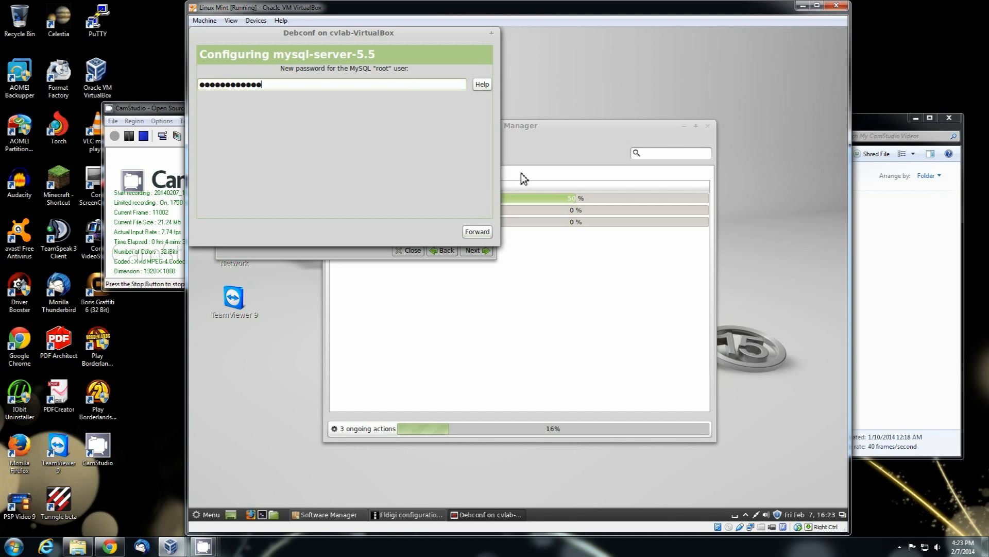
{"action": "mouse_move", "coordinate": [420, 203]}
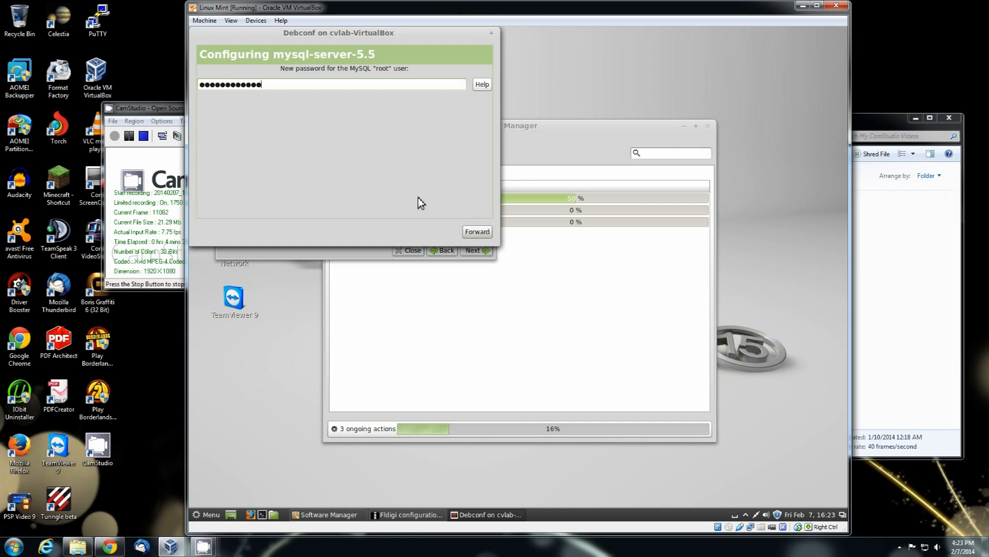
{"action": "mouse_move", "coordinate": [305, 117]}
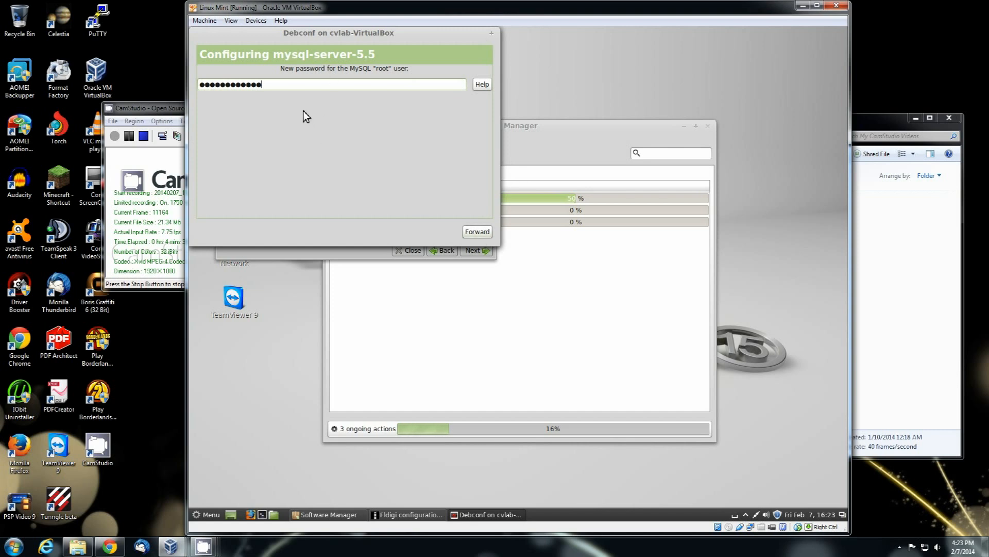
{"action": "key", "text": "BackSpace"}
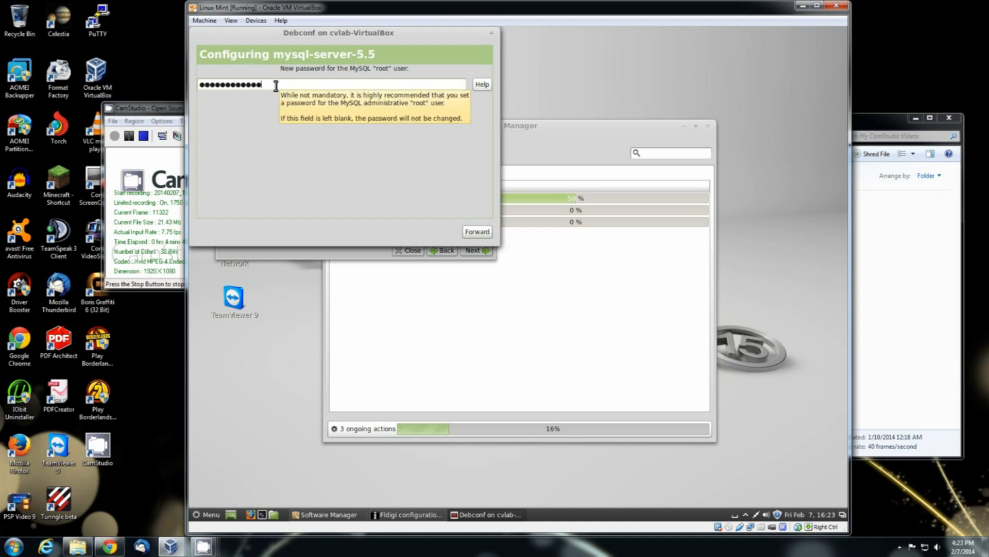
{"action": "left_click", "coordinate": [477, 232]}
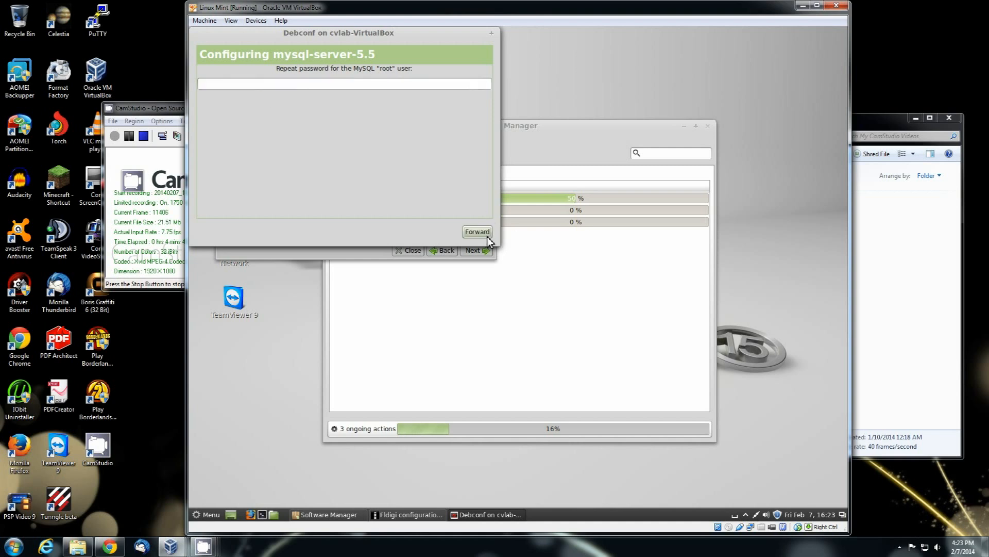
{"action": "type", "text": "••"}
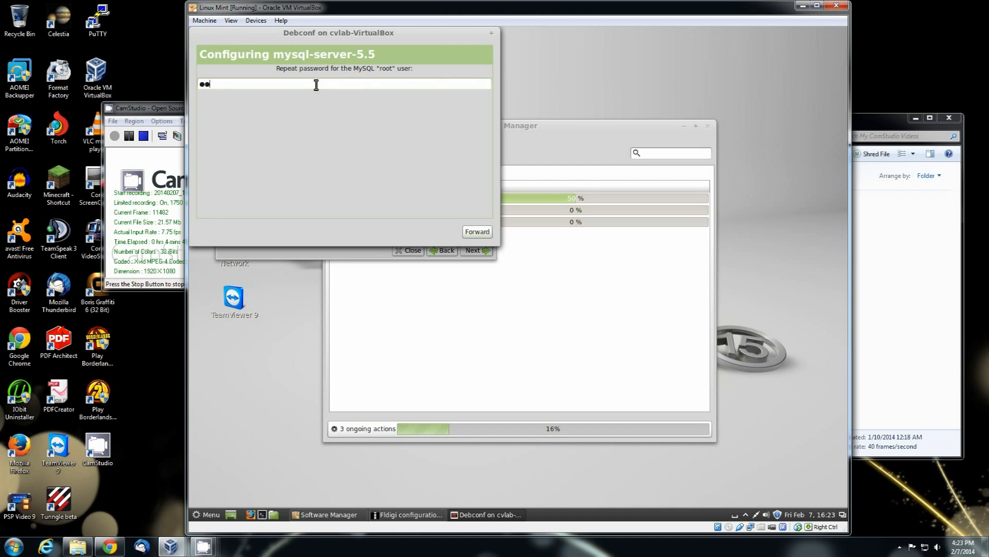
{"action": "type", "text": "password"}
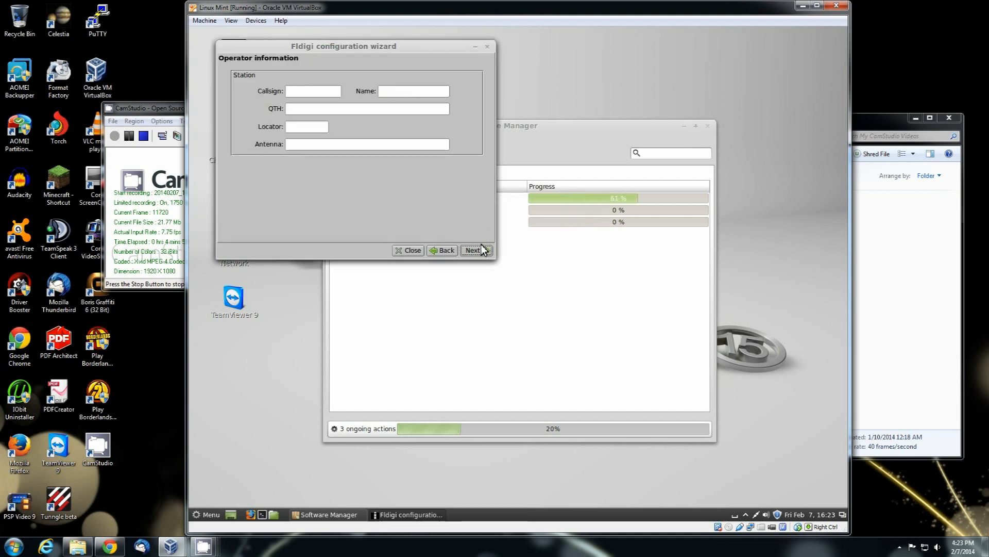
{"action": "mouse_move", "coordinate": [404, 226]}
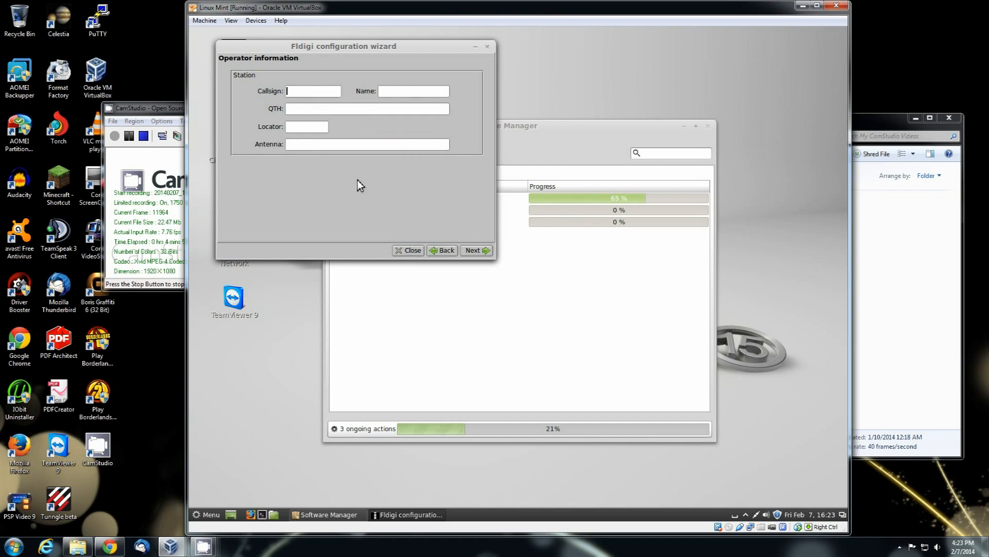
{"action": "mouse_move", "coordinate": [334, 164]}
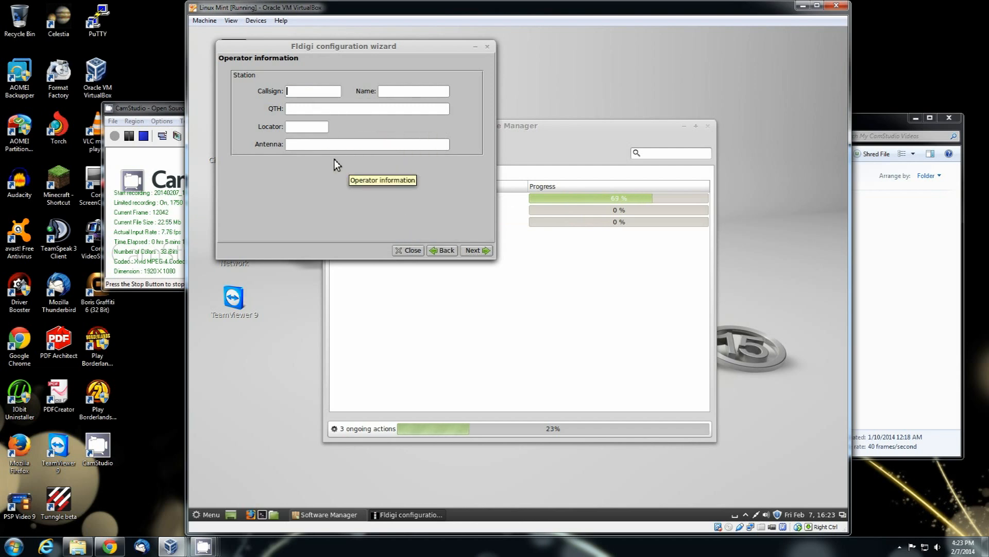
Step: Enter callsign KD5NZL, name Charles and QTH NW AR, then advance to audio devices
{"action": "type", "text": "KD5"}
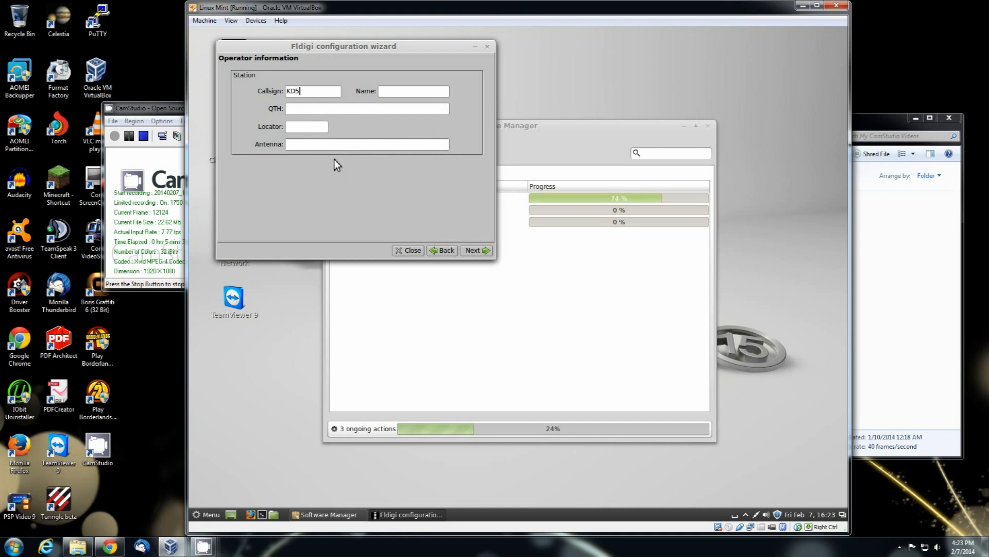
{"action": "type", "text": "NZL"}
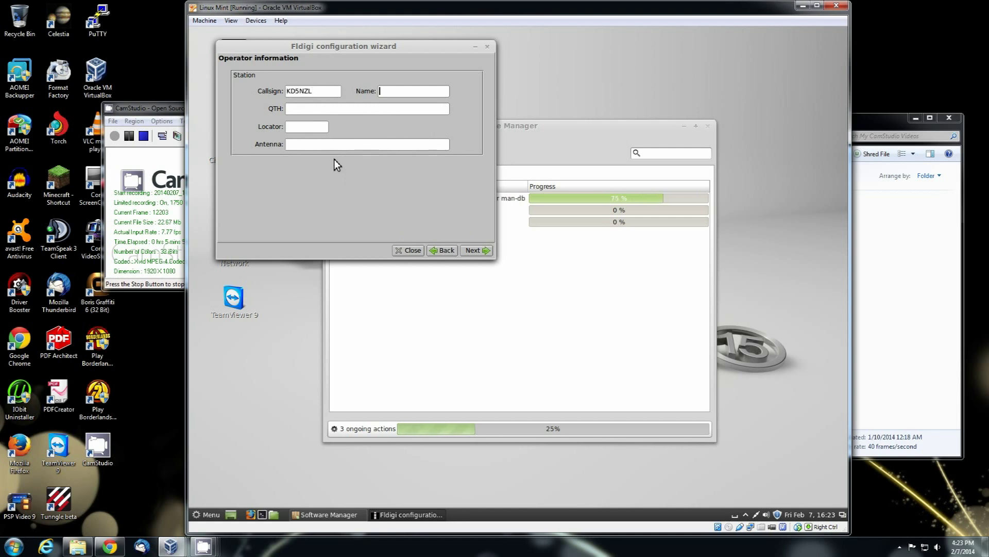
{"action": "type", "text": "Cgha"}
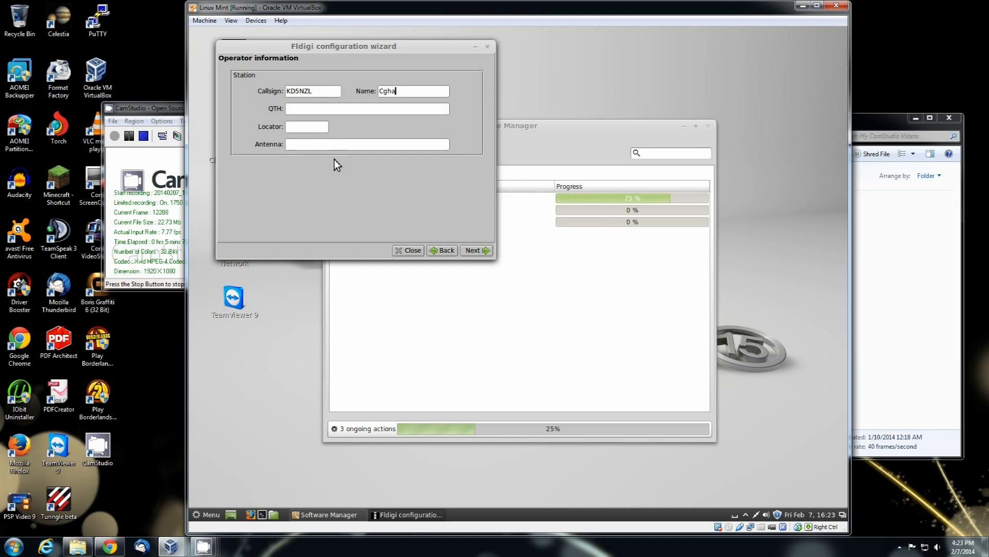
{"action": "type", "text": "Charles"}
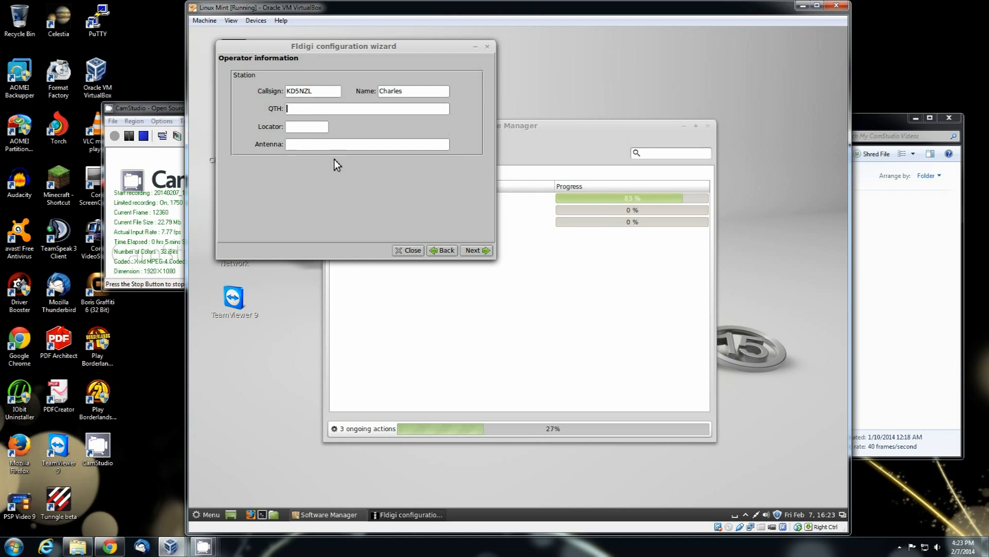
{"action": "type", "text": "NW"}
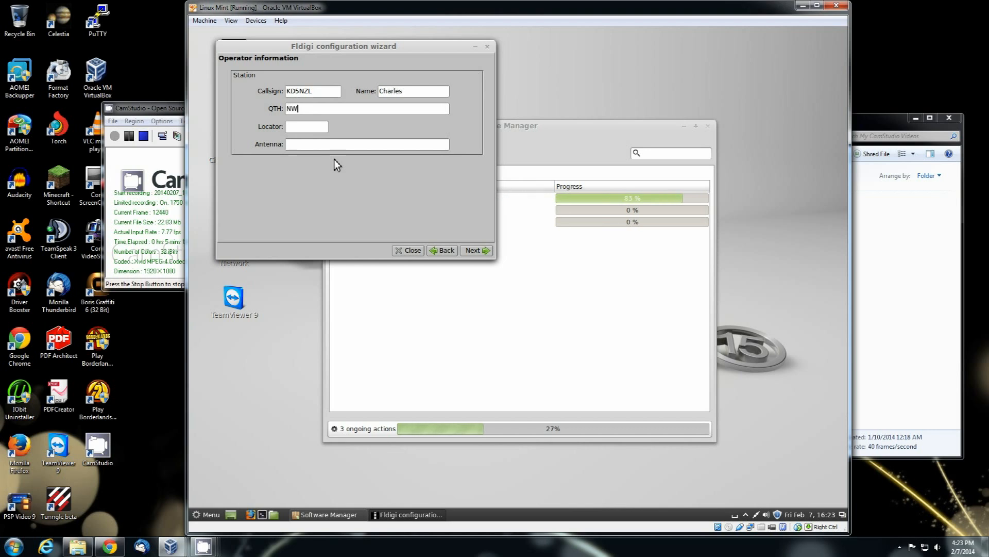
{"action": "type", "text": "AR"}
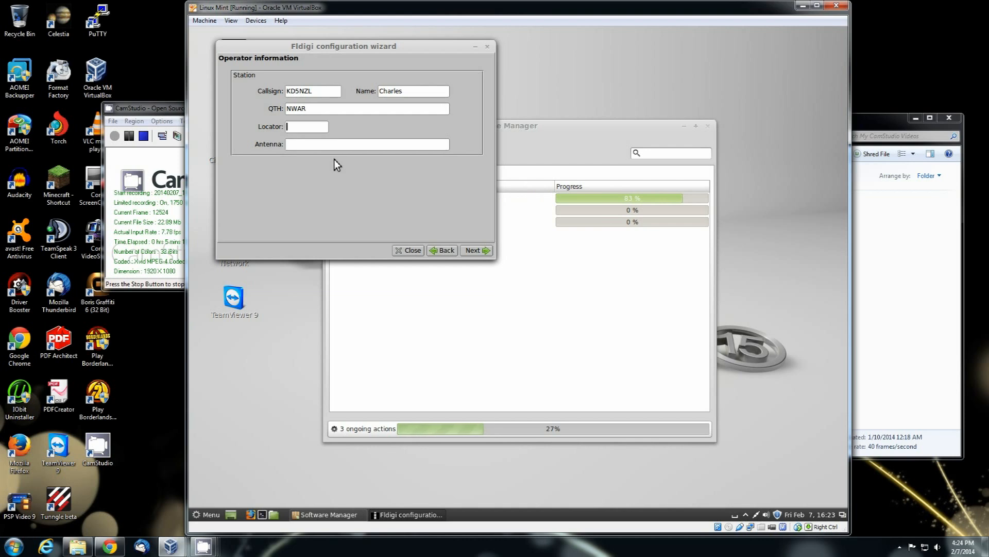
{"action": "left_click", "coordinate": [368, 145]}
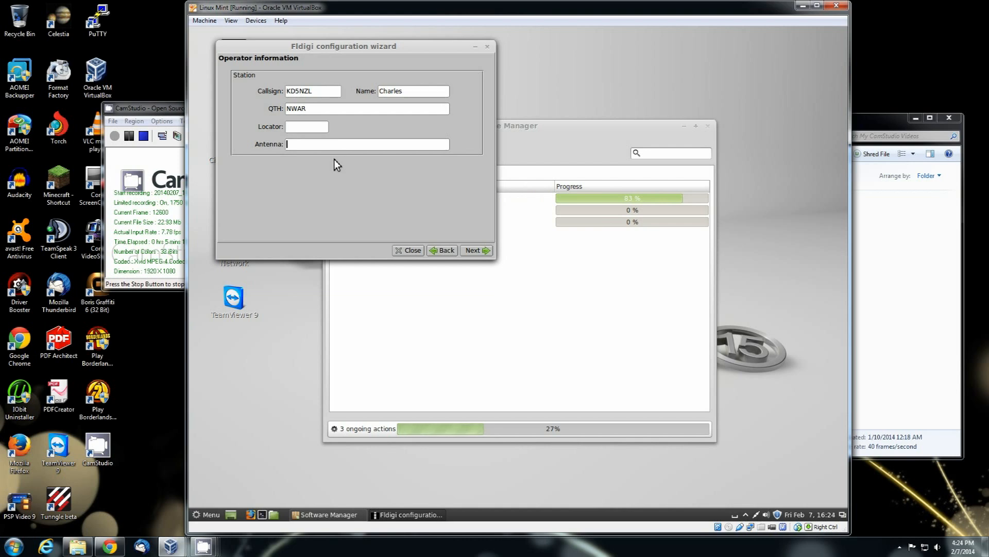
{"action": "left_click", "coordinate": [473, 250]}
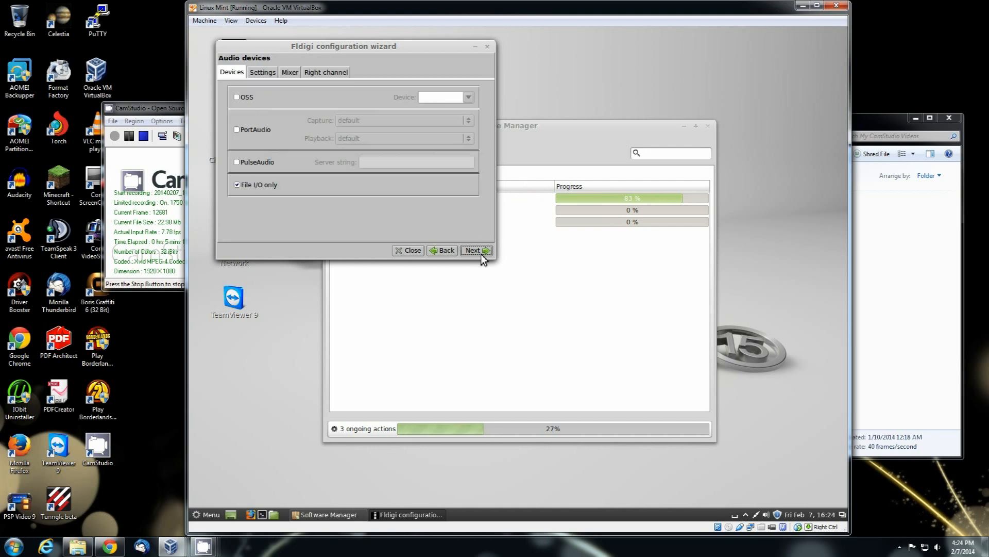
{"action": "mouse_move", "coordinate": [273, 100]}
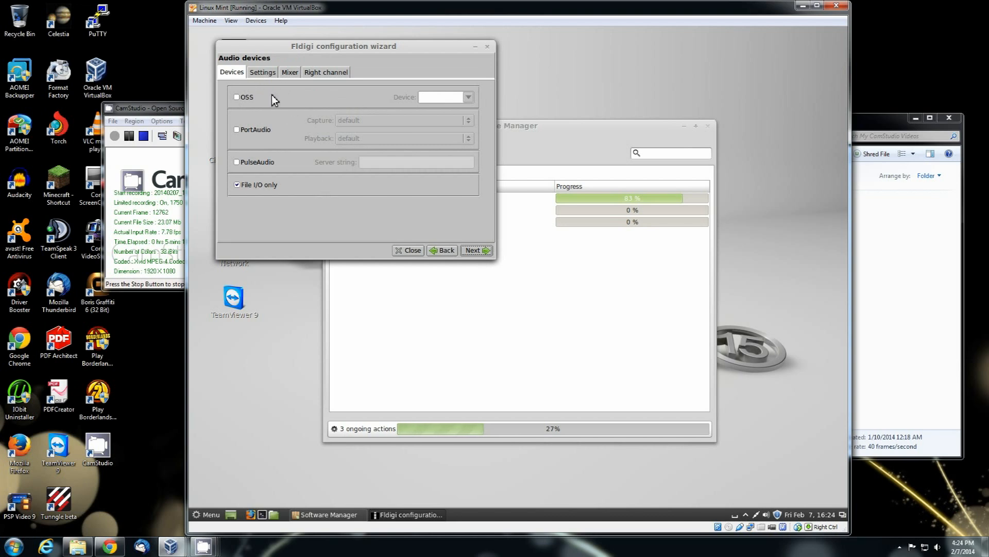
Step: Choose PulseAudio as the sound system after trying OSS and PortAudio
{"action": "left_click", "coordinate": [237, 97]}
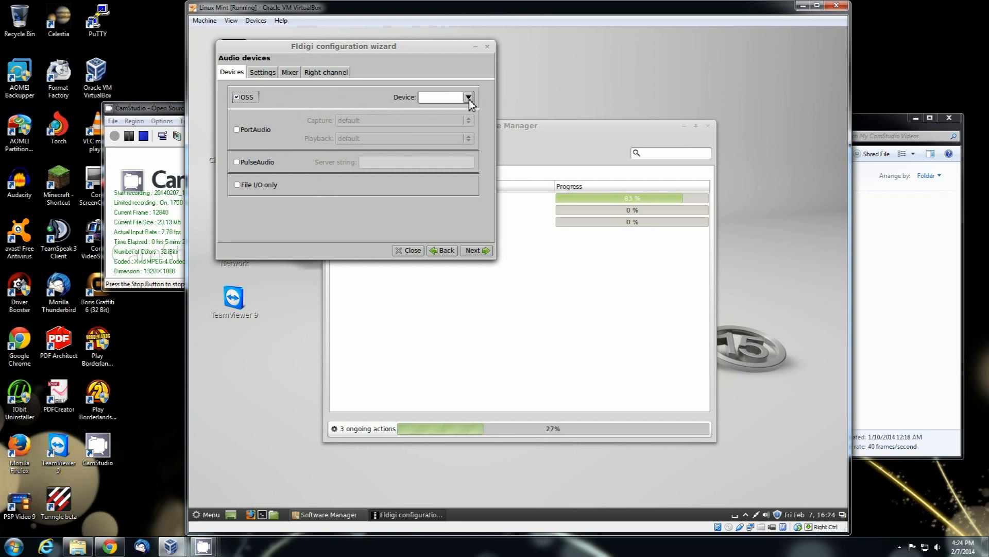
{"action": "mouse_move", "coordinate": [241, 102]}
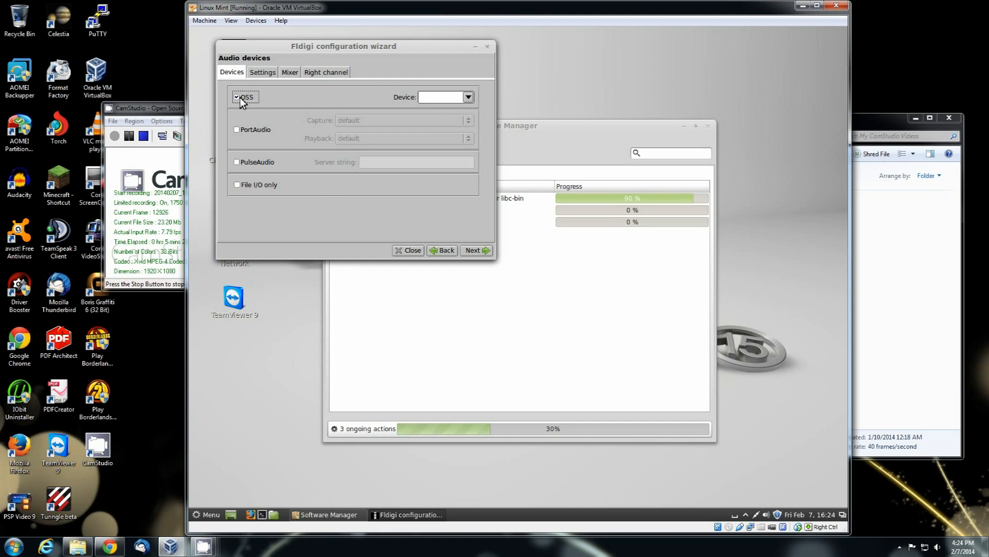
{"action": "left_click", "coordinate": [237, 97]}
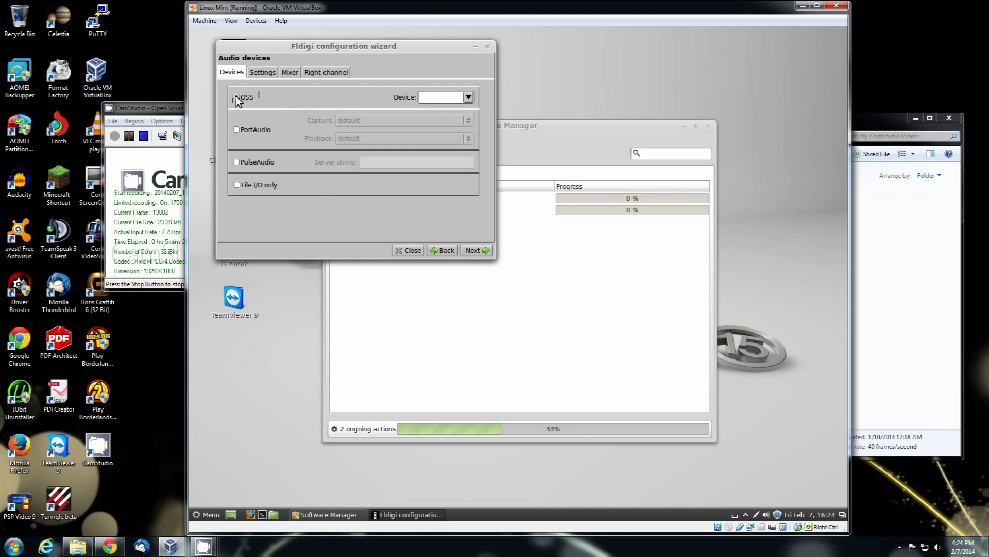
{"action": "left_click", "coordinate": [237, 97]}
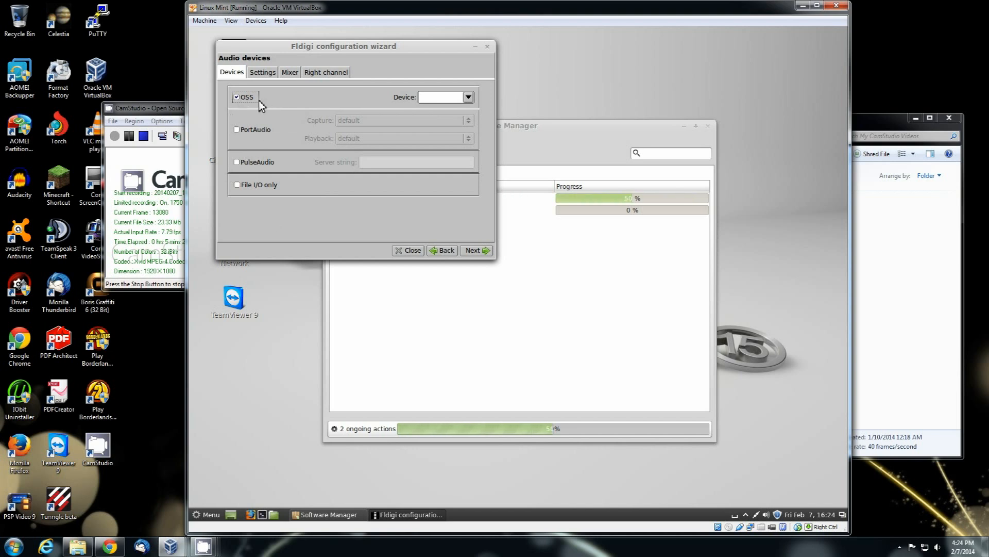
{"action": "left_click", "coordinate": [238, 130]}
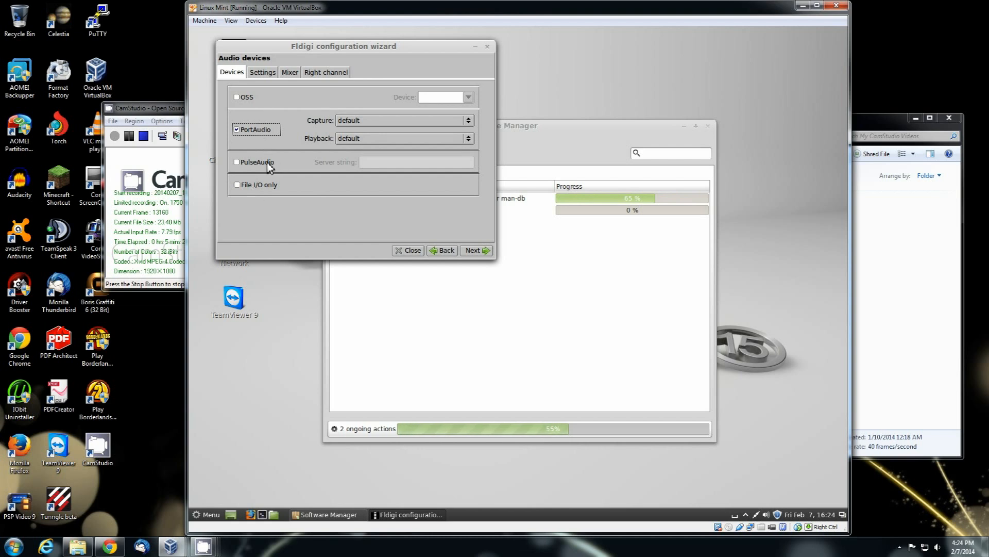
{"action": "left_click", "coordinate": [237, 161]}
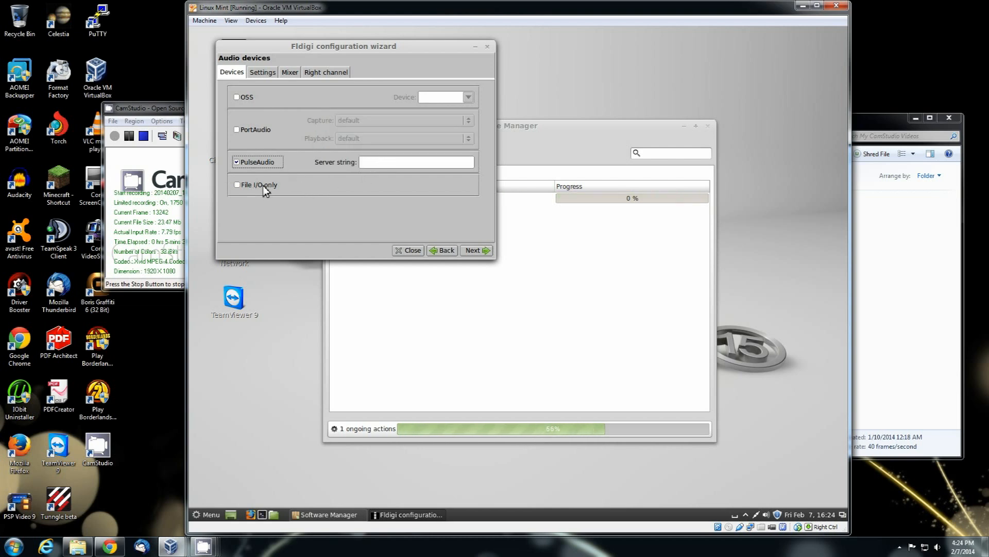
{"action": "mouse_move", "coordinate": [377, 131]}
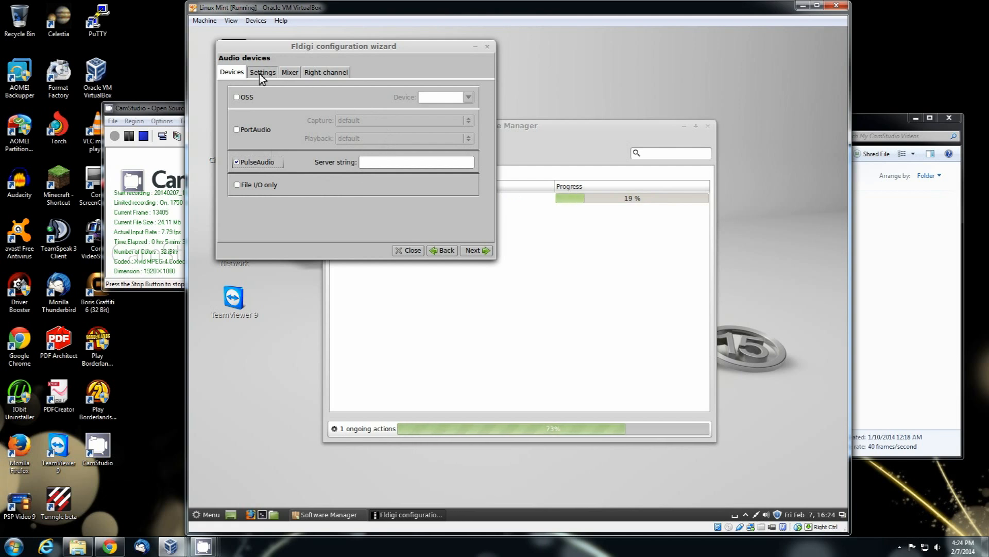
Step: Review the Settings, Mixer and Right channel tabs and finish the wizard for KD5NZL
{"action": "left_click", "coordinate": [262, 71]}
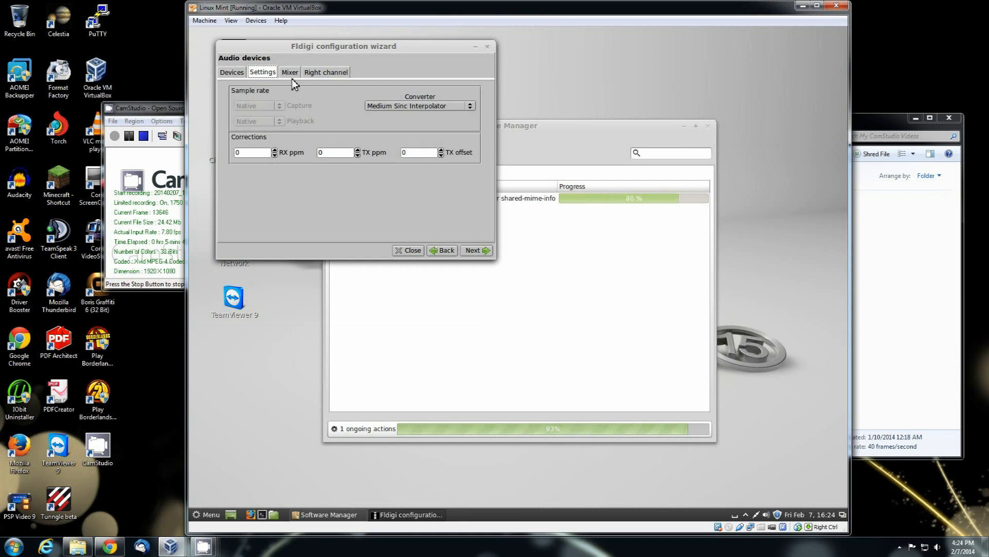
{"action": "left_click", "coordinate": [290, 72]}
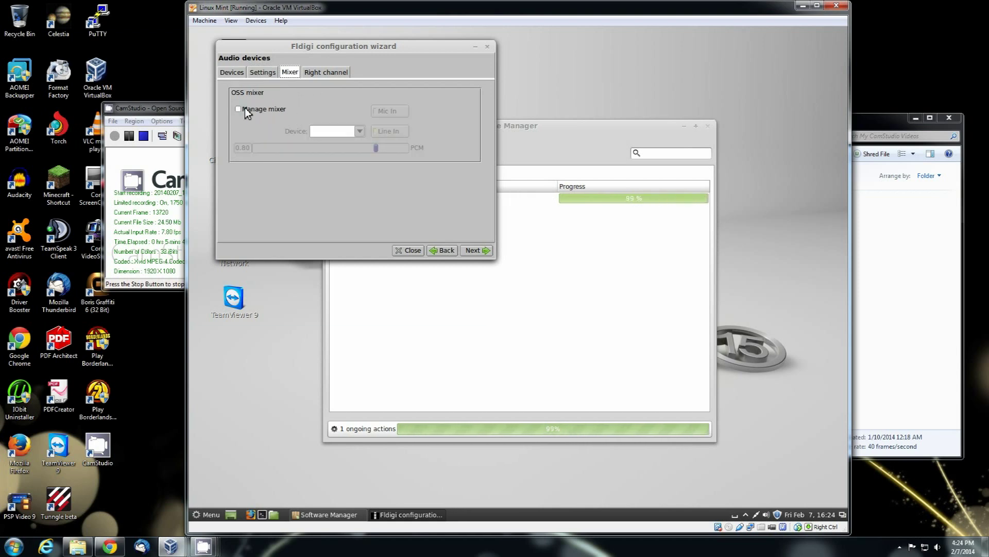
{"action": "left_click", "coordinate": [326, 72]}
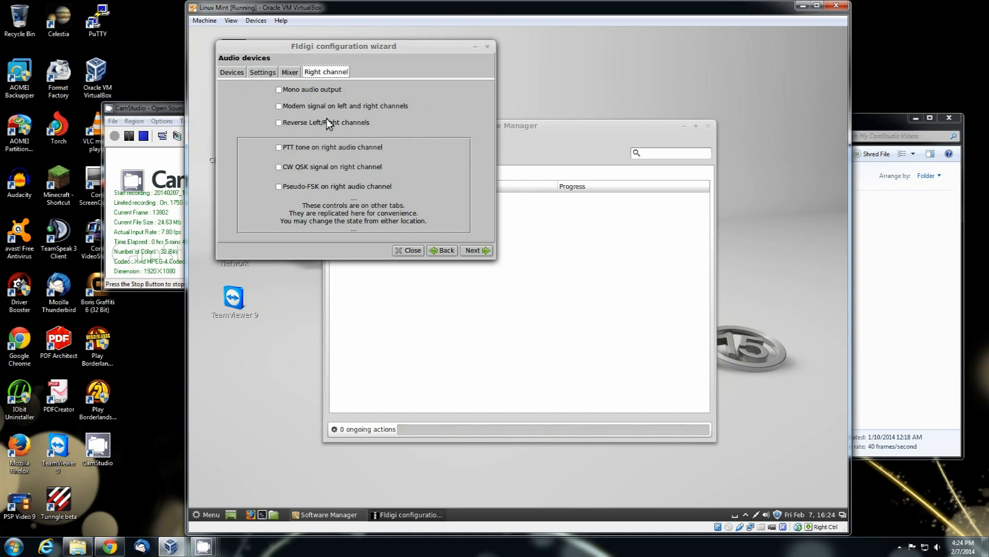
{"action": "left_click", "coordinate": [476, 249]}
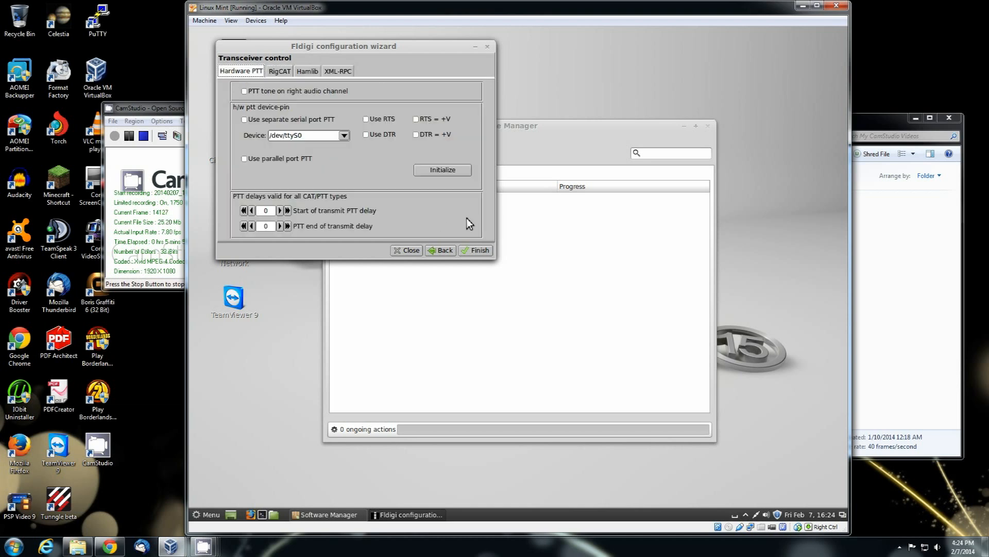
{"action": "left_click", "coordinate": [475, 250]}
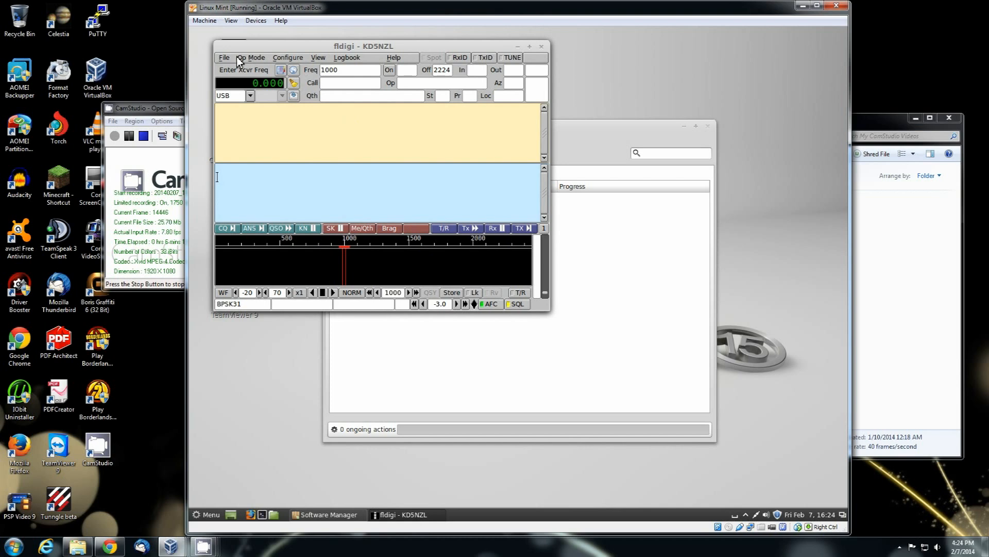
Step: Browse the Op Mode and Configure menus to review fldigi's modes and settings
{"action": "left_click", "coordinate": [251, 58]}
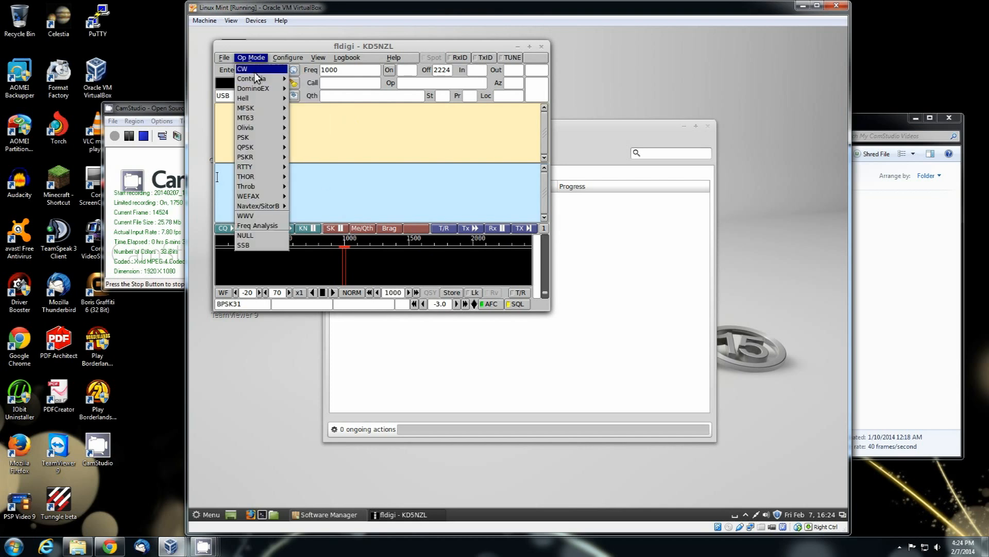
{"action": "mouse_move", "coordinate": [253, 88]}
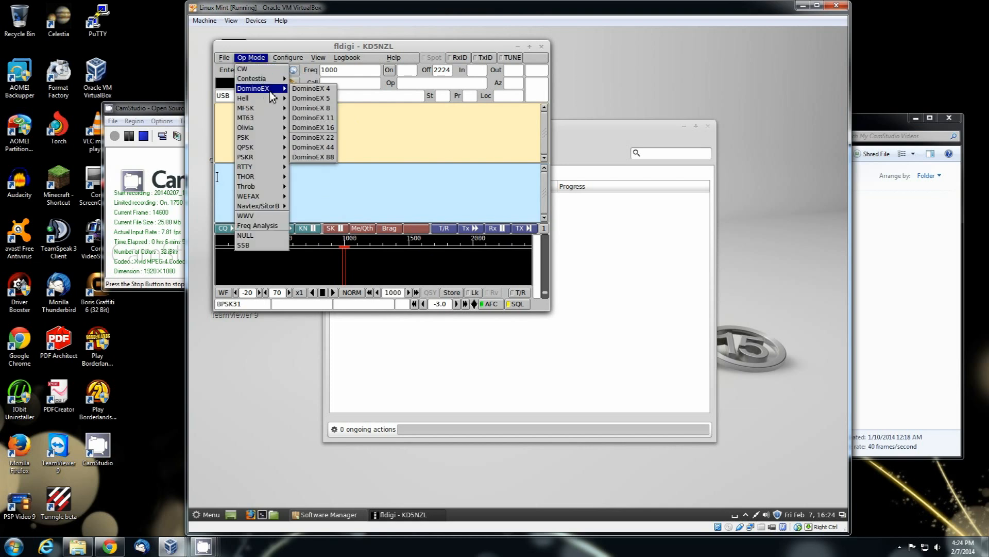
{"action": "mouse_move", "coordinate": [243, 98]}
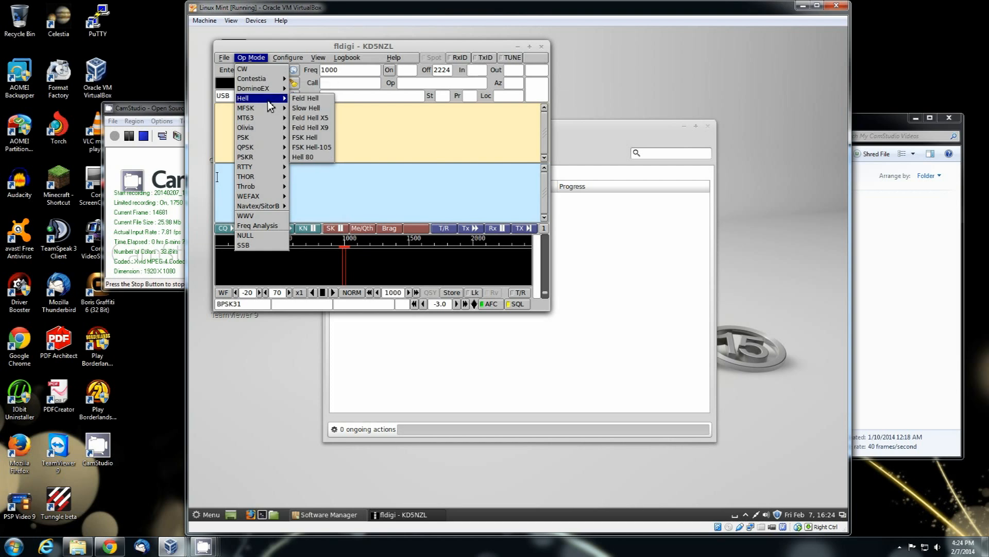
{"action": "mouse_move", "coordinate": [247, 107]}
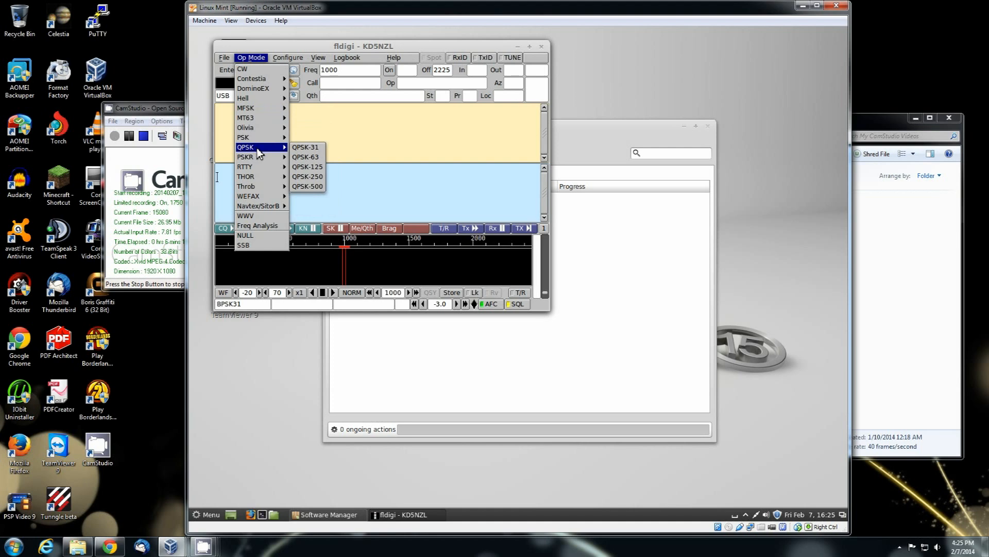
{"action": "mouse_move", "coordinate": [253, 157]}
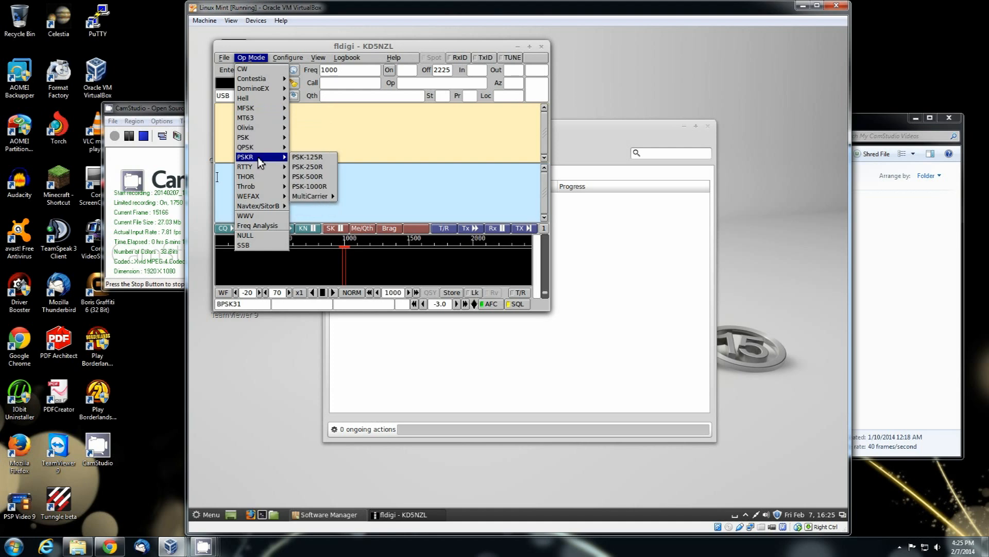
{"action": "mouse_move", "coordinate": [245, 167]}
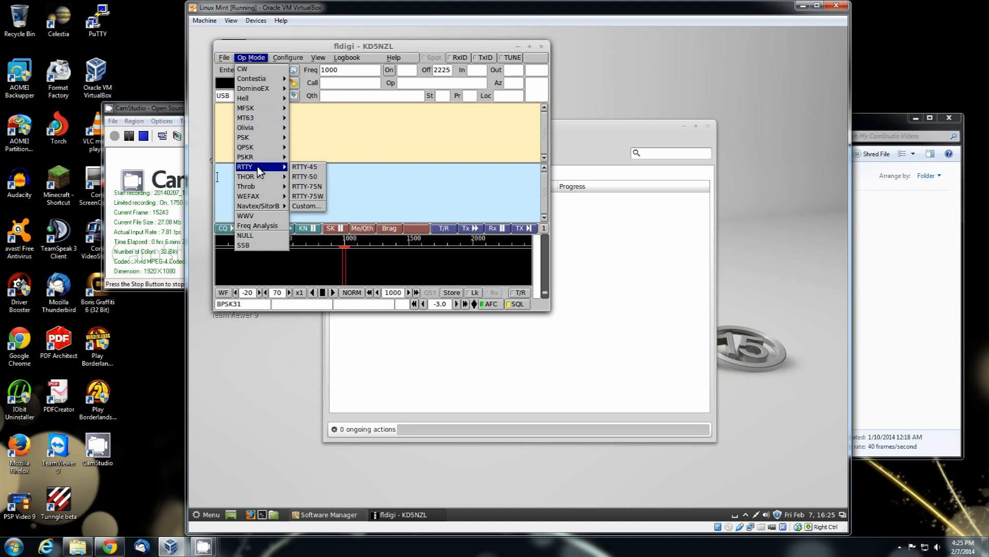
{"action": "mouse_move", "coordinate": [246, 176]}
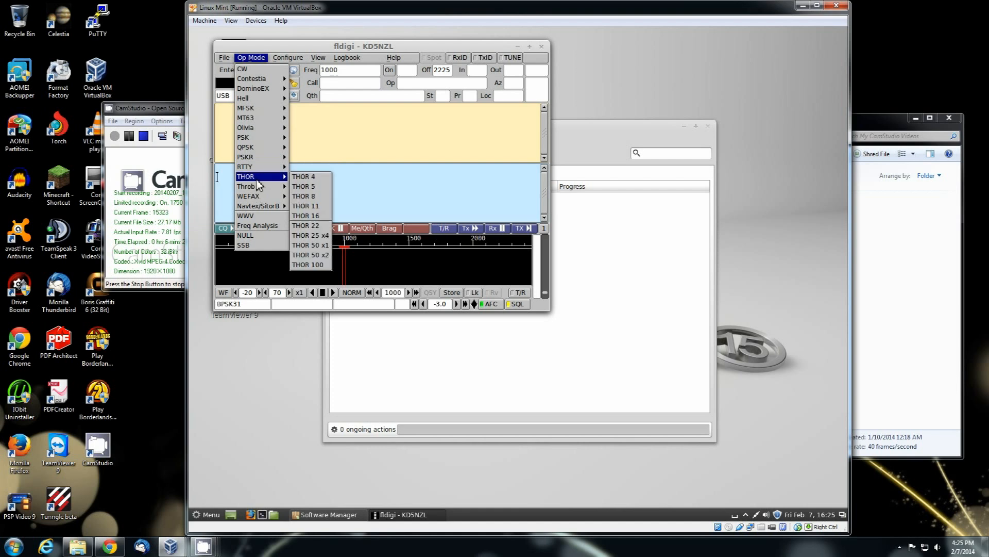
{"action": "mouse_move", "coordinate": [249, 196]}
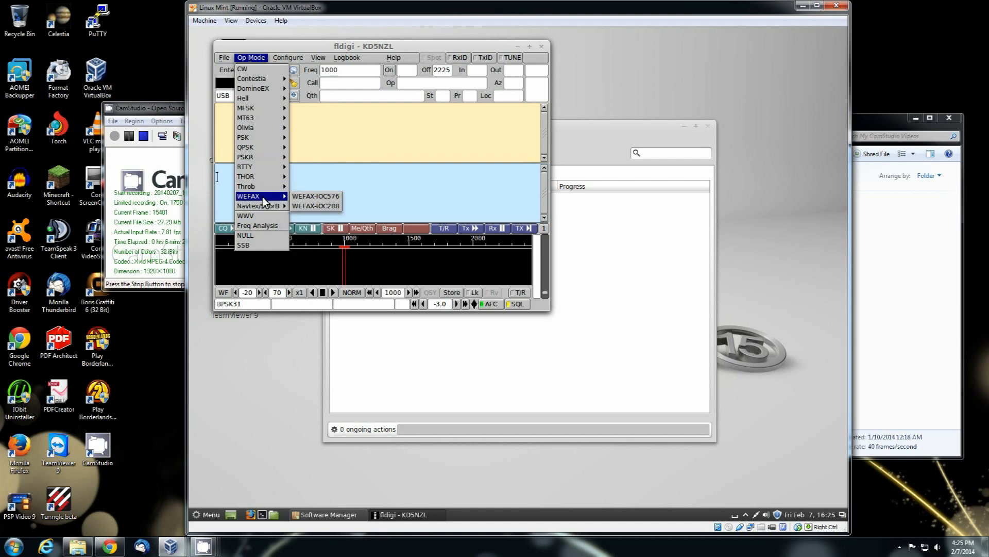
{"action": "mouse_move", "coordinate": [259, 206]}
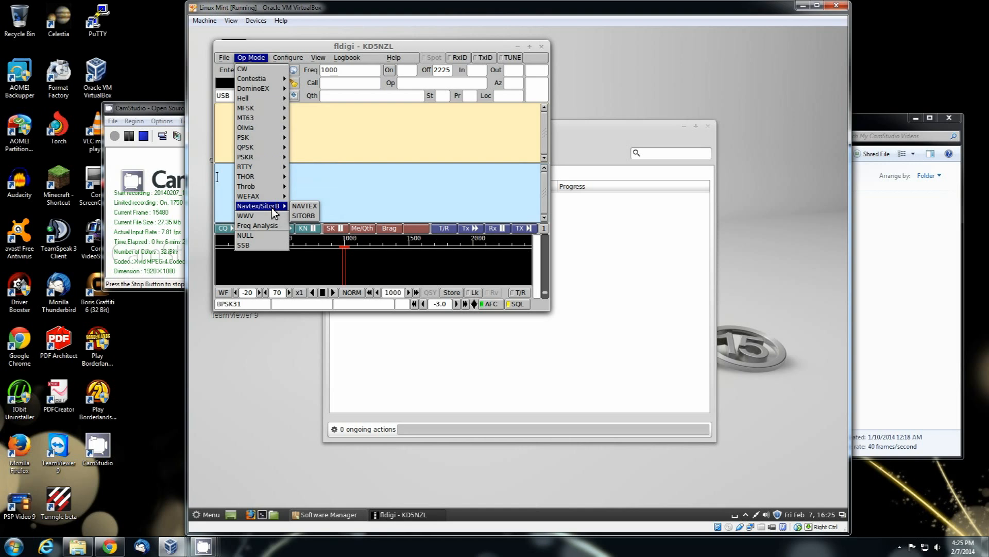
{"action": "mouse_move", "coordinate": [245, 215]}
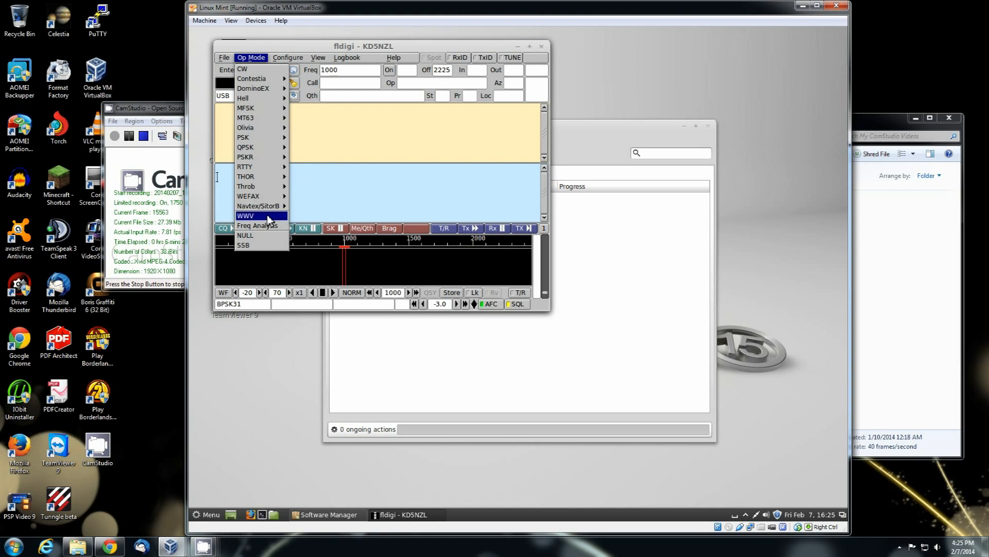
{"action": "mouse_move", "coordinate": [384, 72]}
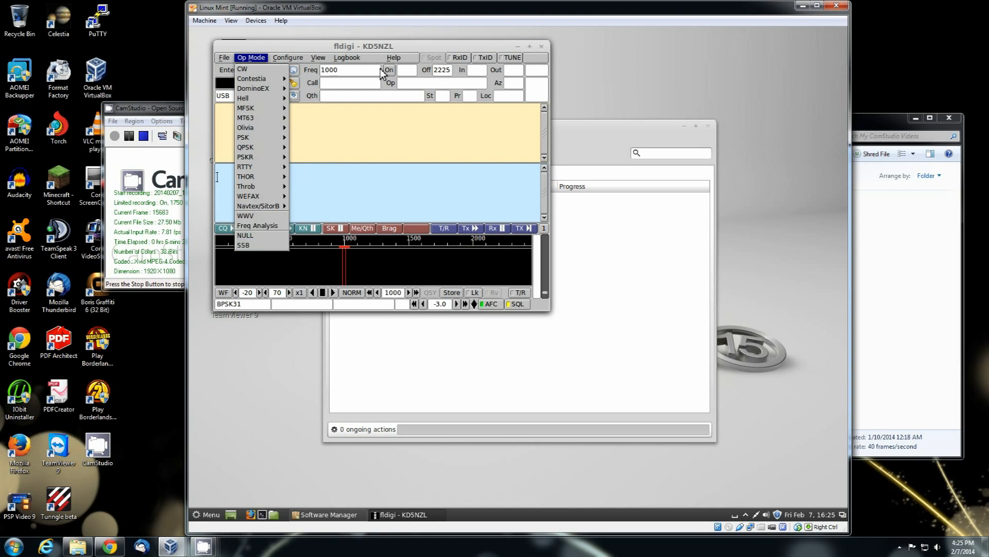
{"action": "left_click", "coordinate": [287, 57]}
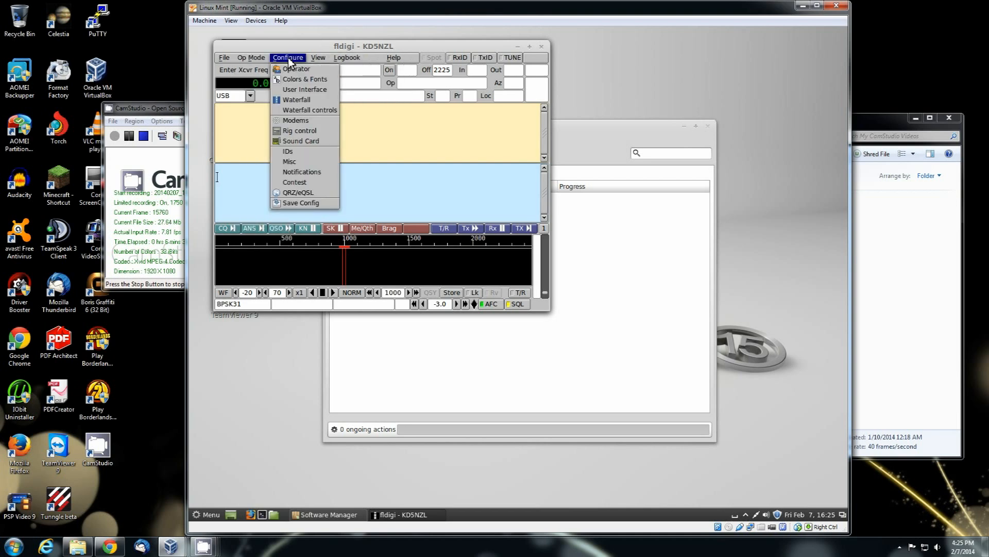
{"action": "mouse_move", "coordinate": [292, 61]}
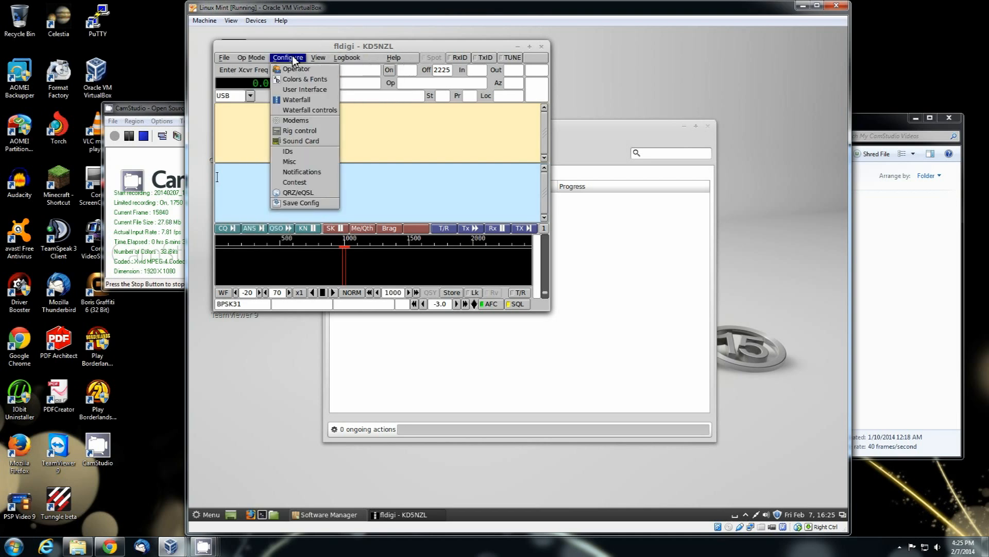
{"action": "mouse_move", "coordinate": [449, 50]}
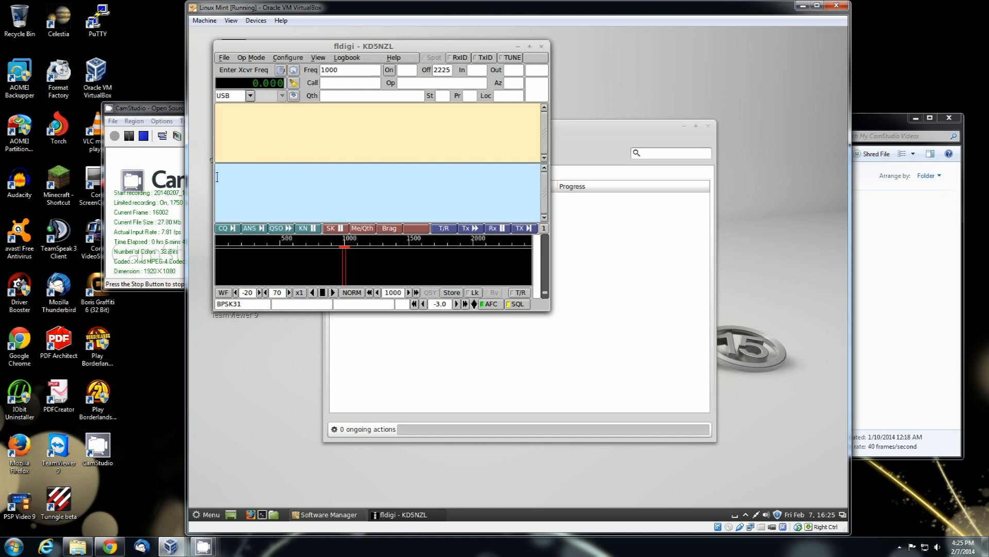
{"action": "mouse_move", "coordinate": [445, 123]}
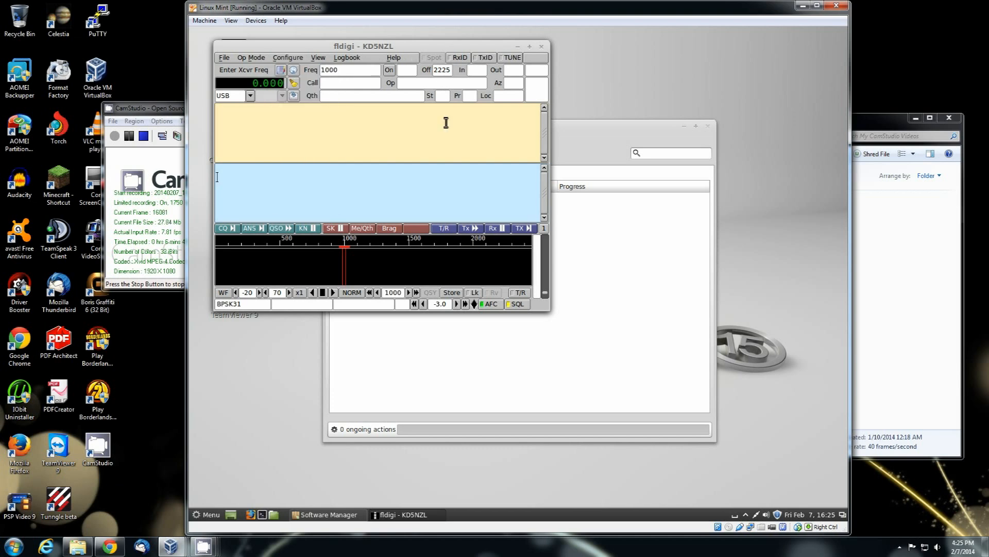
{"action": "mouse_move", "coordinate": [467, 121]}
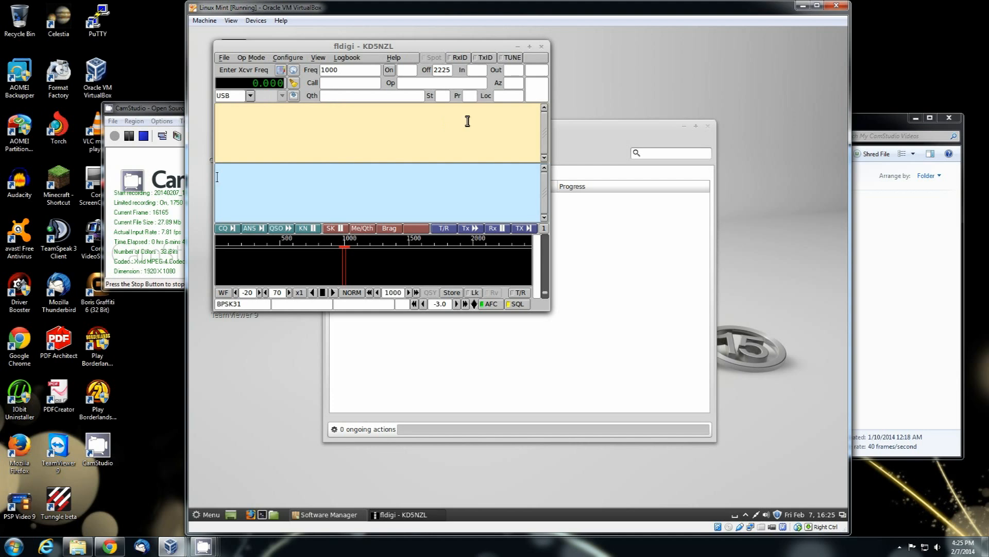
{"action": "mouse_move", "coordinate": [463, 116]}
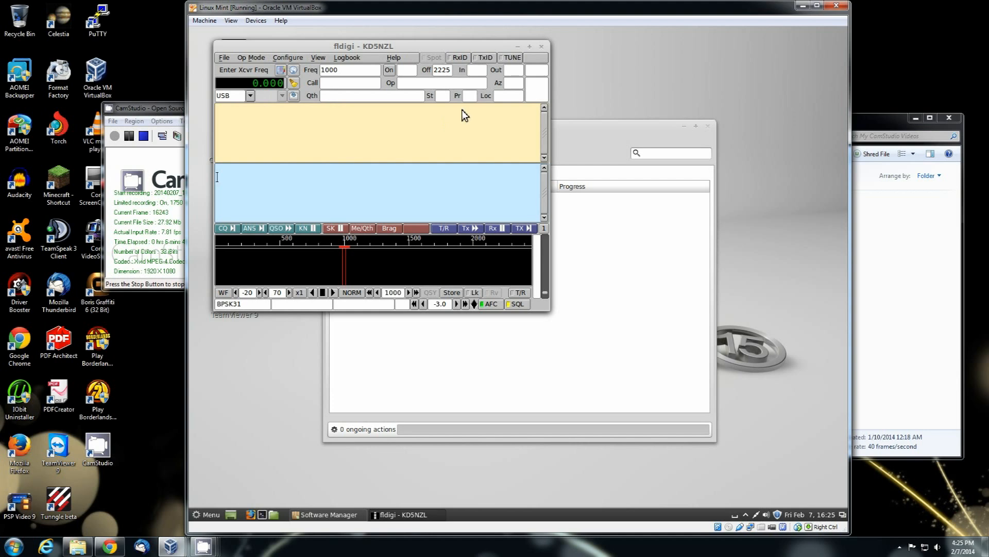
{"action": "mouse_move", "coordinate": [463, 123]}
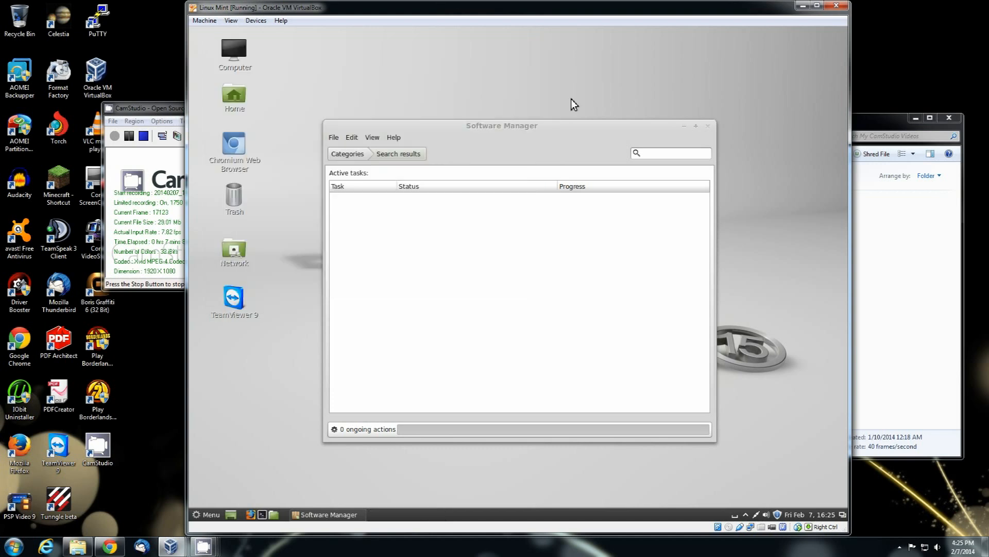
{"action": "mouse_move", "coordinate": [701, 146]}
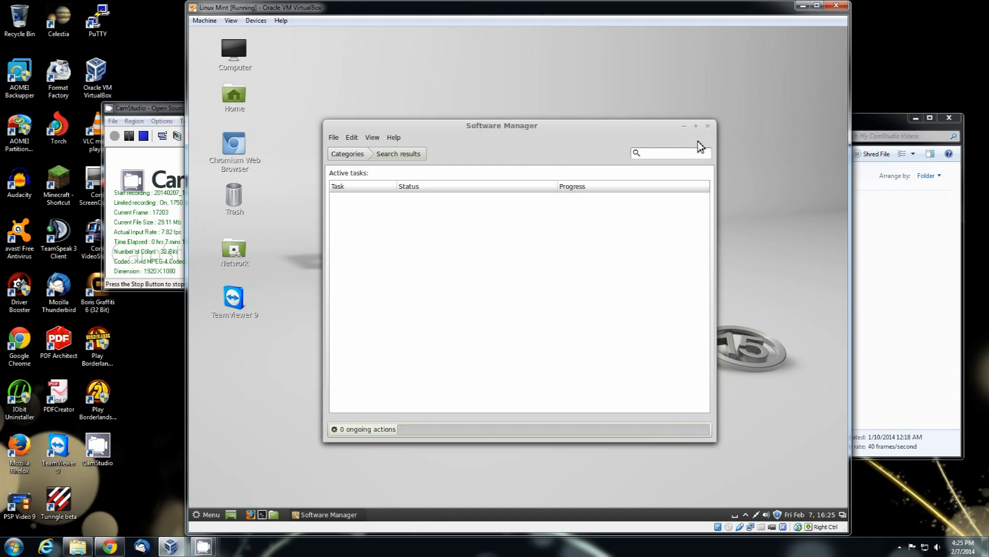
Step: Close the Software Manager and bring up the application launcher at Accessories
{"action": "left_click", "coordinate": [707, 126]}
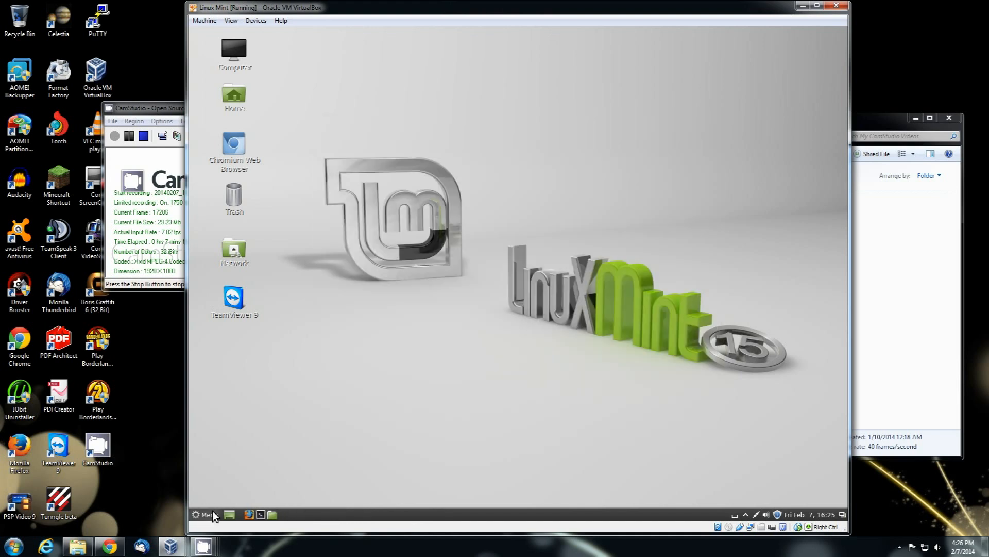
{"action": "left_click", "coordinate": [203, 514]}
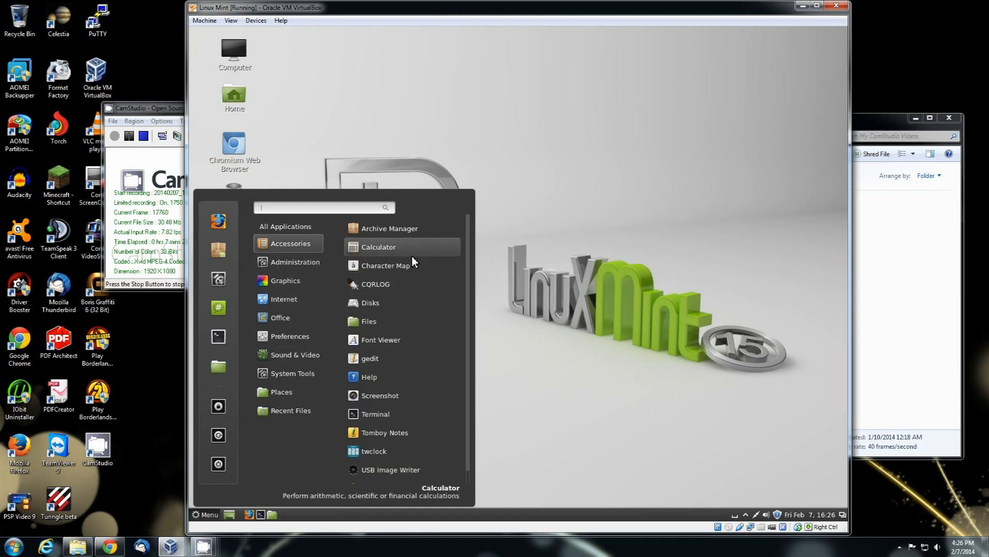
Step: Launch CQRLOG, try New log, cancel it, and keep the existing Log 001 for connection
{"action": "left_click", "coordinate": [375, 285]}
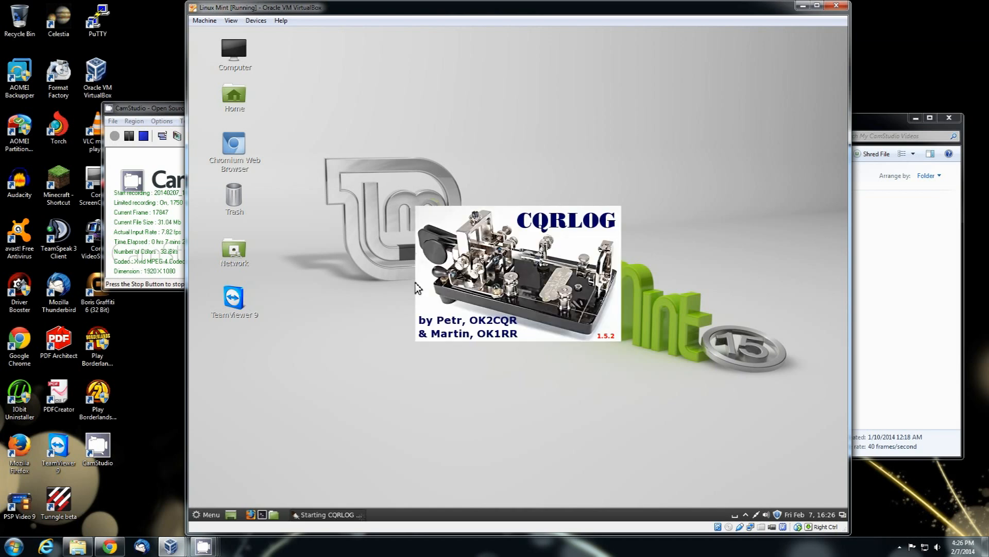
{"action": "mouse_move", "coordinate": [467, 341]}
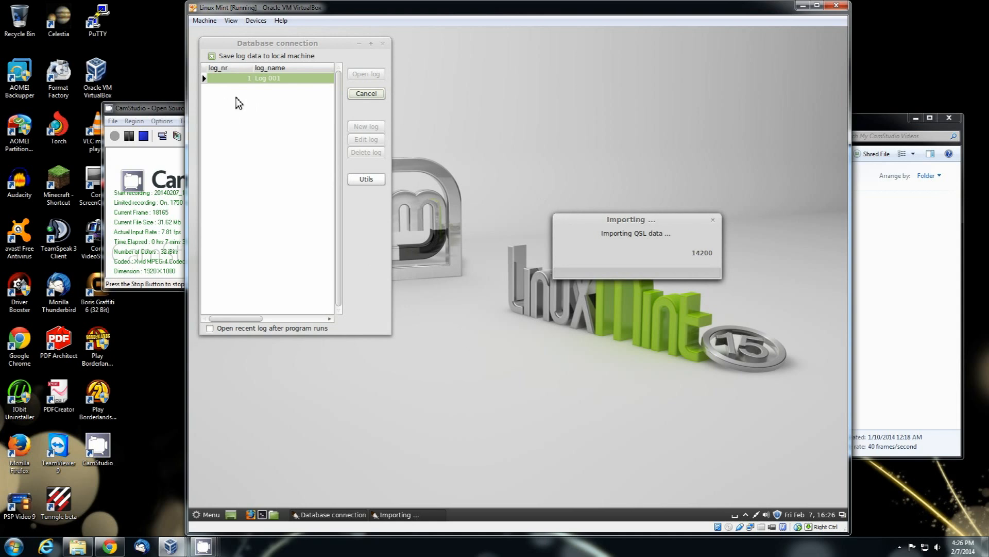
{"action": "mouse_move", "coordinate": [279, 142]}
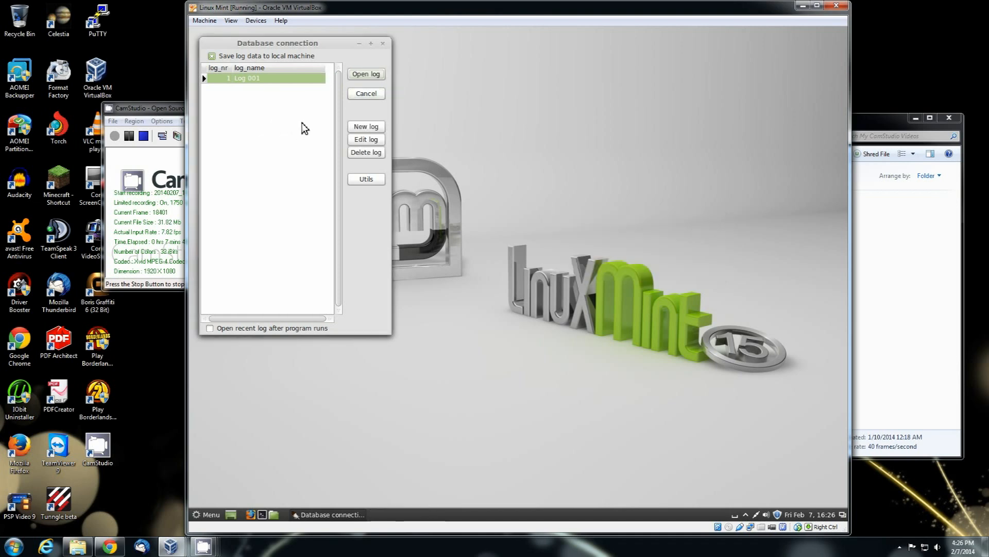
{"action": "mouse_move", "coordinate": [311, 121]}
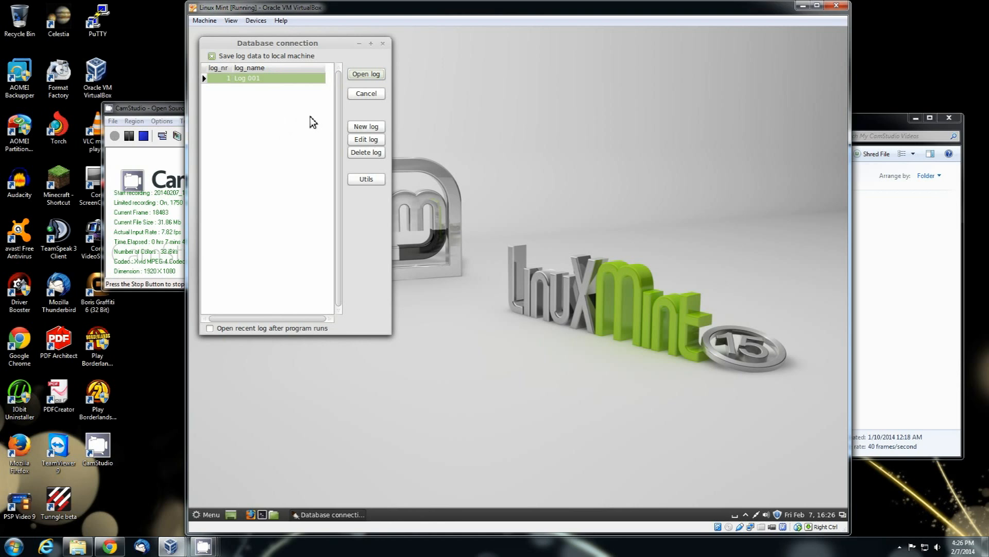
{"action": "mouse_move", "coordinate": [318, 106]}
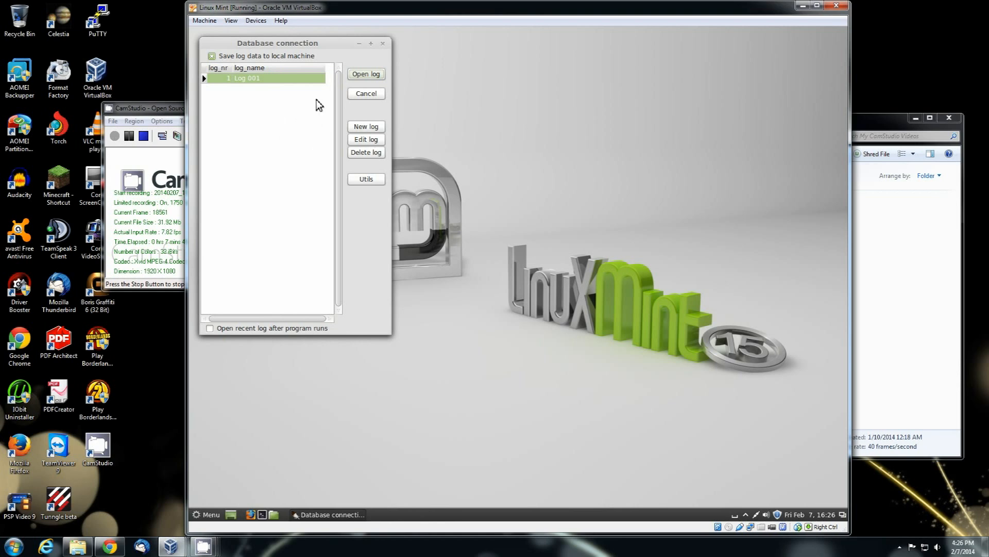
{"action": "left_click_drag", "start_coordinate": [277, 43], "coordinate": [362, 41]}
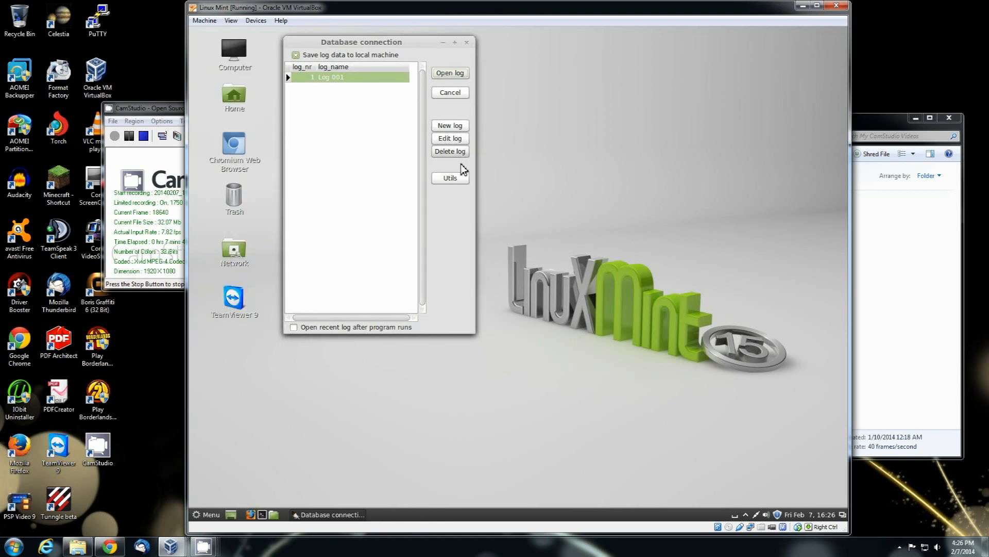
{"action": "left_click", "coordinate": [450, 124]}
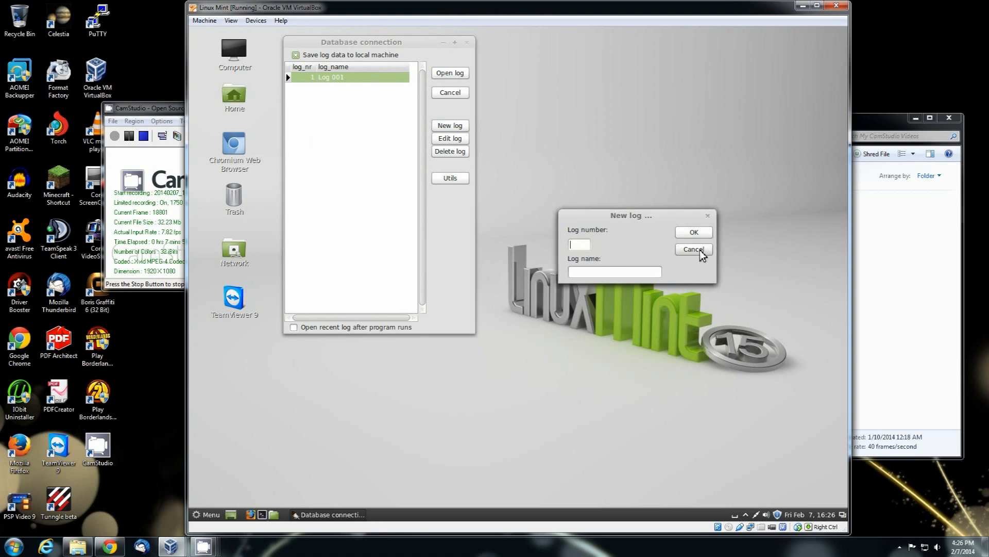
{"action": "left_click", "coordinate": [693, 248]}
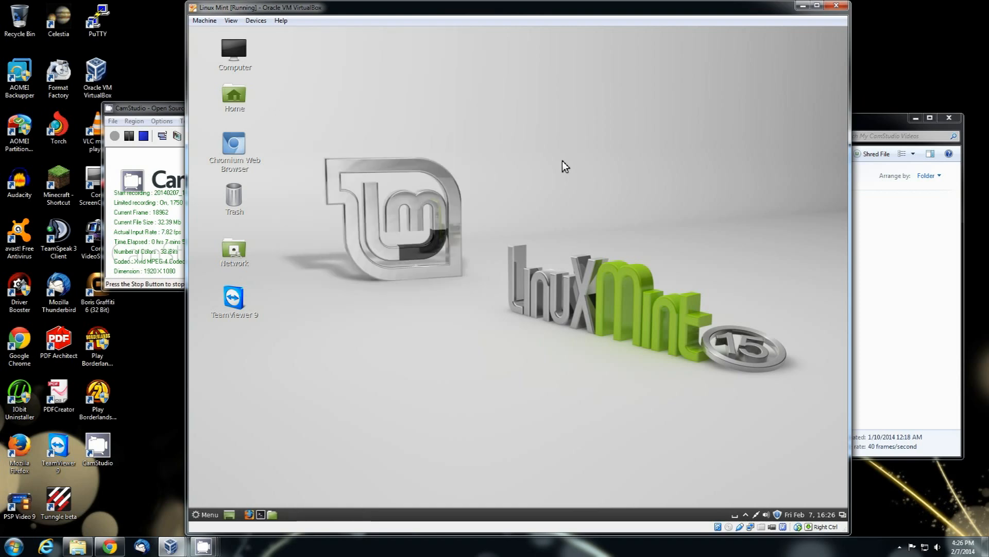
{"action": "mouse_move", "coordinate": [469, 333]}
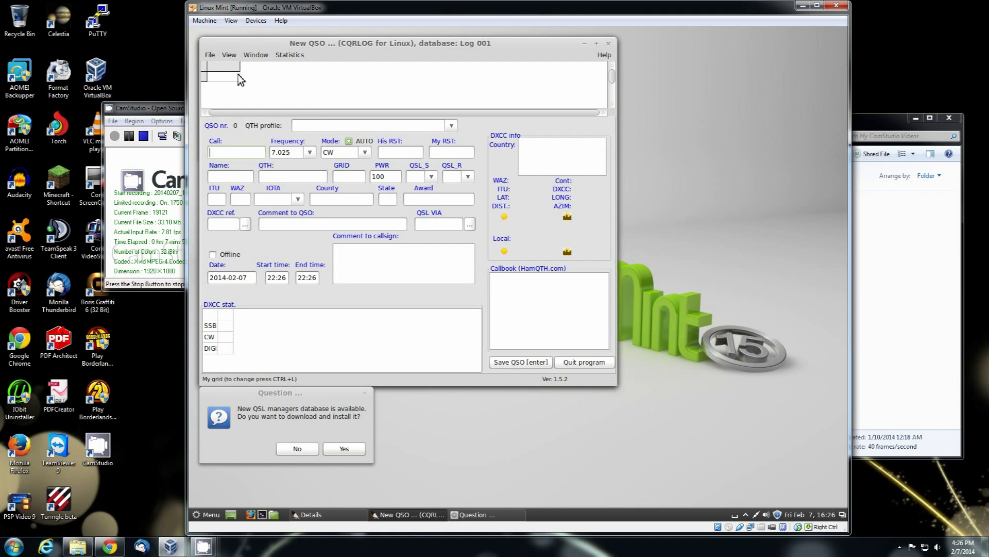
{"action": "mouse_move", "coordinate": [261, 290]}
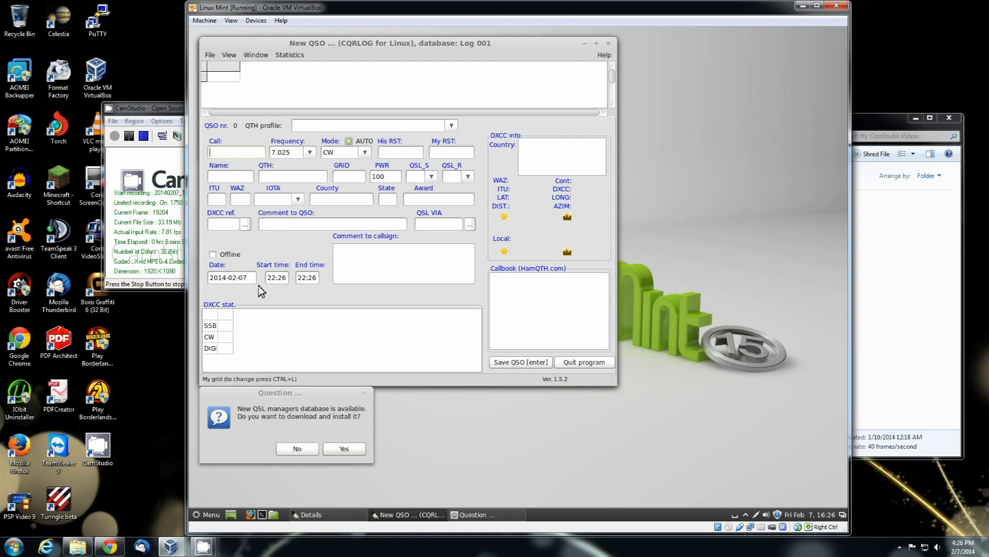
{"action": "mouse_move", "coordinate": [488, 265]}
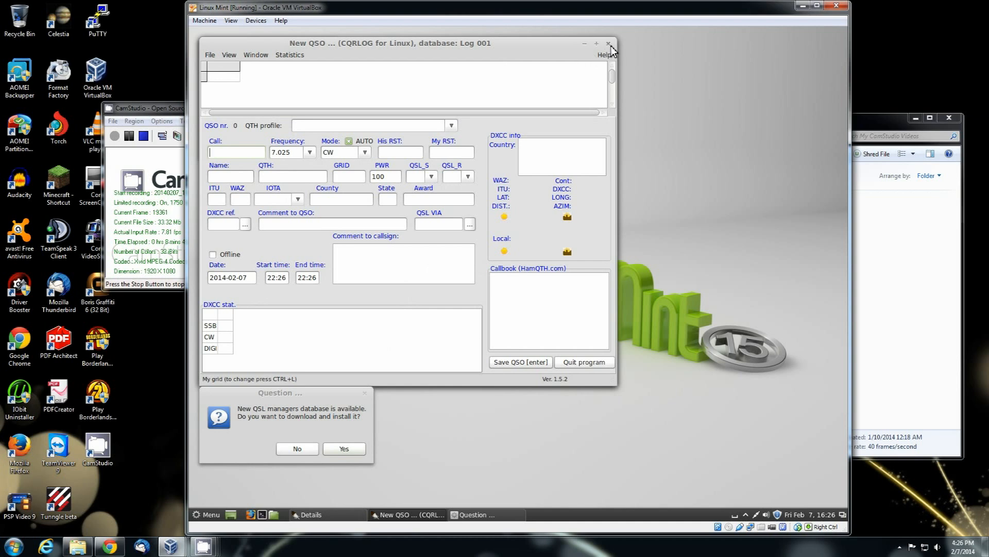
{"action": "mouse_move", "coordinate": [343, 449]}
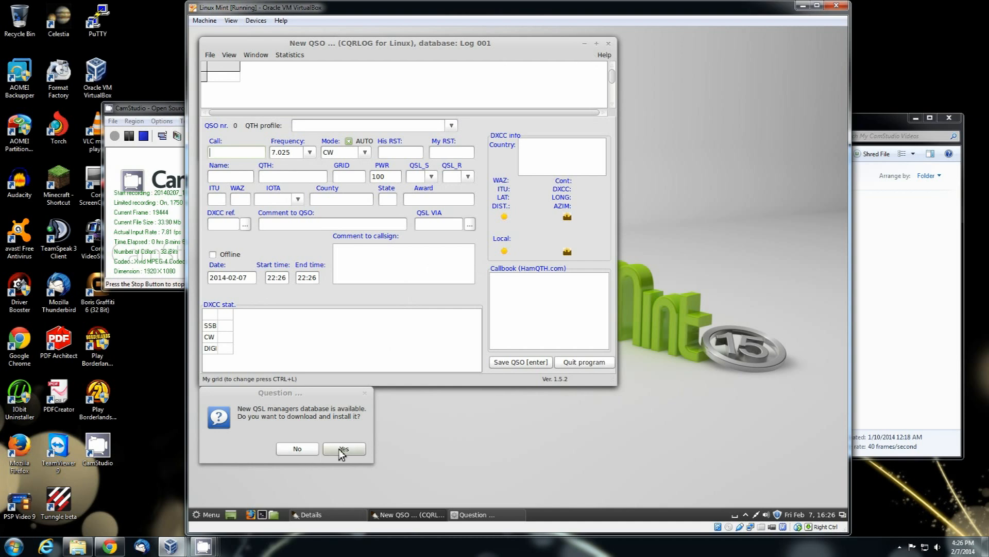
{"action": "mouse_move", "coordinate": [337, 421]}
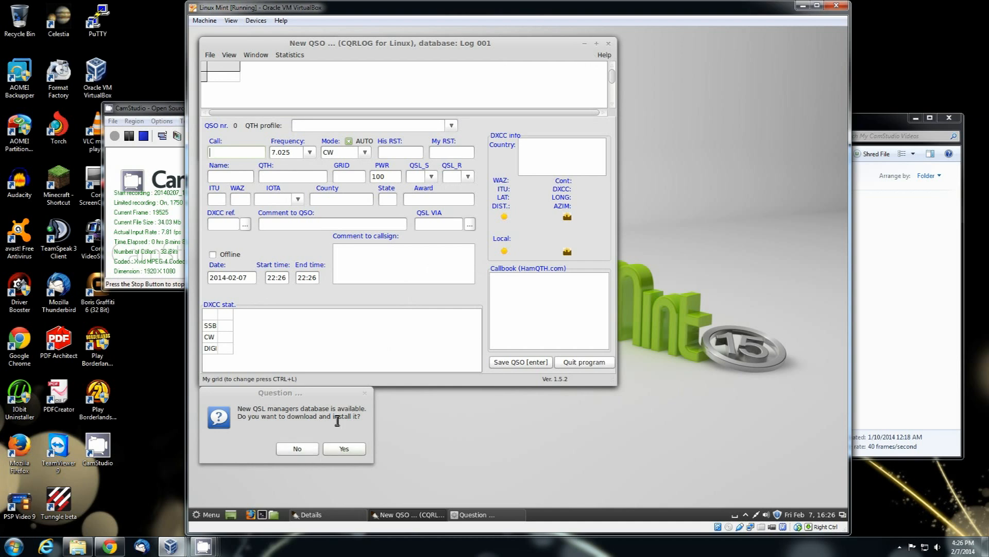
Step: Accept the QSL managers and DXCC tables downloads, then close CQRLOG
{"action": "left_click", "coordinate": [344, 448]}
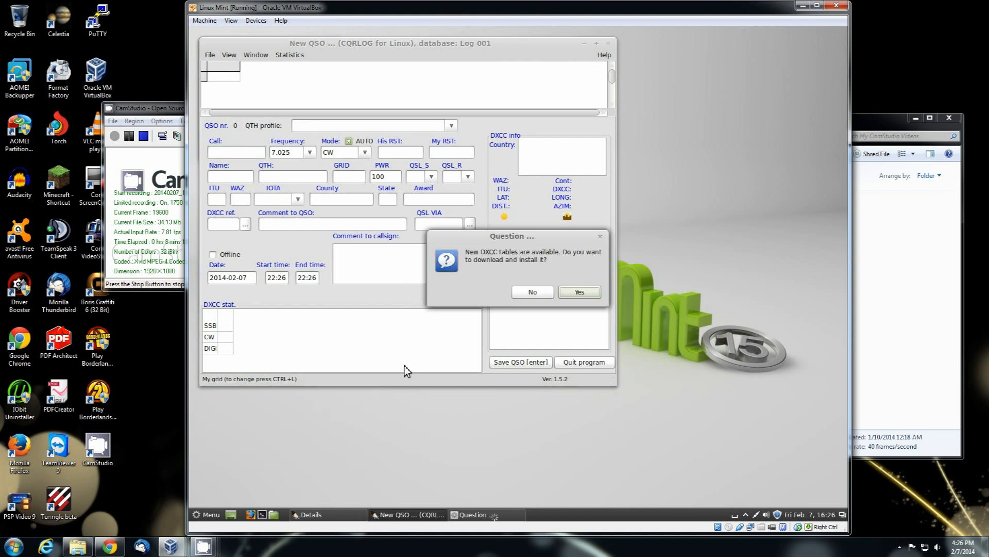
{"action": "left_click", "coordinate": [532, 292]}
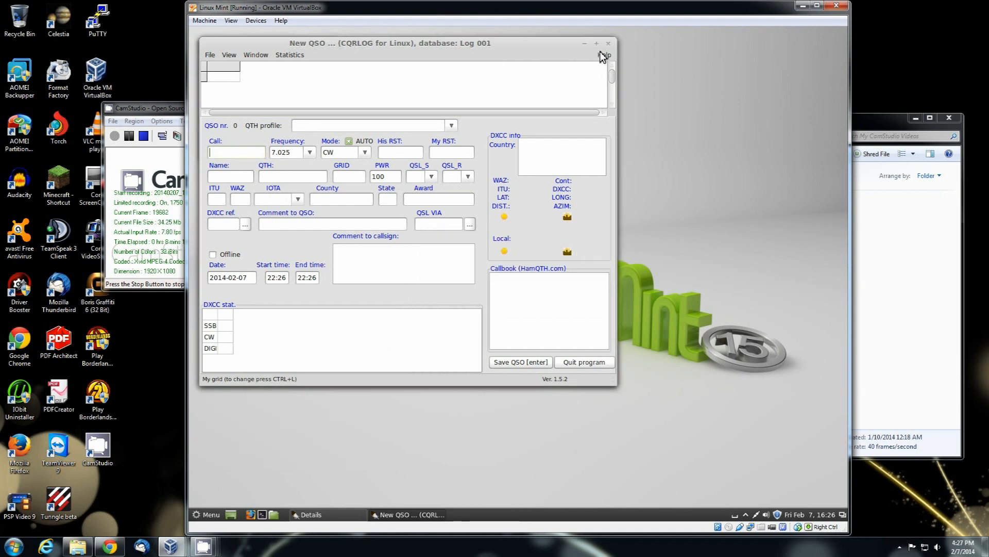
{"action": "left_click", "coordinate": [583, 43]}
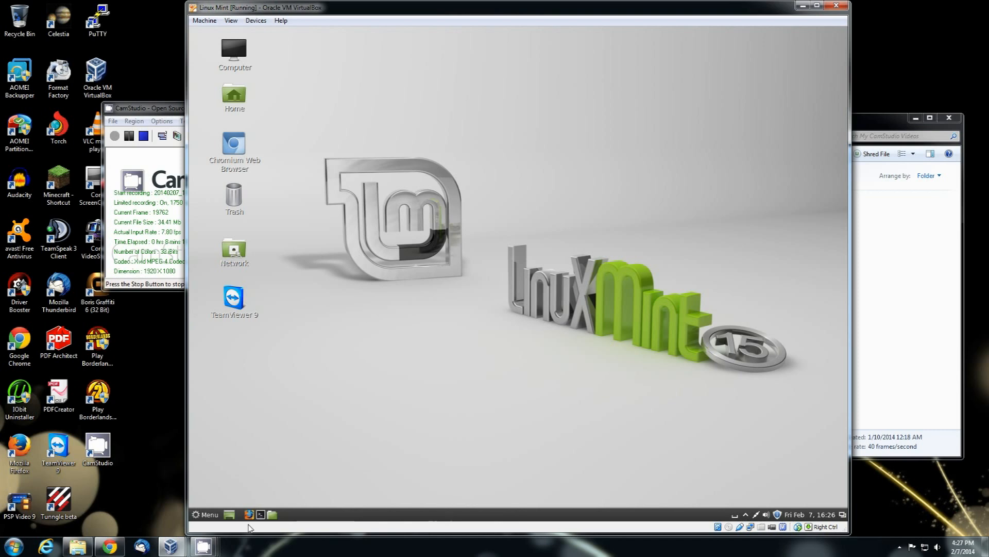
Step: Launch twclock from Accessories, view its clock window and close it again
{"action": "left_click", "coordinate": [203, 513]}
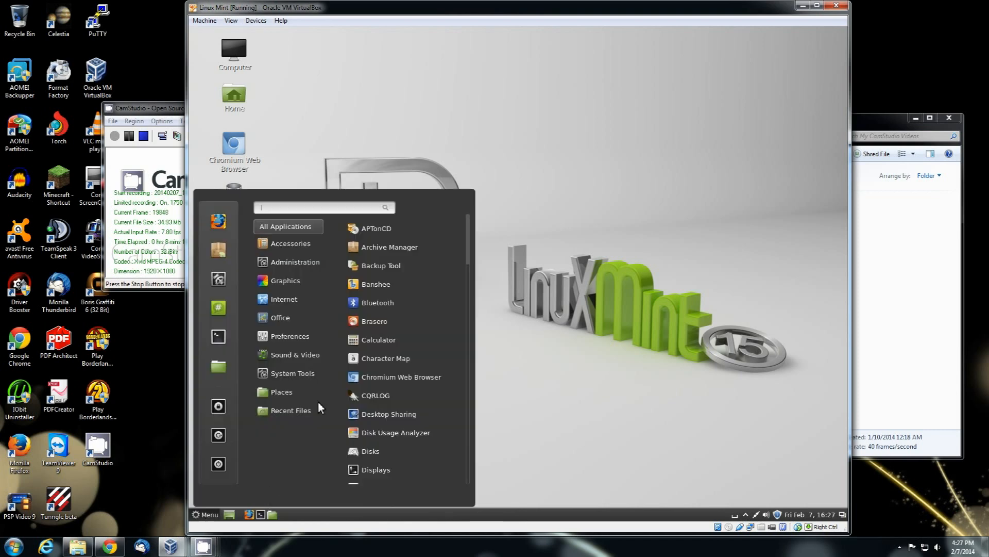
{"action": "left_click", "coordinate": [291, 244]}
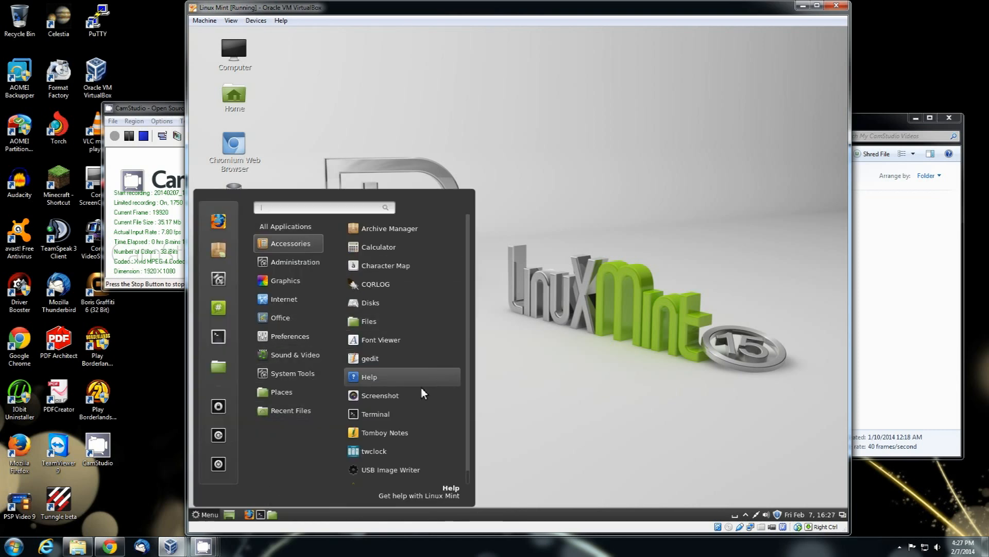
{"action": "mouse_move", "coordinate": [431, 287]}
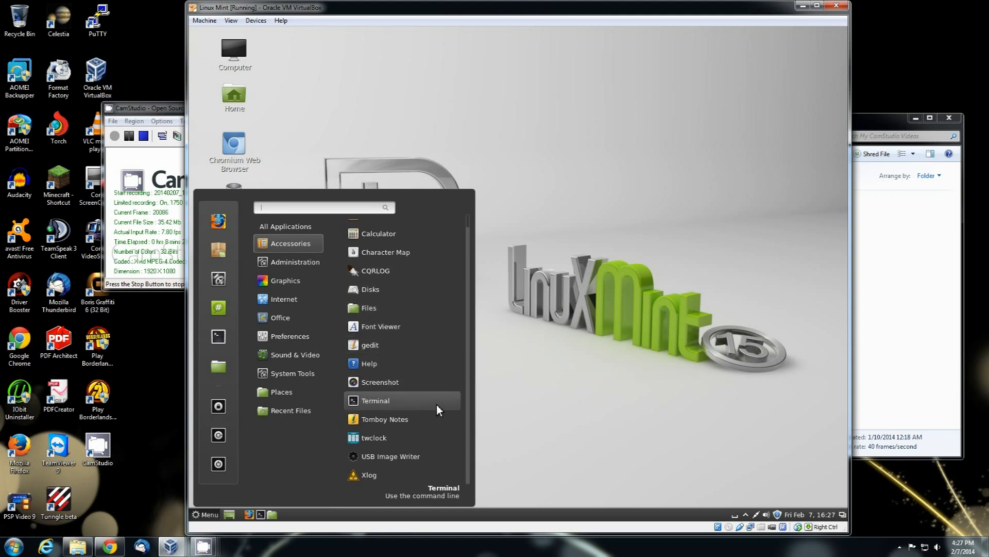
{"action": "left_click", "coordinate": [373, 437]}
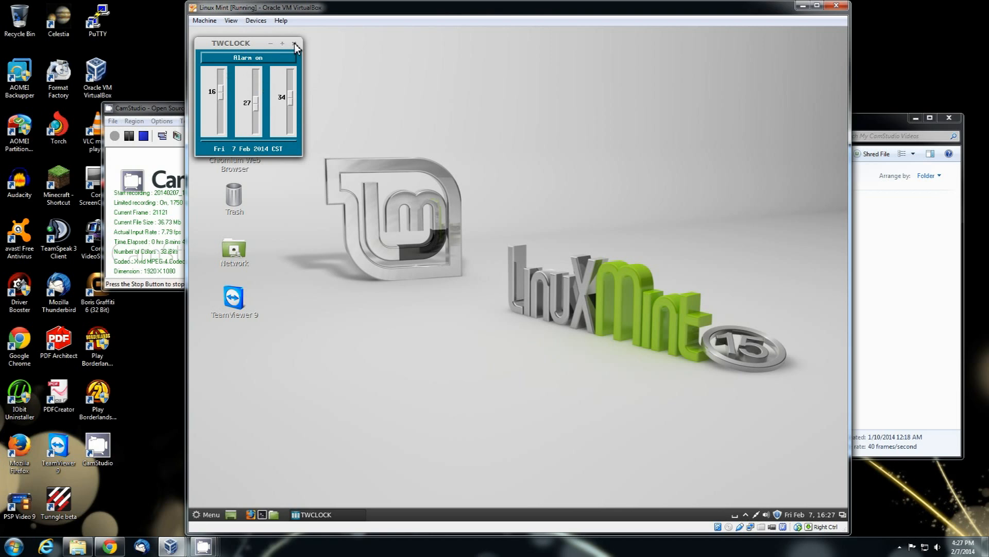
{"action": "left_click", "coordinate": [208, 513]}
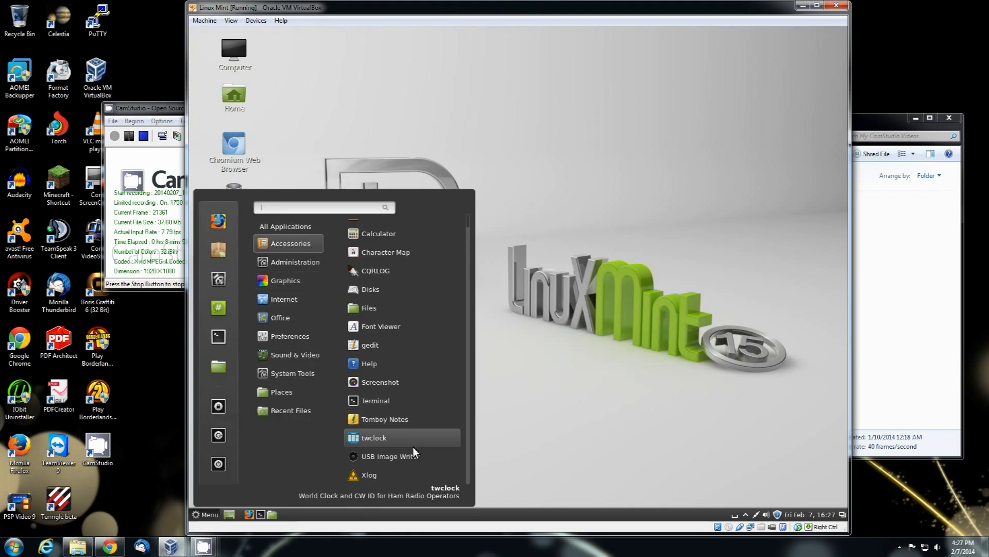
Step: Launch xlog, acknowledge the log directory notice and close the scoring window
{"action": "left_click", "coordinate": [368, 475]}
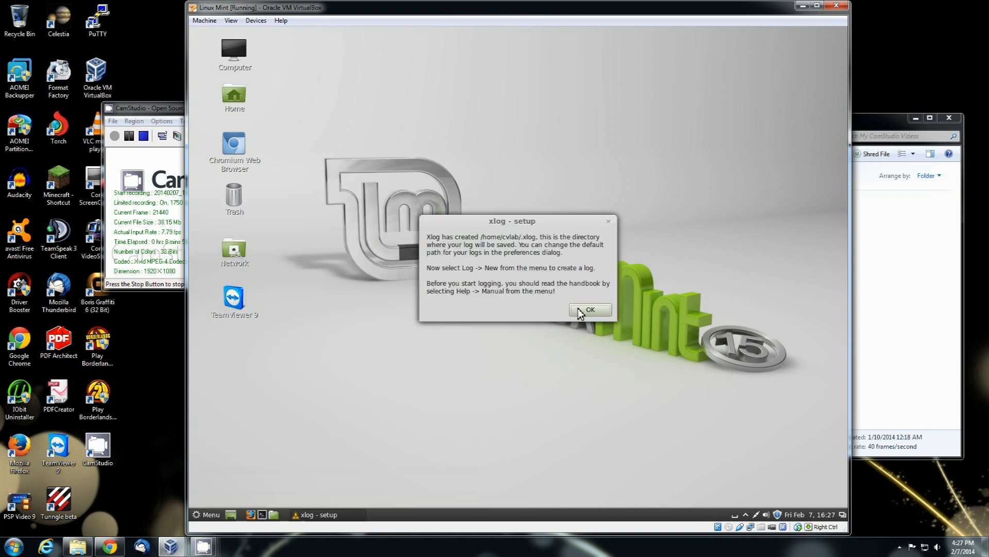
{"action": "left_click", "coordinate": [589, 310]}
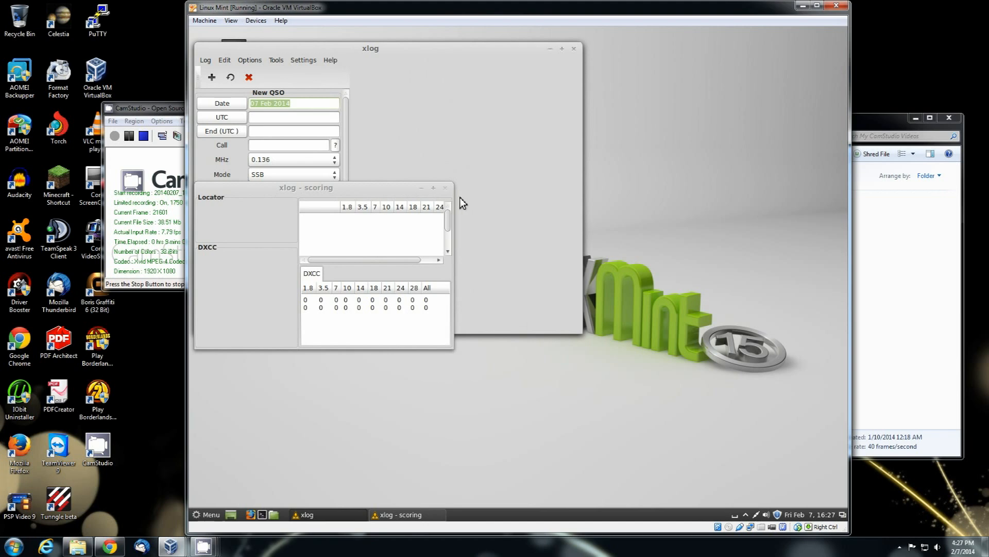
{"action": "mouse_move", "coordinate": [229, 263]}
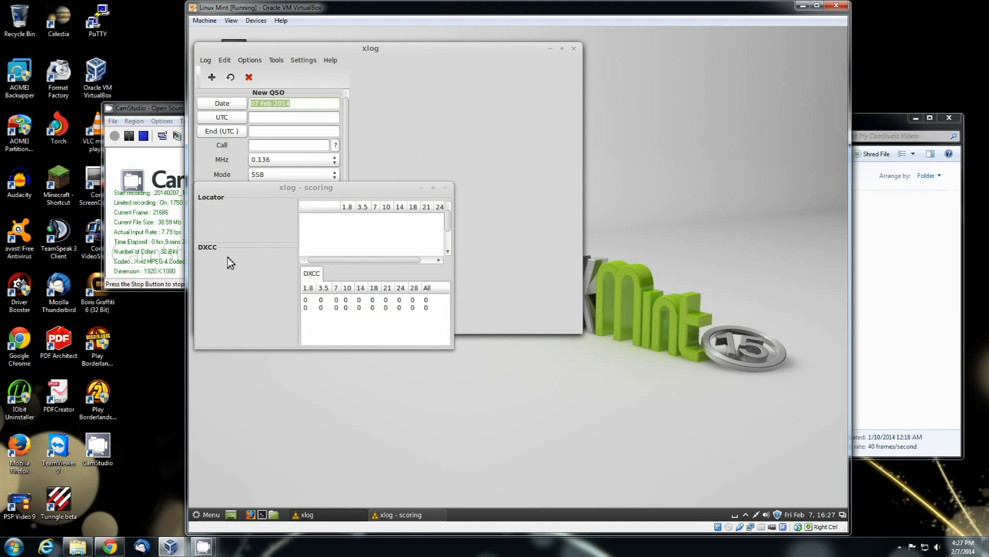
{"action": "left_click", "coordinate": [446, 188]}
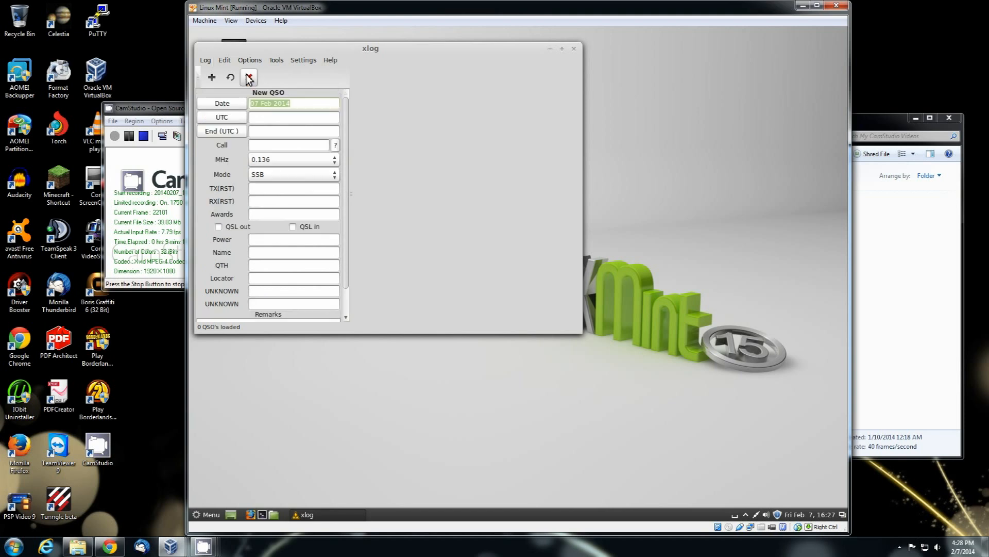
{"action": "mouse_move", "coordinate": [212, 77]}
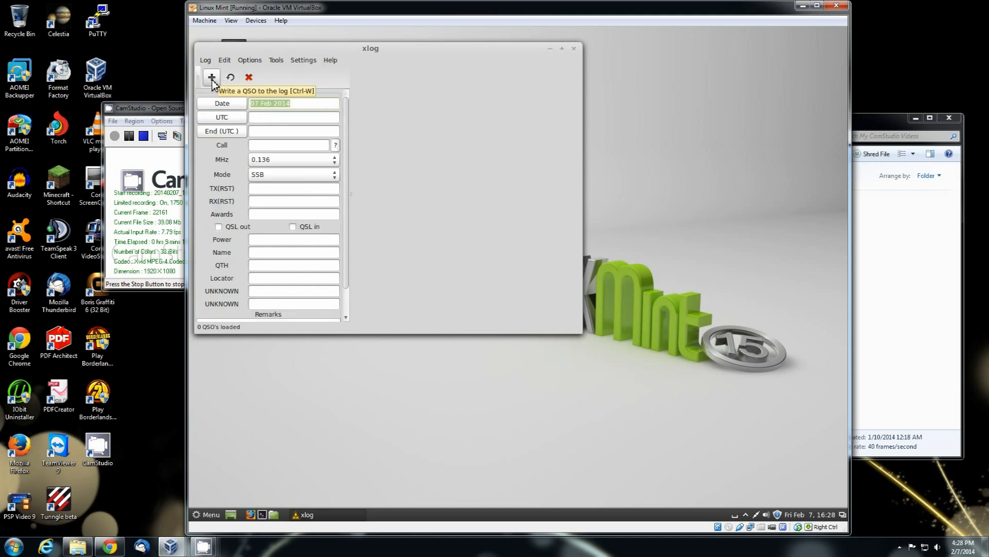
{"action": "mouse_move", "coordinate": [257, 93]}
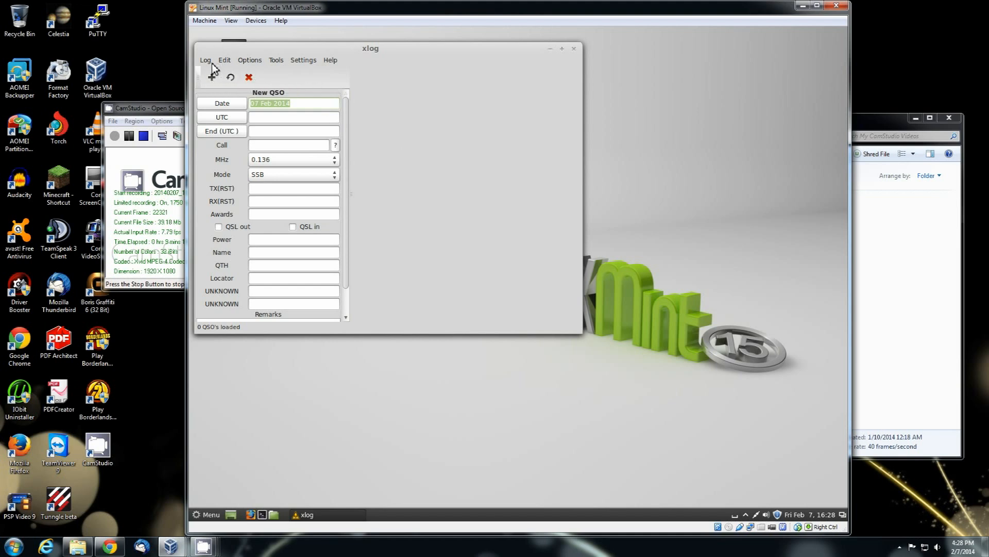
Step: Peek at the Log menu without choosing anything, then quit xlog
{"action": "left_click", "coordinate": [204, 60]}
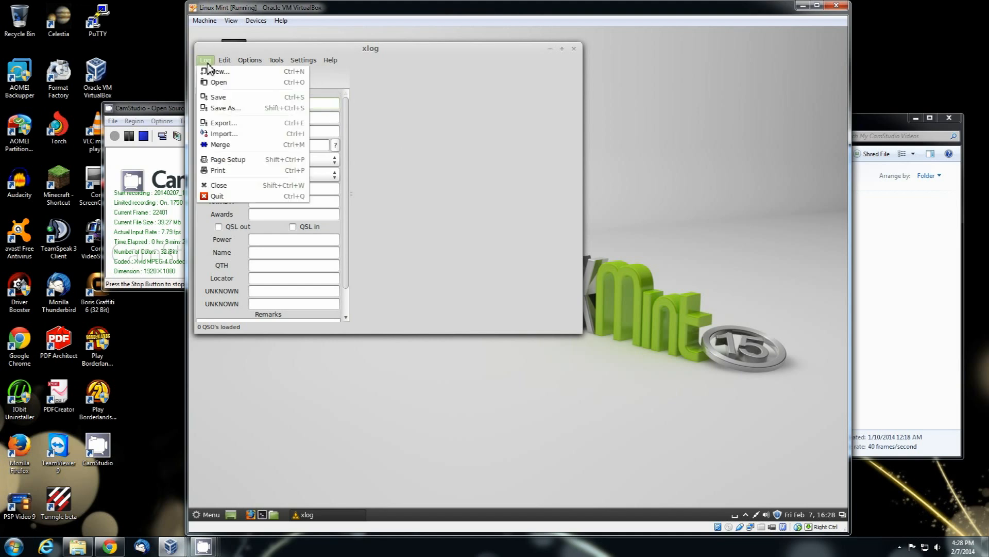
{"action": "left_click", "coordinate": [218, 72]}
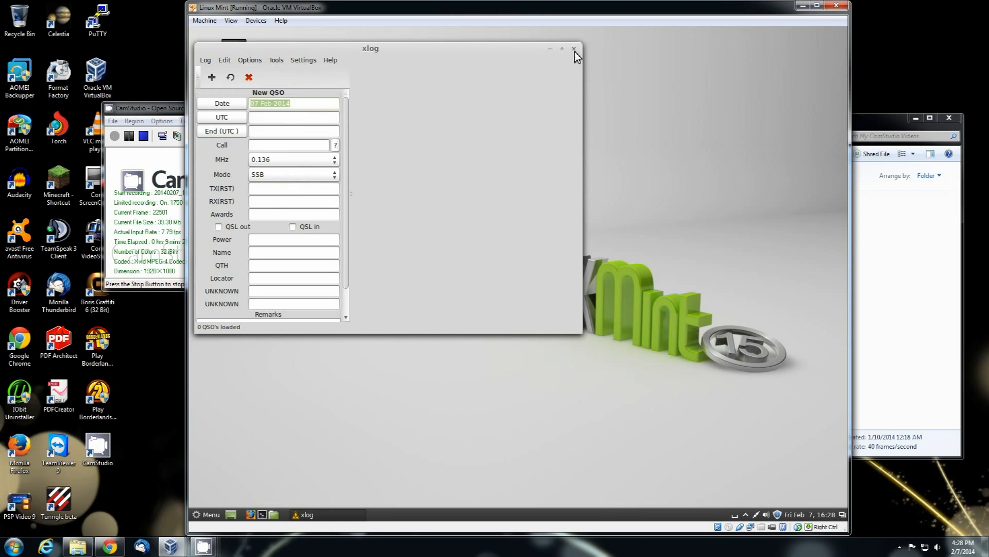
{"action": "left_click", "coordinate": [573, 49]}
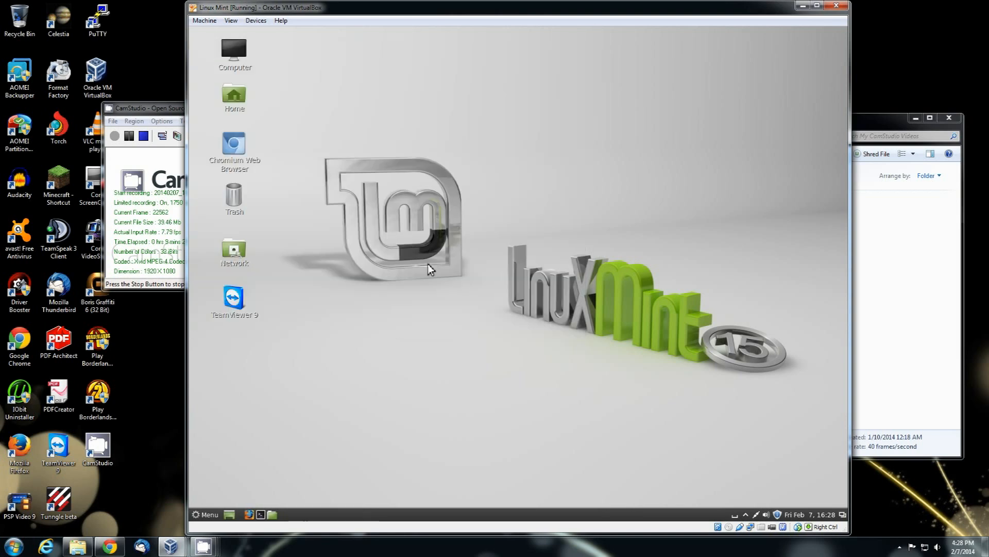
{"action": "mouse_move", "coordinate": [425, 242]}
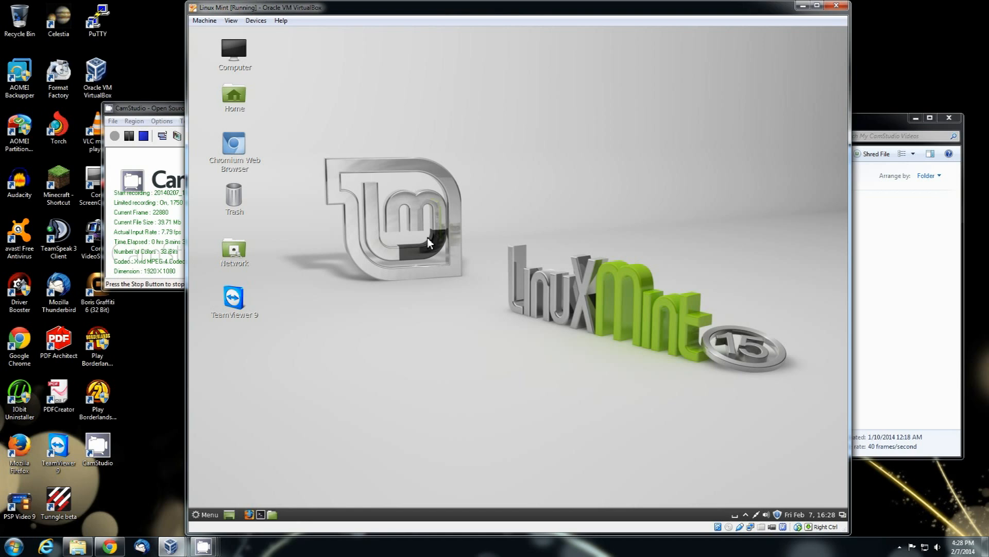
{"action": "mouse_move", "coordinate": [396, 240]}
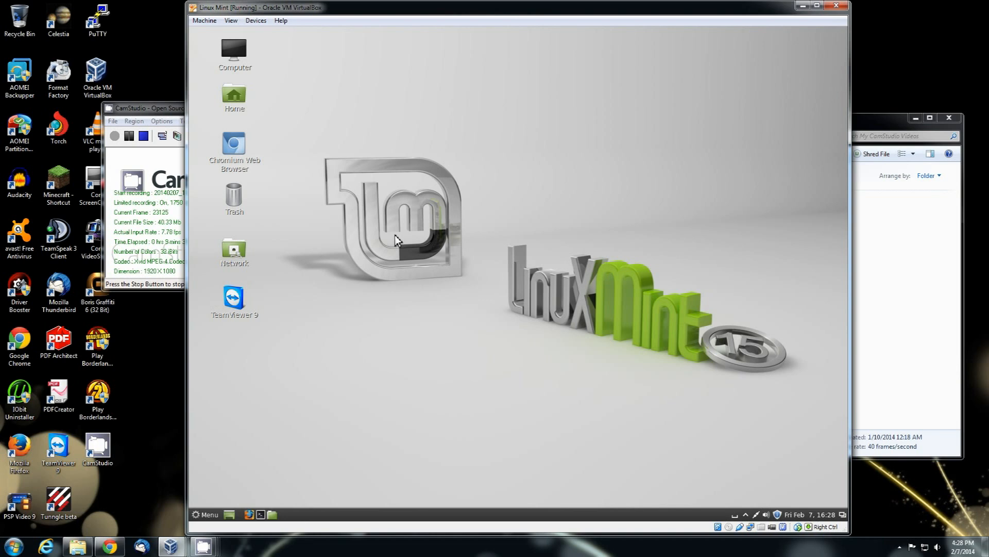
{"action": "mouse_move", "coordinate": [339, 38]}
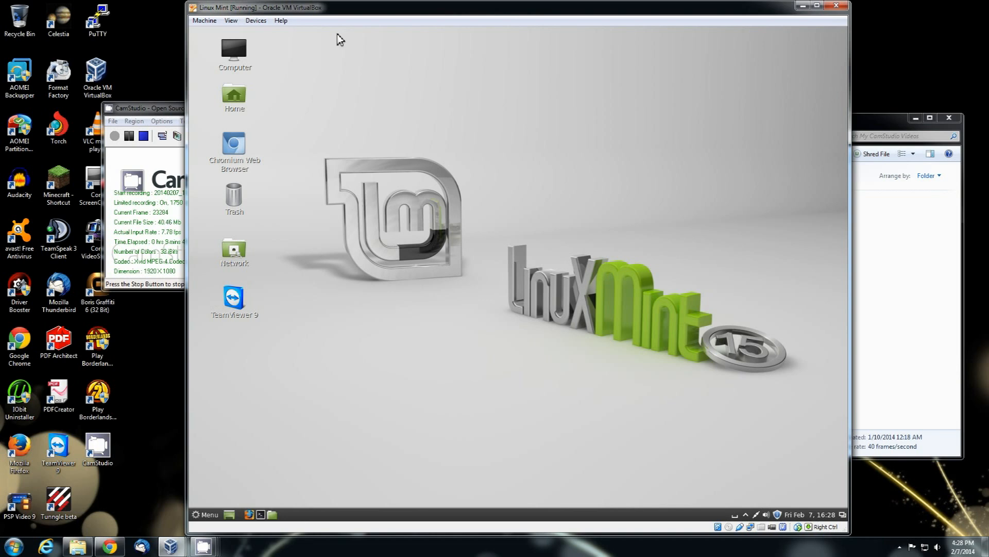
{"action": "mouse_move", "coordinate": [214, 145]}
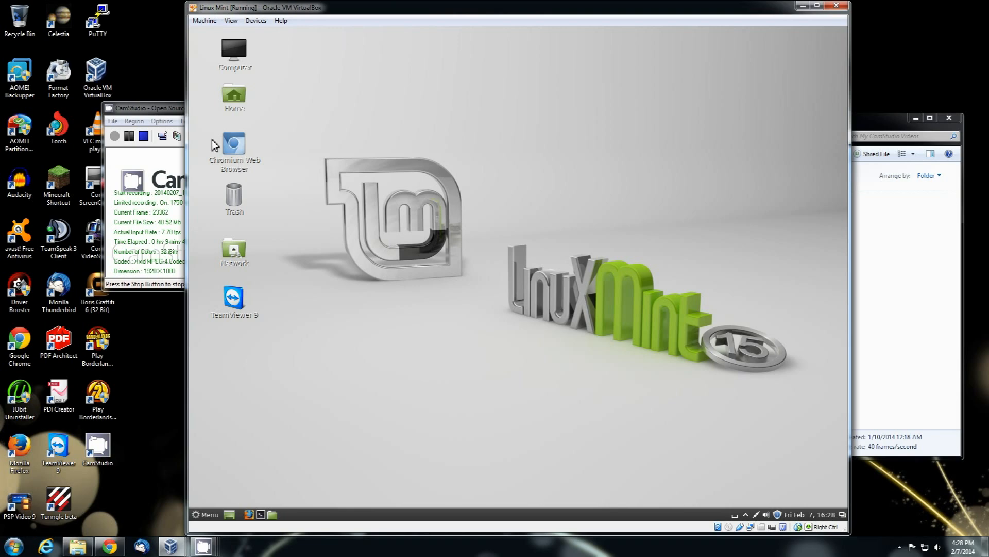